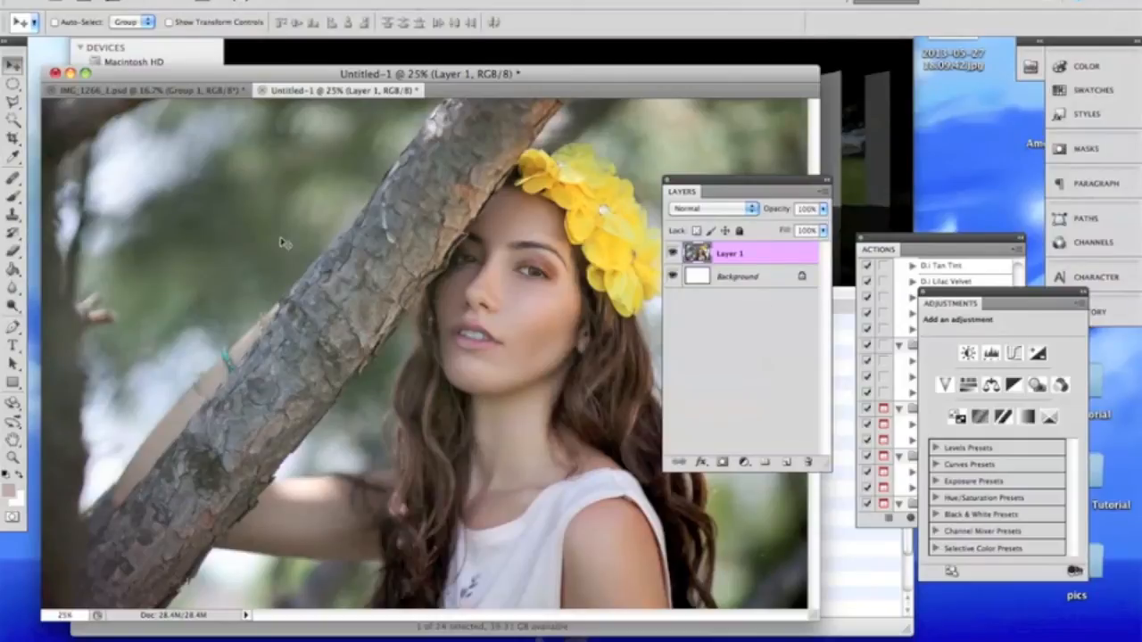
mouse_move(771, 171)
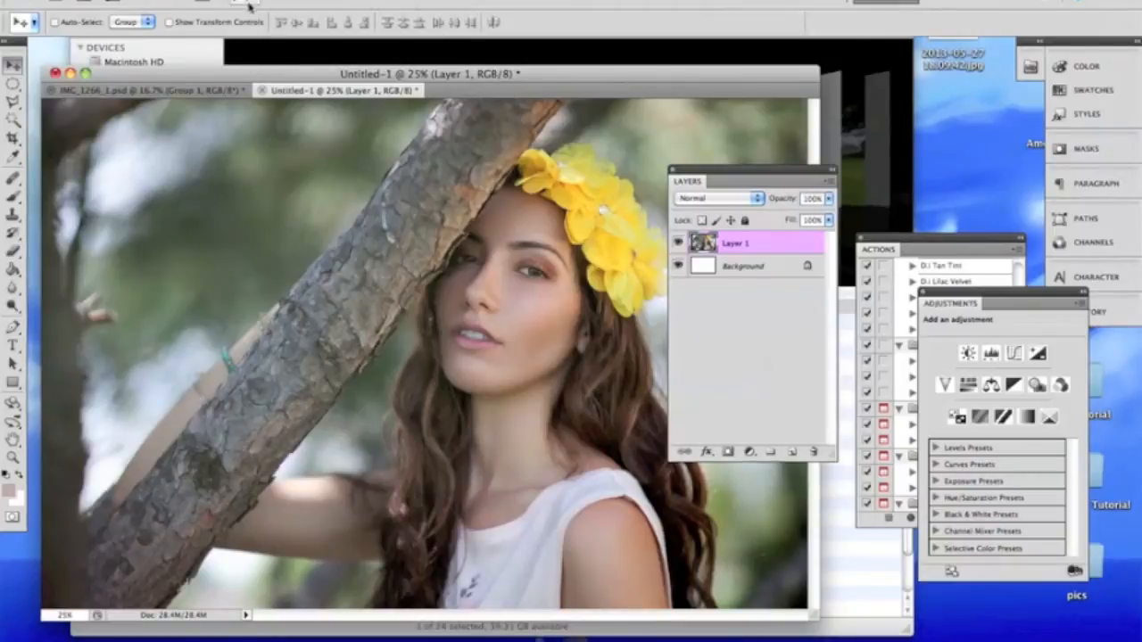
Show the Layer menu's New Adjustment Layer submenu of adjustment types
click(268, 9)
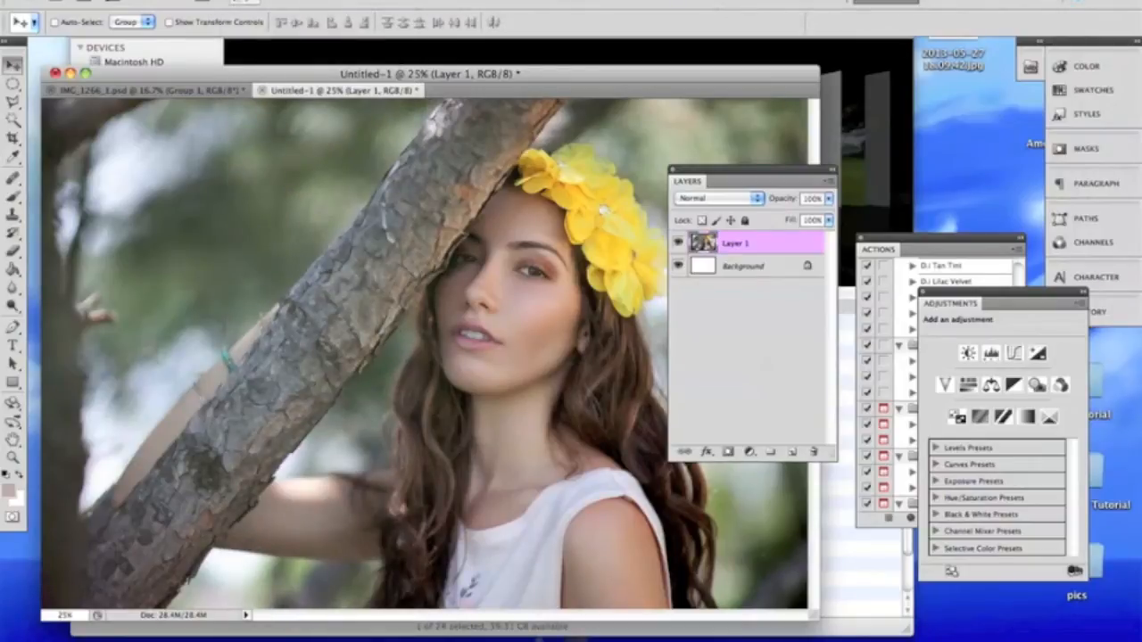
click(303, 128)
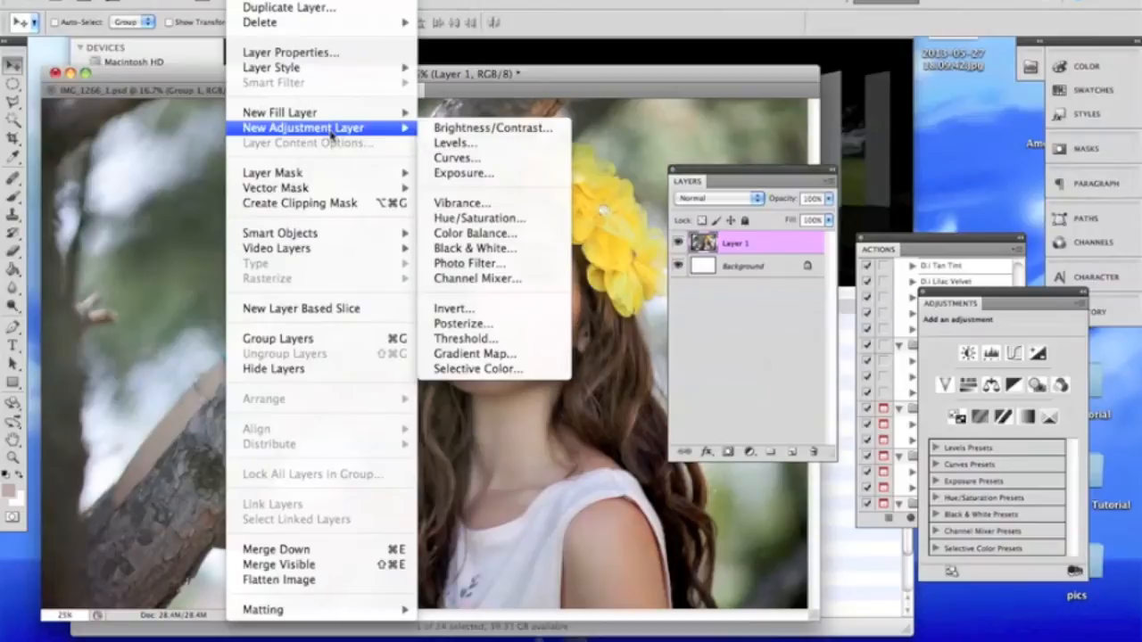
mouse_move(492, 129)
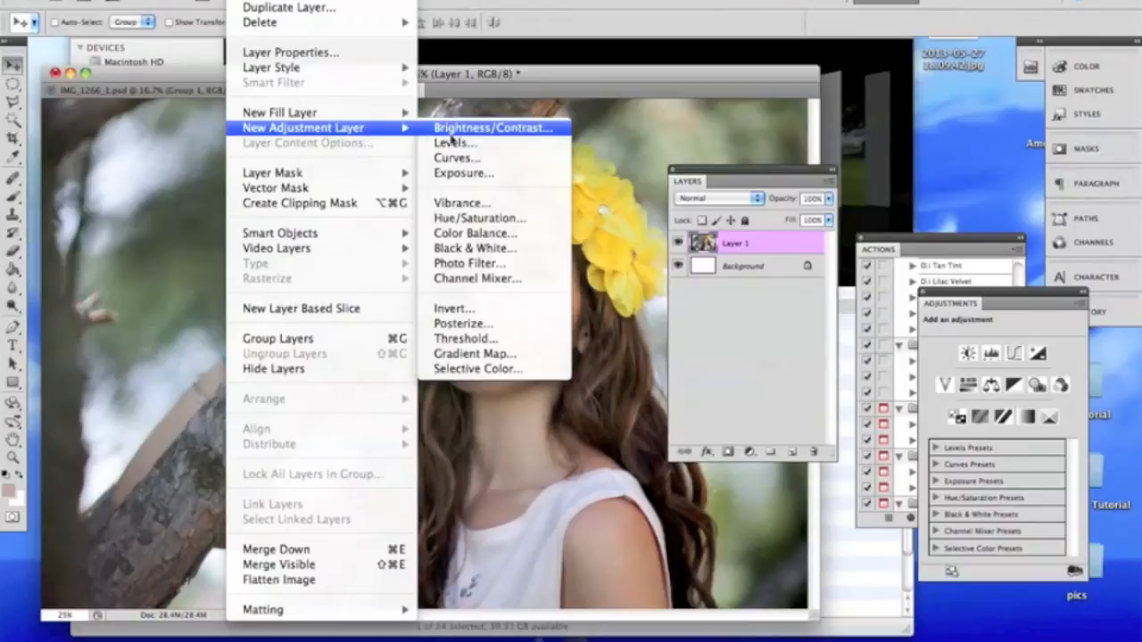
mouse_move(456, 157)
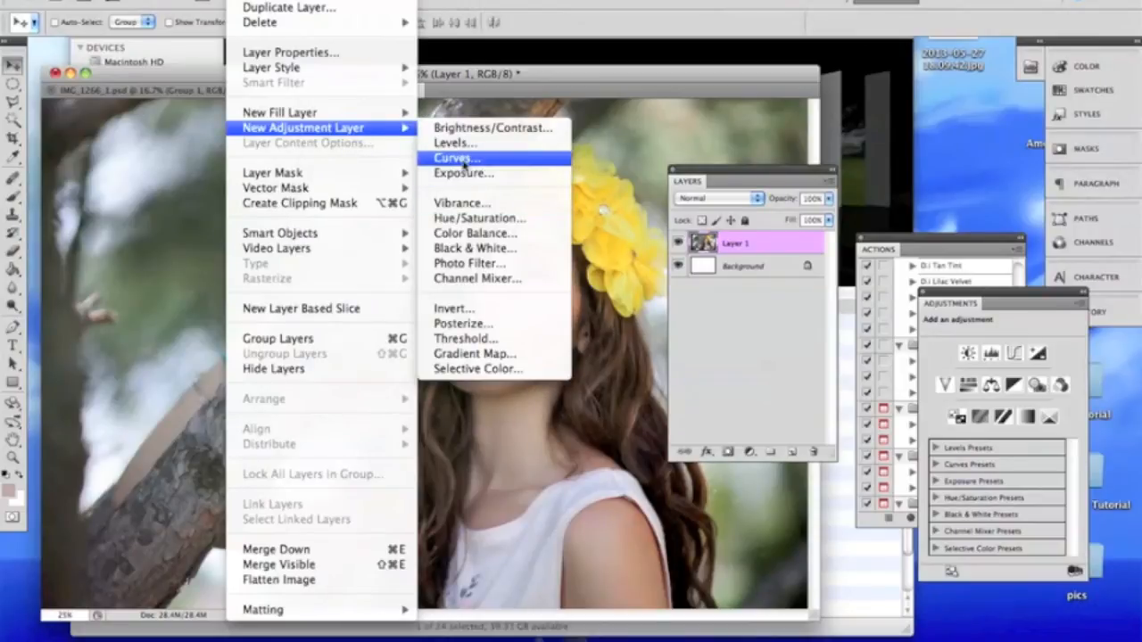
Add a Curves adjustment layer and pull the RGB midtone point down to darken the portrait
click(457, 157)
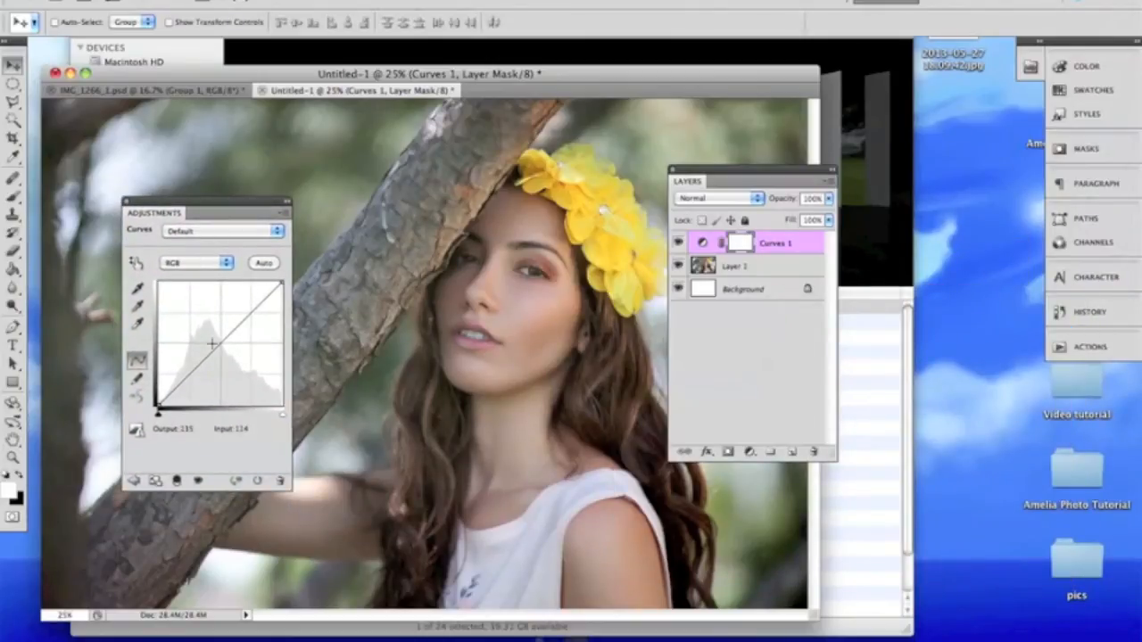
drag(218, 336, 207, 357)
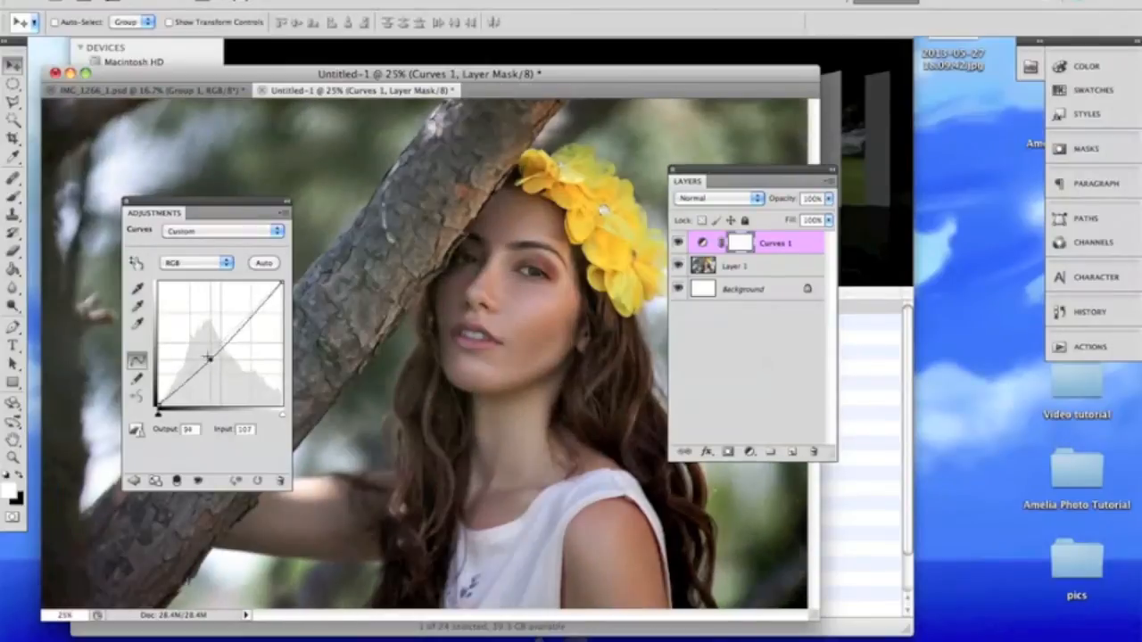
drag(207, 359, 214, 369)
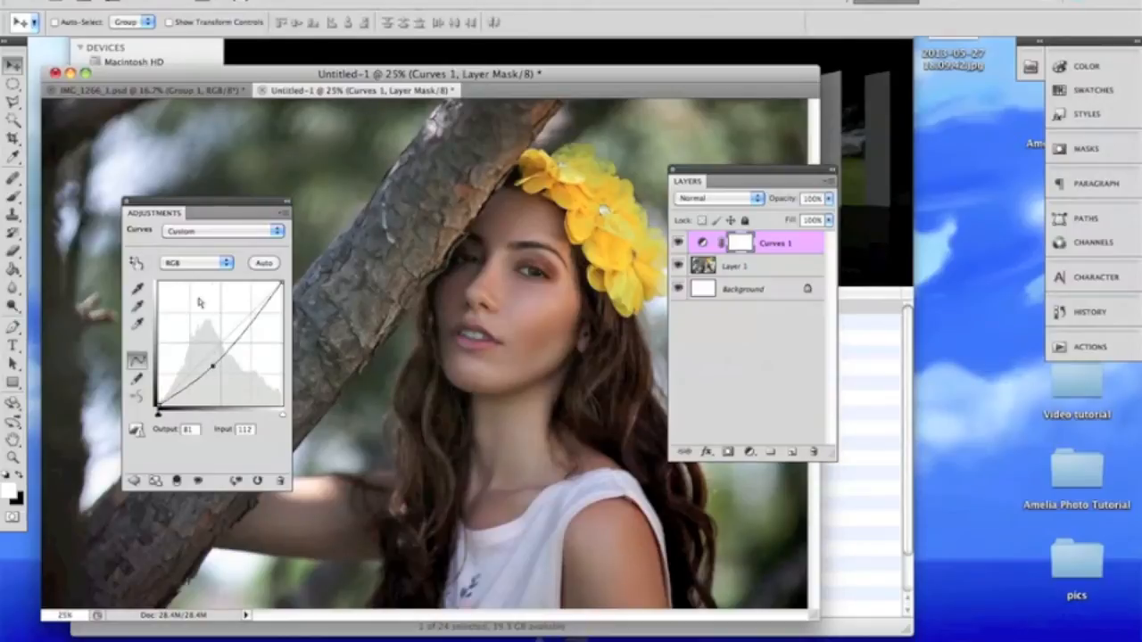
click(194, 262)
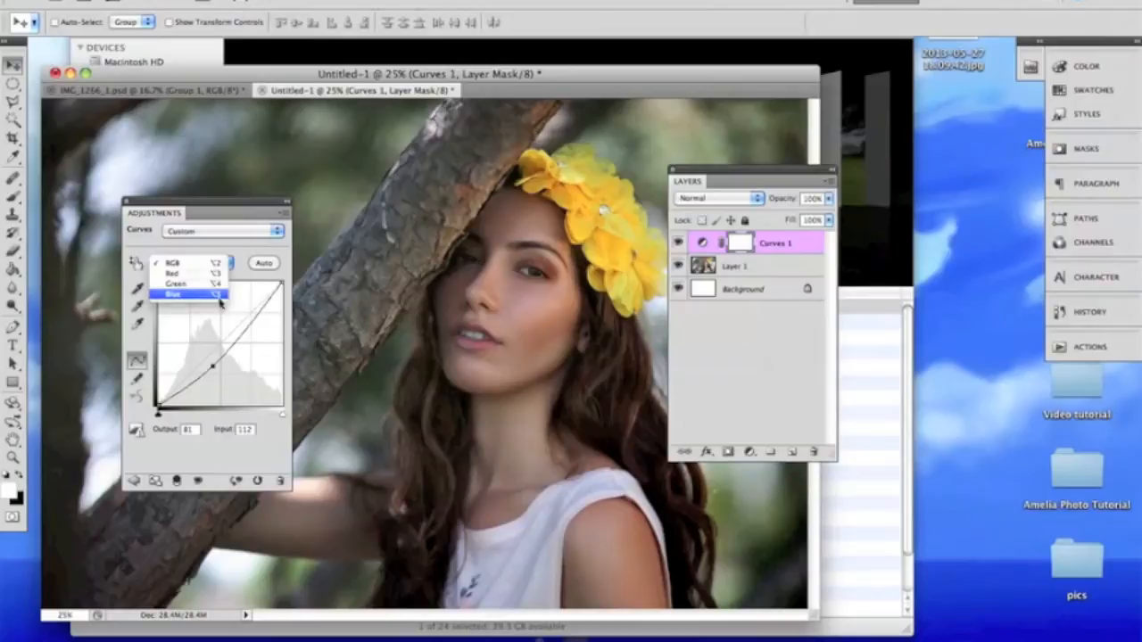
Switch to the Blue channel and settle a shadow point that lowers blue for warmth
click(175, 294)
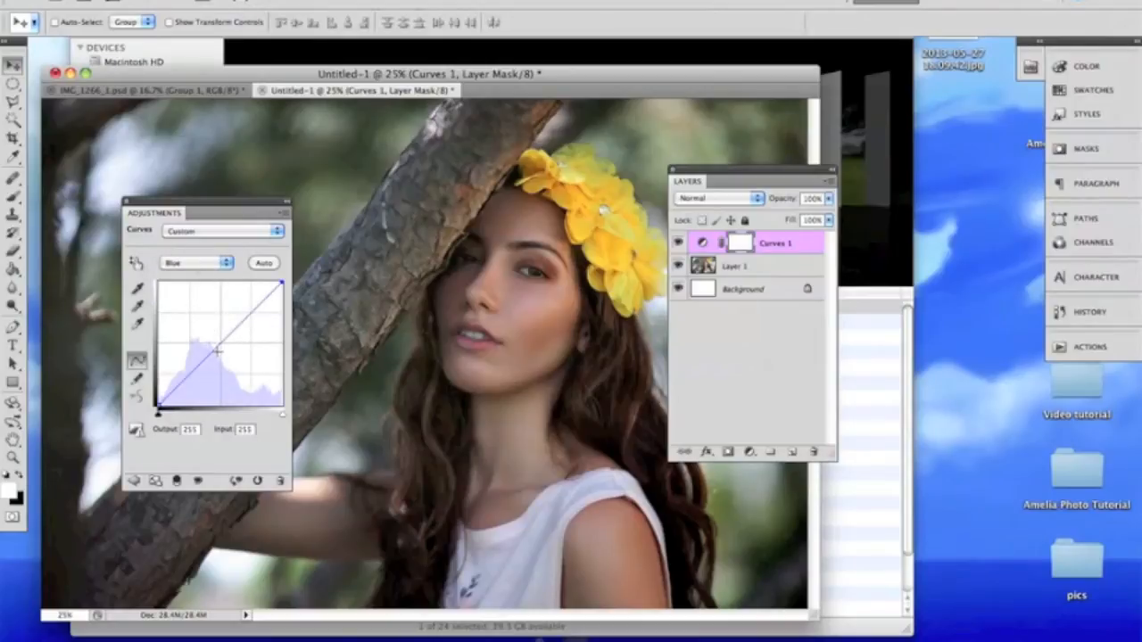
drag(217, 357, 210, 360)
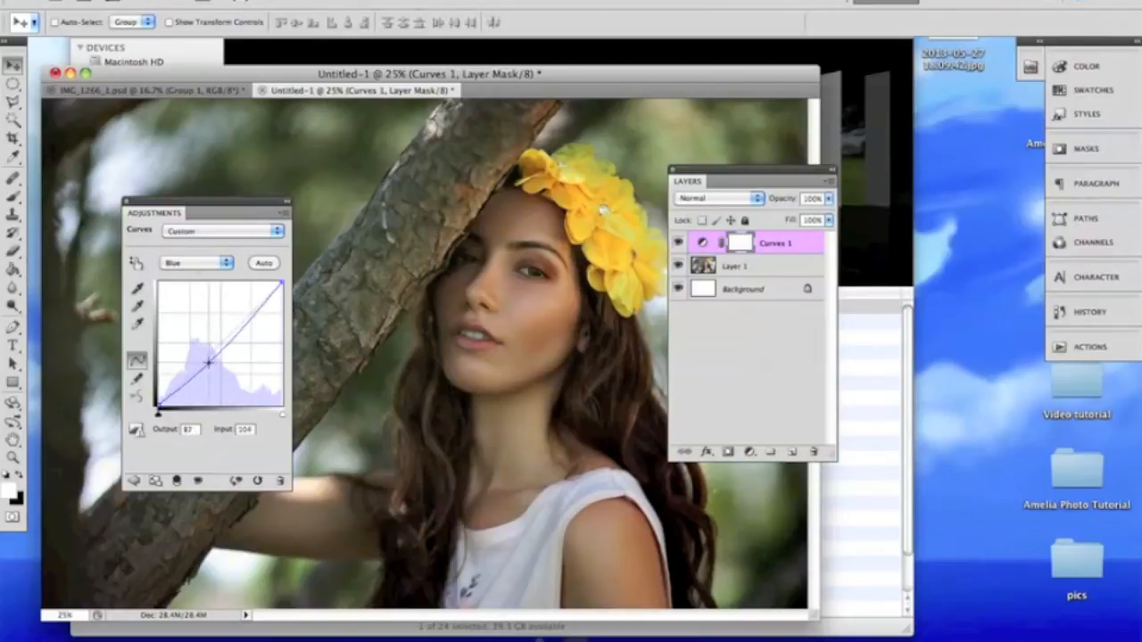
drag(211, 361, 214, 373)
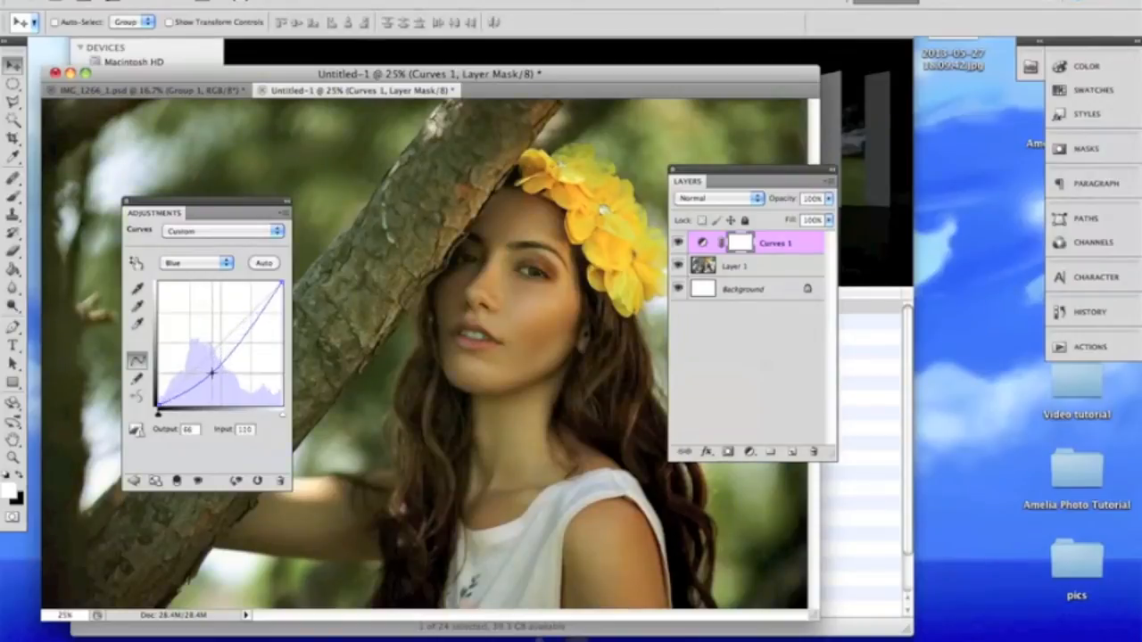
drag(218, 373, 218, 370)
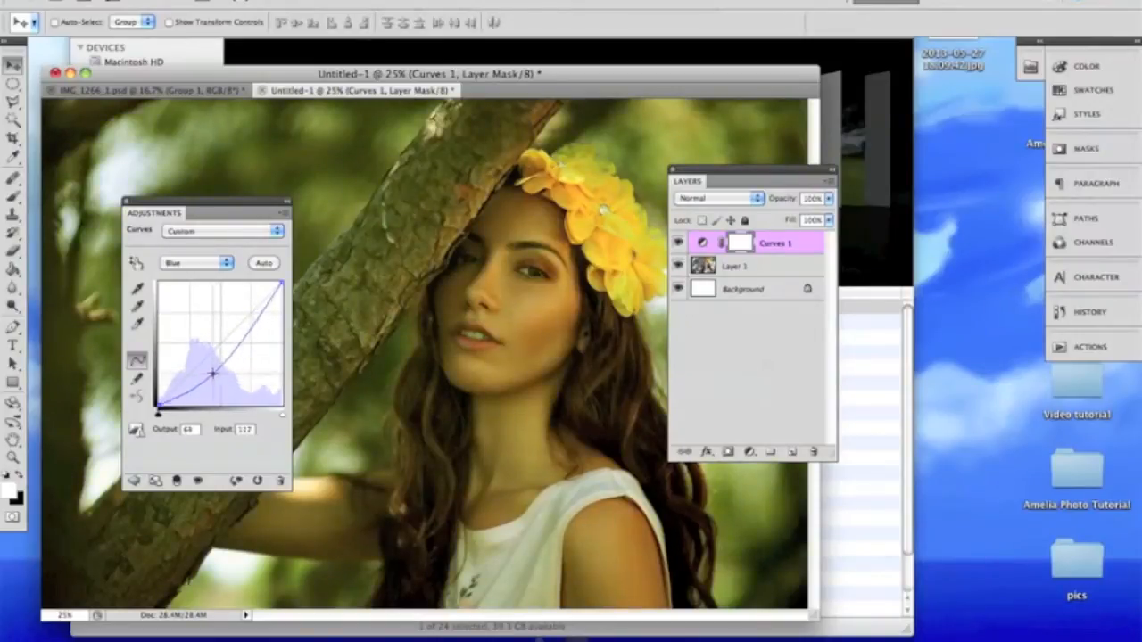
drag(218, 374, 179, 321)
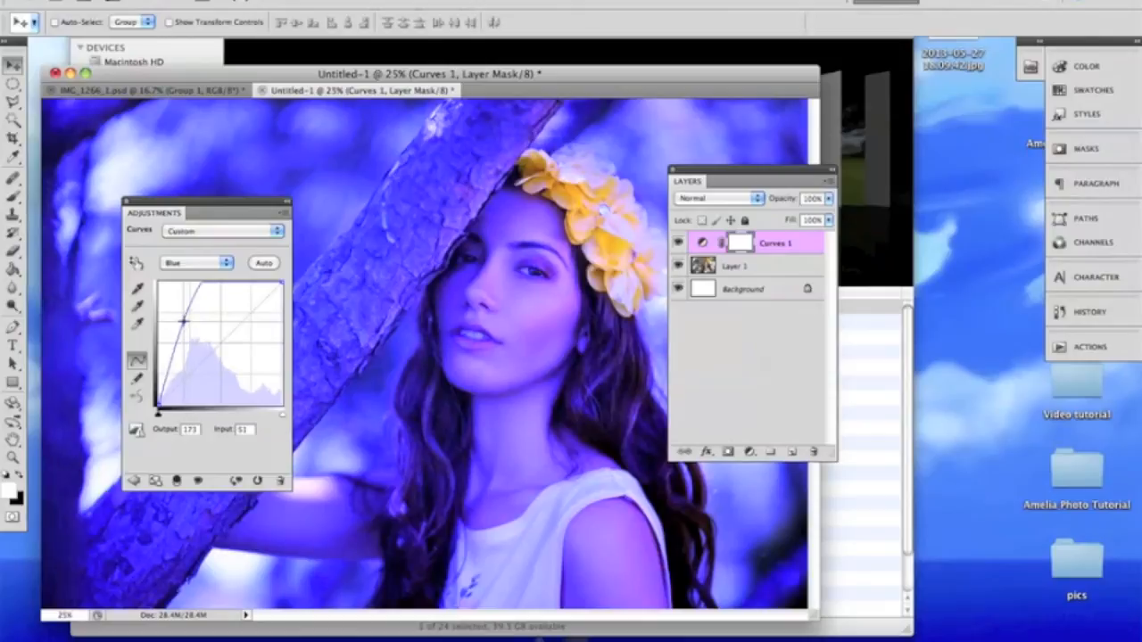
drag(186, 317, 211, 330)
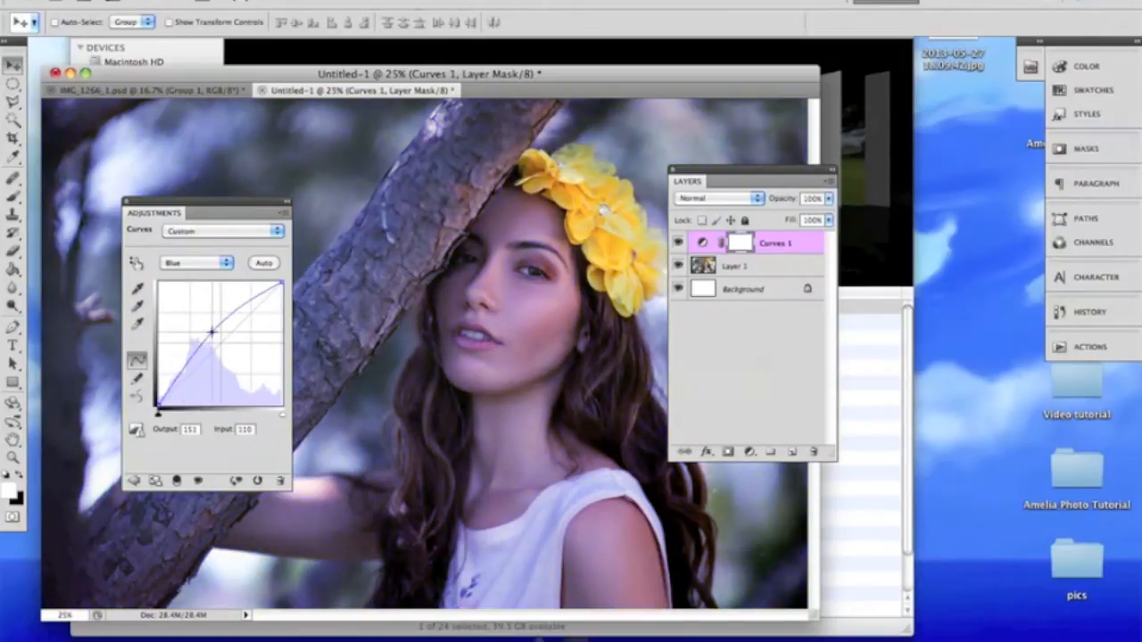
drag(211, 332, 210, 373)
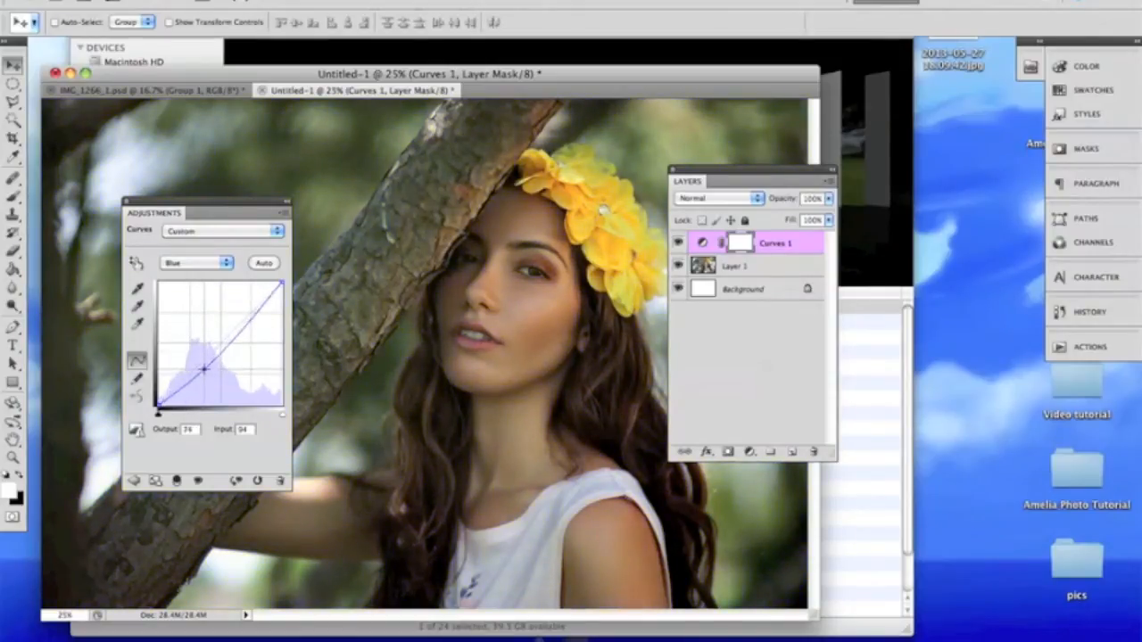
drag(207, 370, 203, 375)
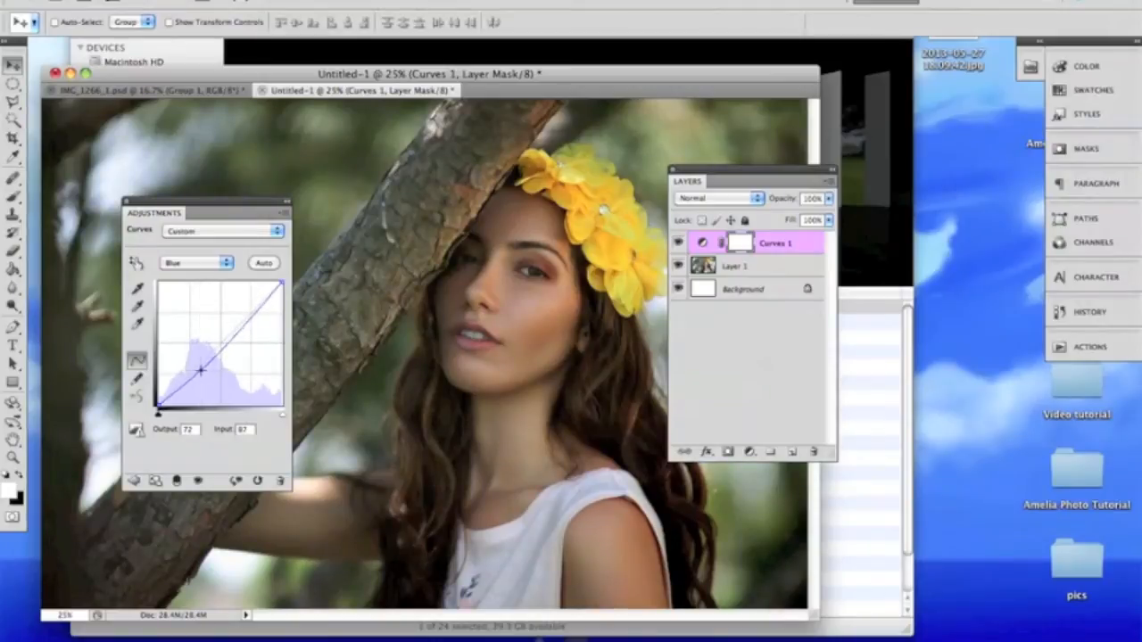
Add a highlight point on the Blue curve and fine-tune it to near neutral
drag(204, 373, 237, 321)
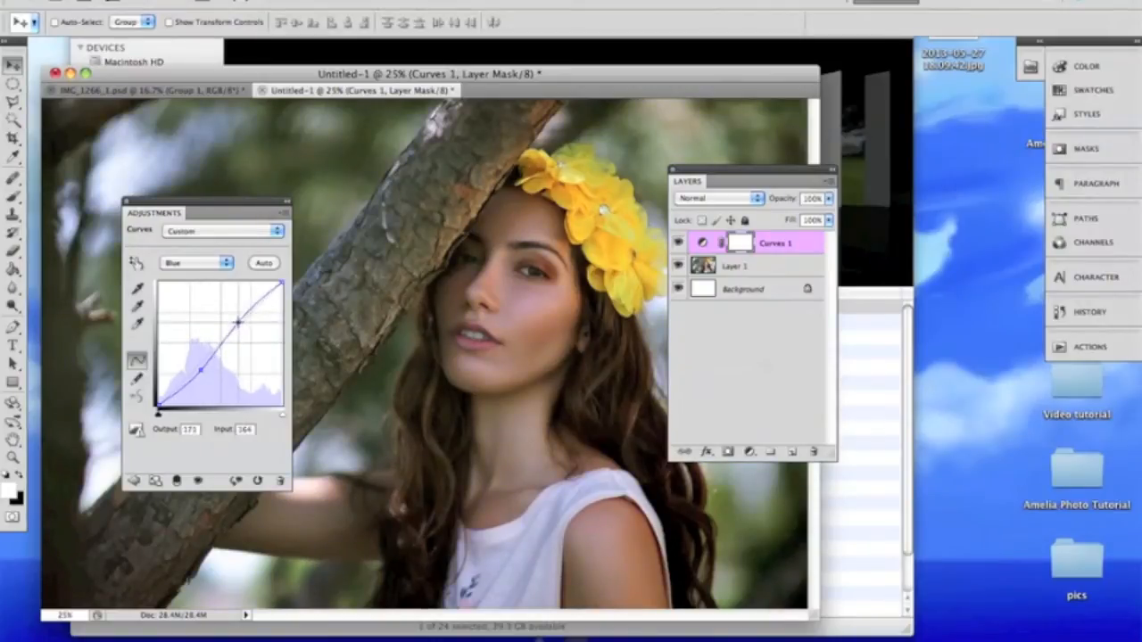
drag(235, 321, 246, 336)
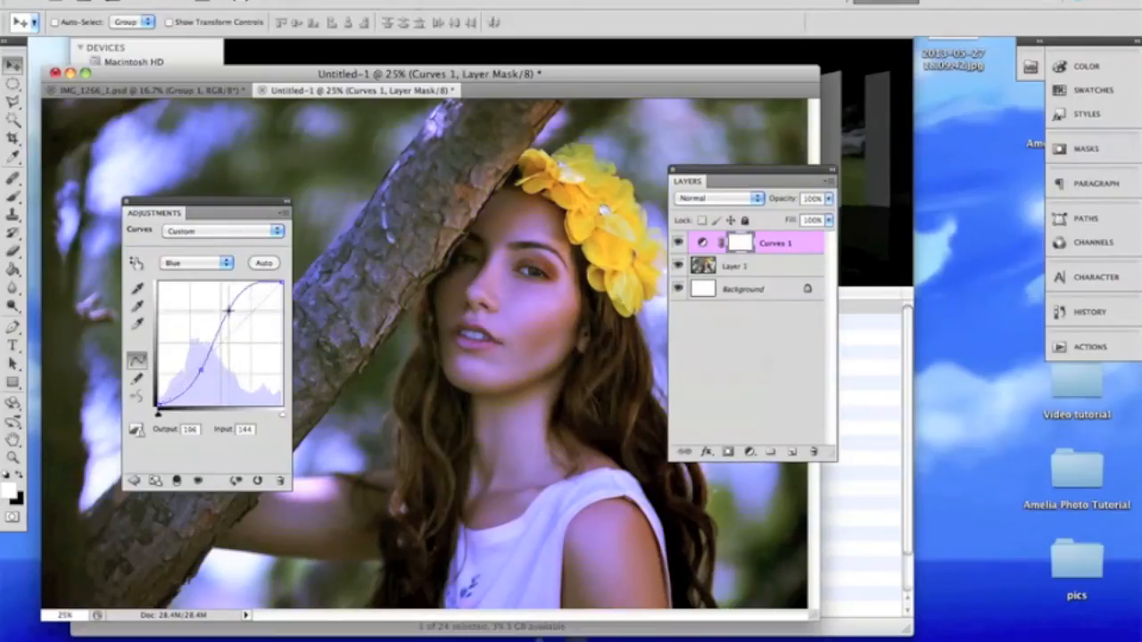
drag(227, 310, 246, 334)
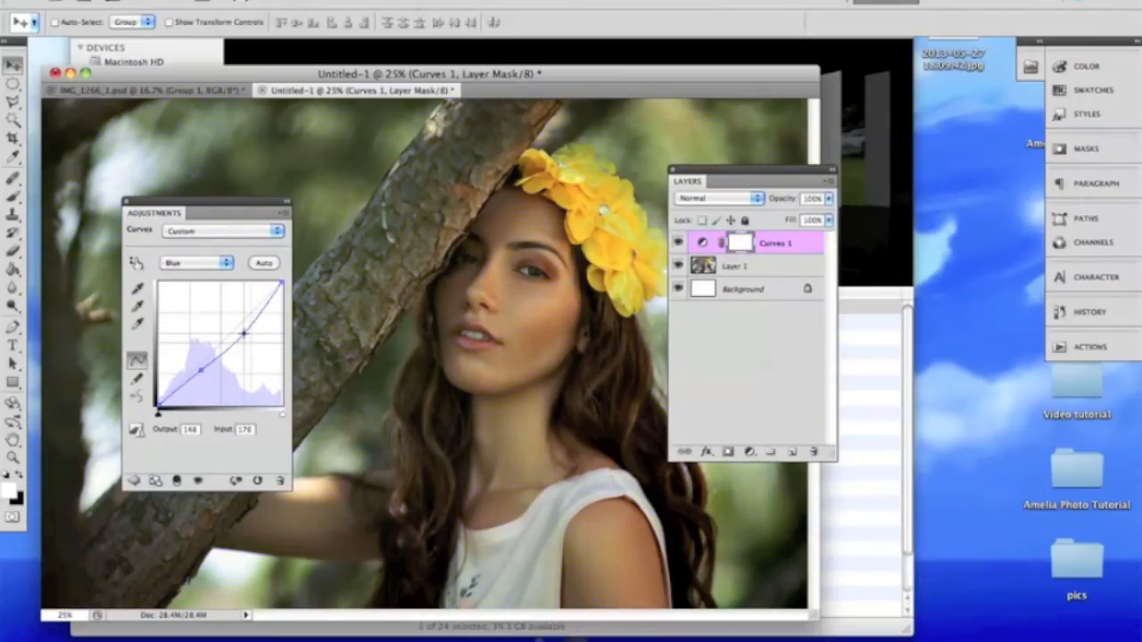
drag(246, 335, 234, 328)
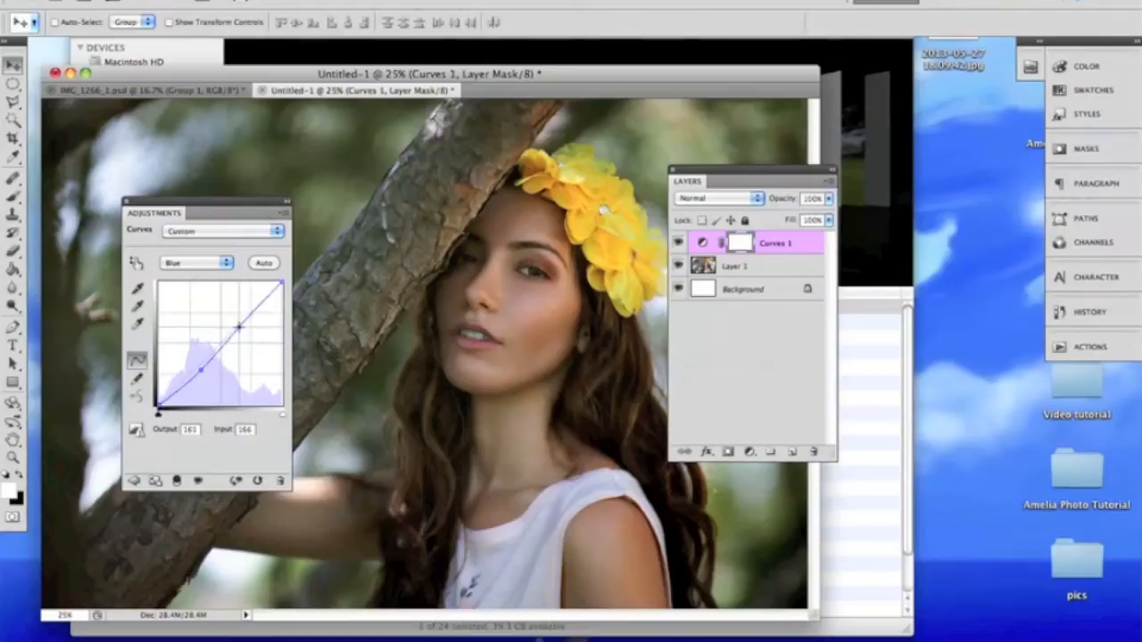
drag(243, 325, 241, 328)
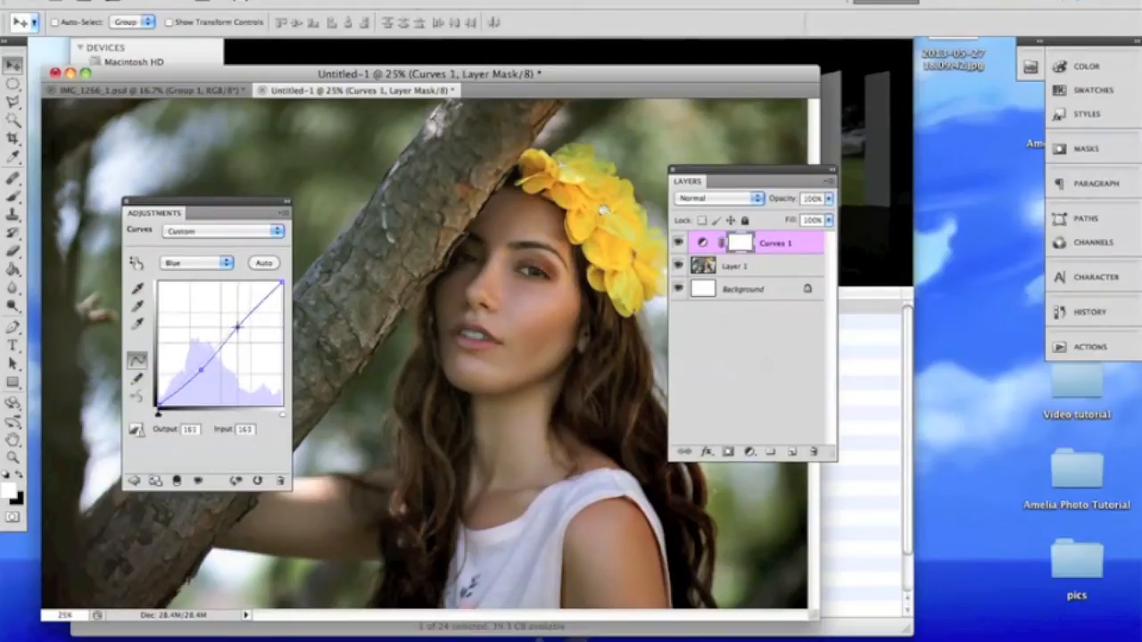
drag(246, 329, 239, 330)
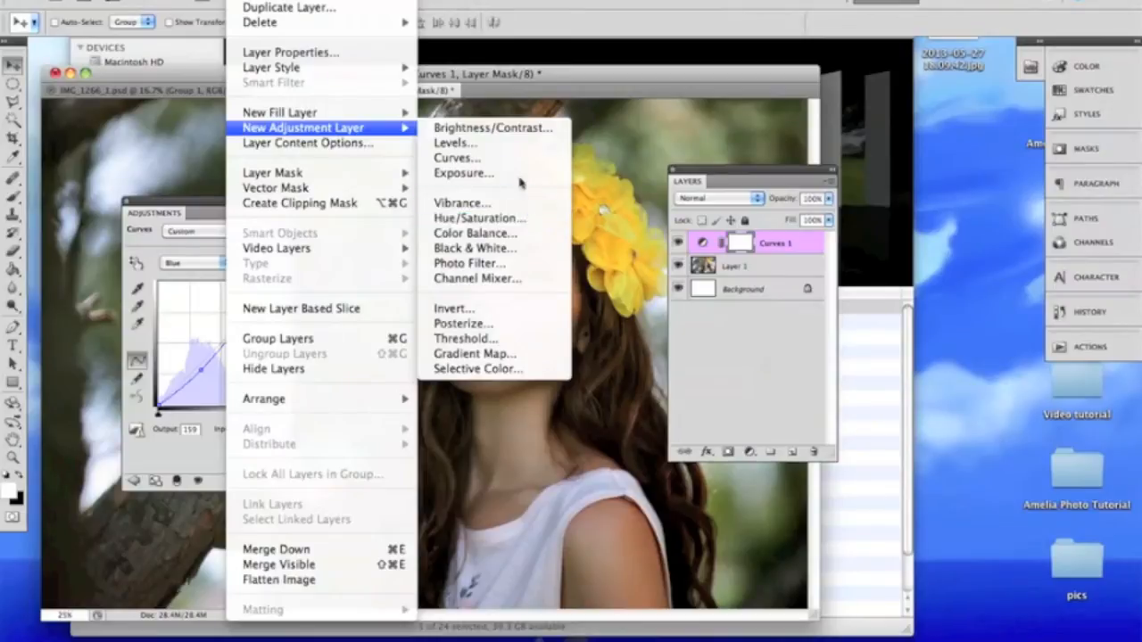
mouse_move(526, 304)
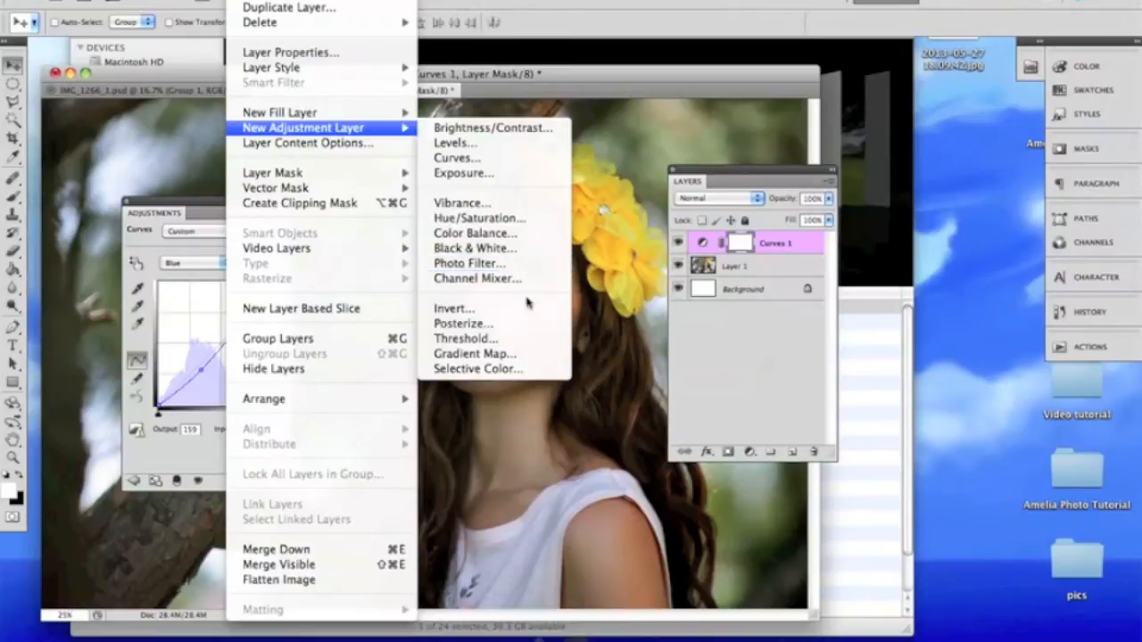
mouse_move(475, 354)
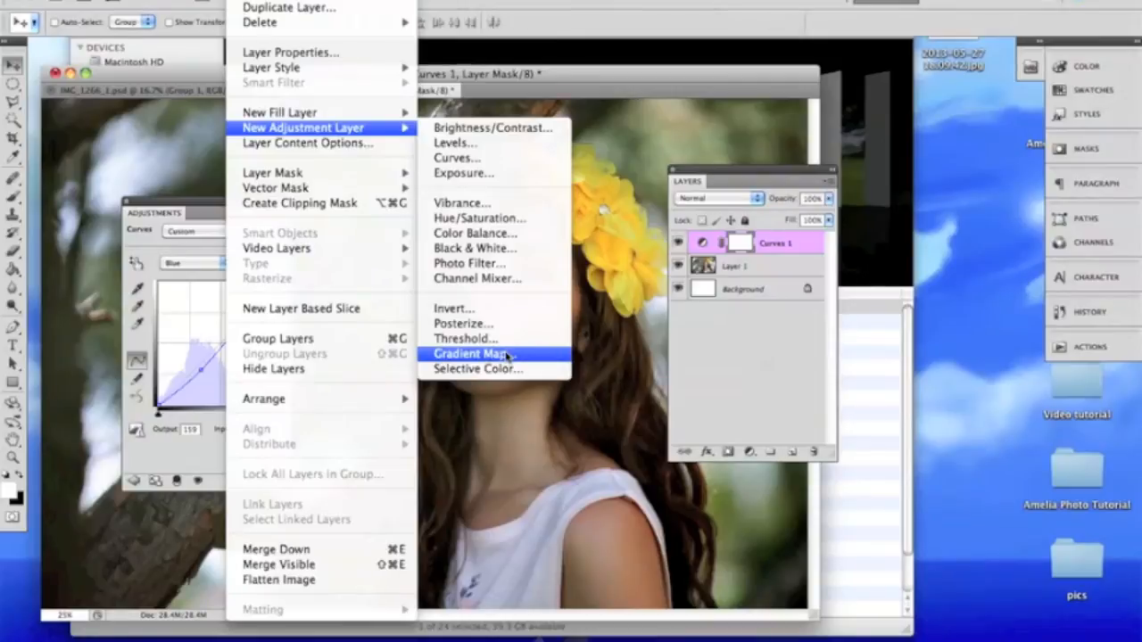
Start a Selective Color adjustment layer, bringing up its New Layer dialog
click(478, 369)
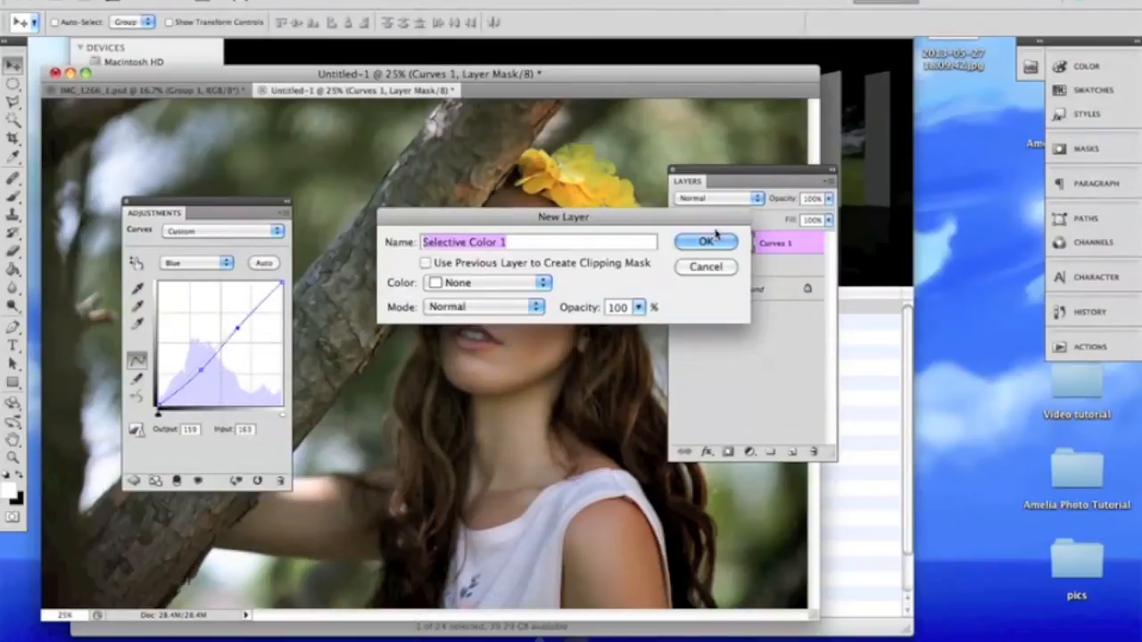
Create Selective Color 1 and set the Reds to Cyan -15 and Magenta -8
click(706, 243)
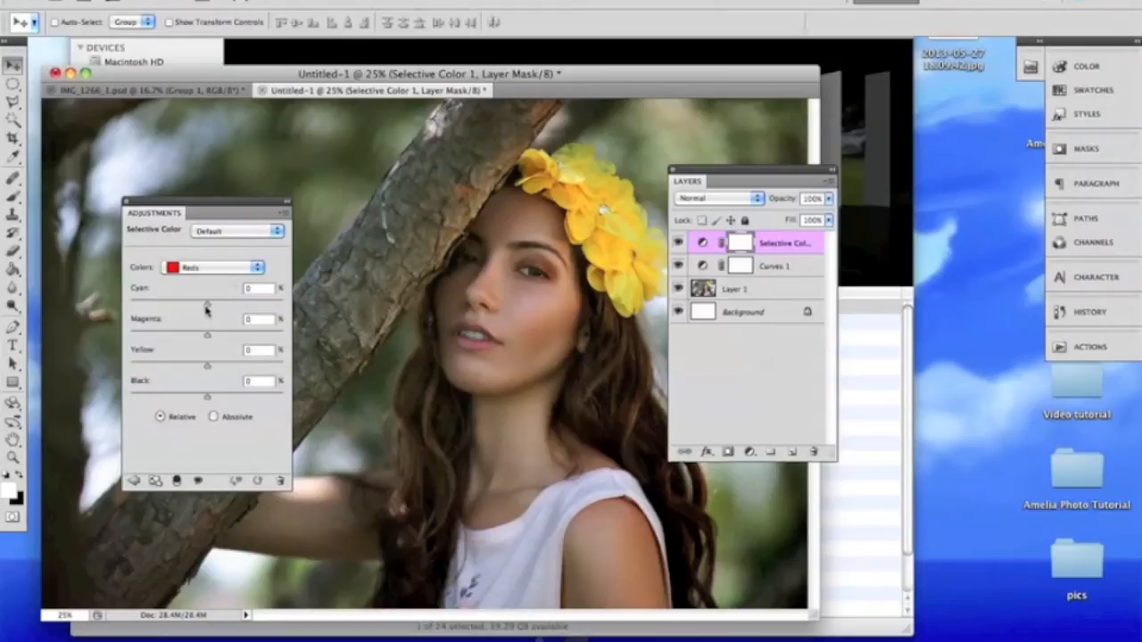
drag(207, 307, 268, 307)
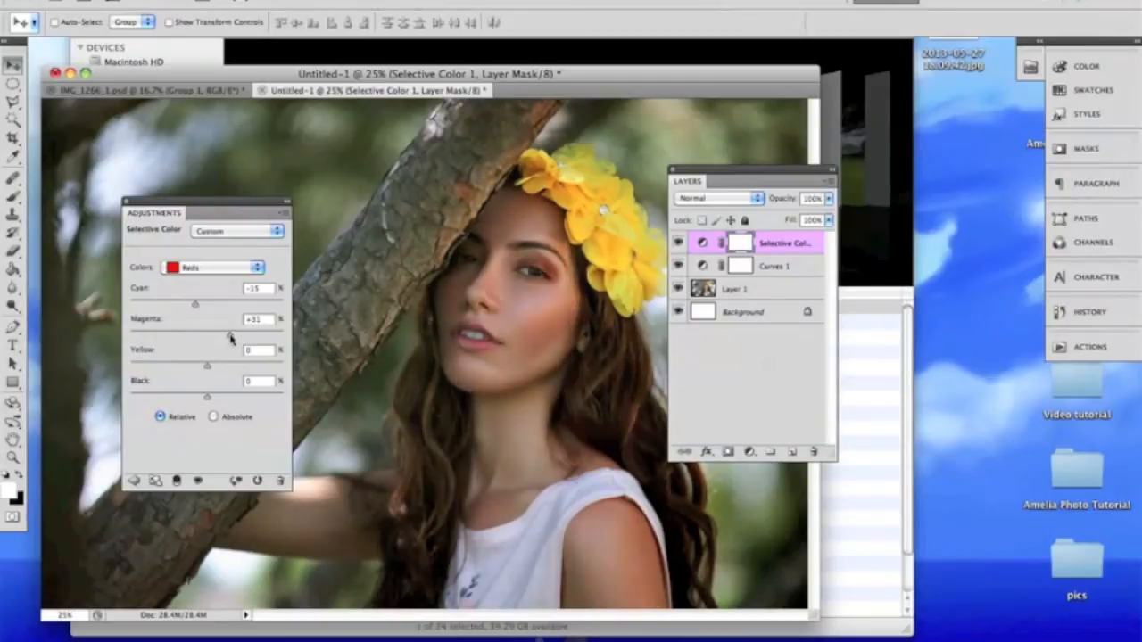
drag(223, 335, 182, 335)
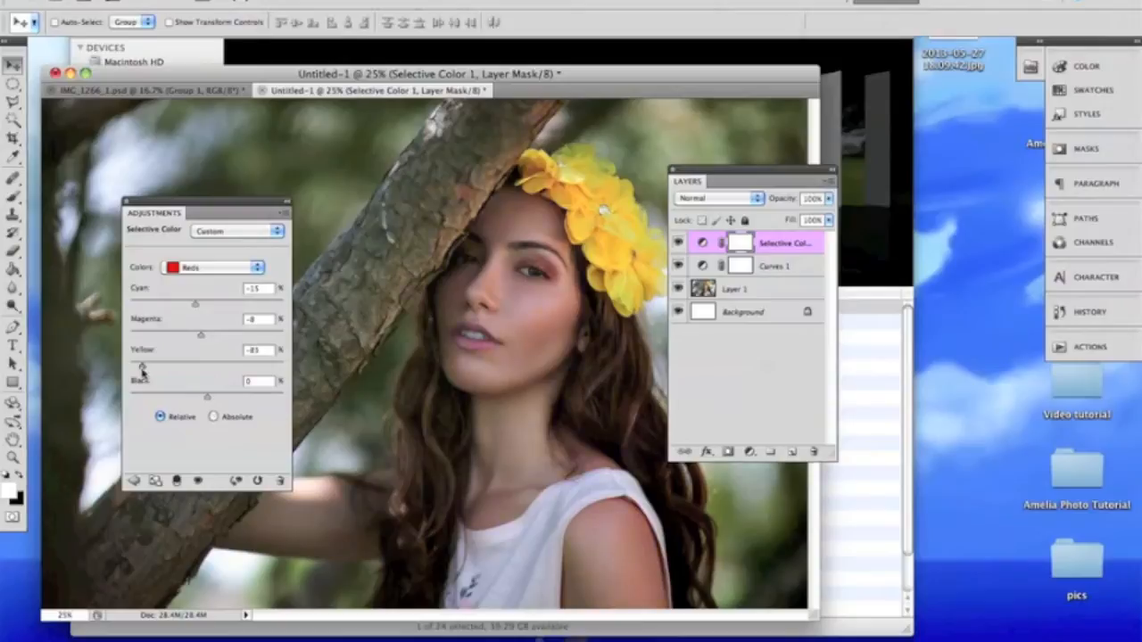
Settle the Reds' Yellow amount at +14 after testing extremes
drag(139, 364, 259, 364)
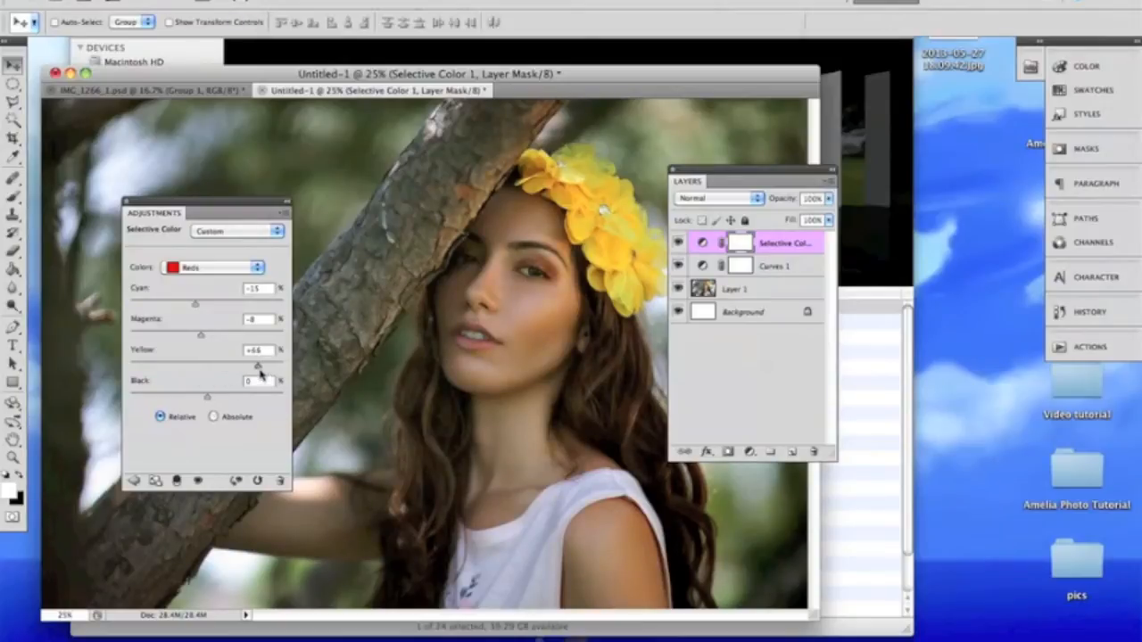
drag(264, 360, 267, 360)
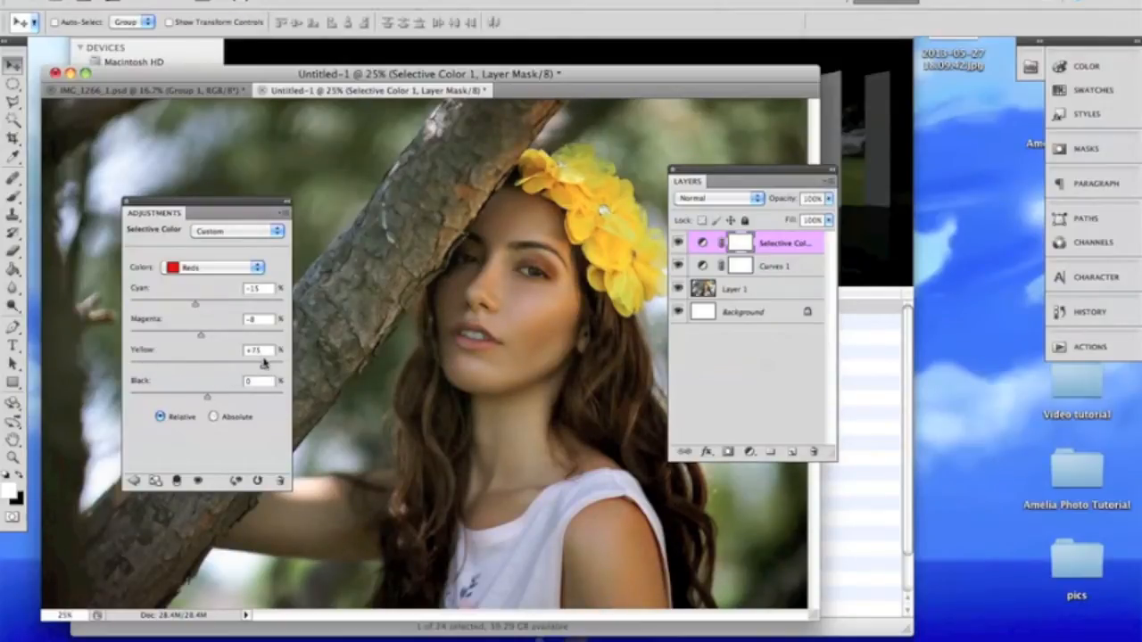
drag(264, 364, 151, 364)
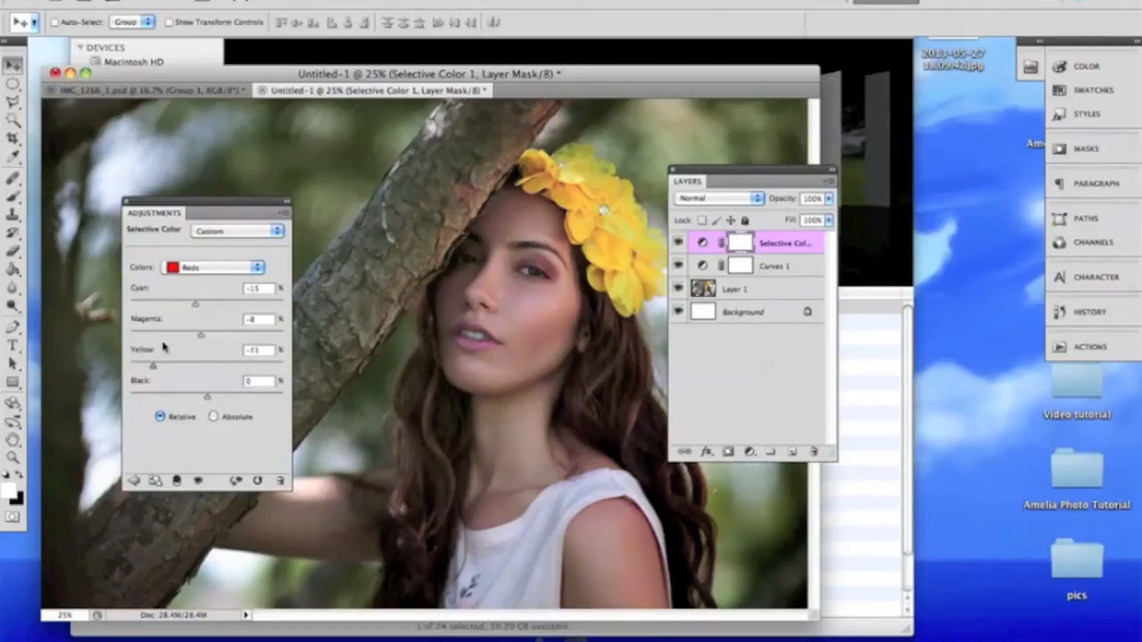
drag(153, 366, 268, 366)
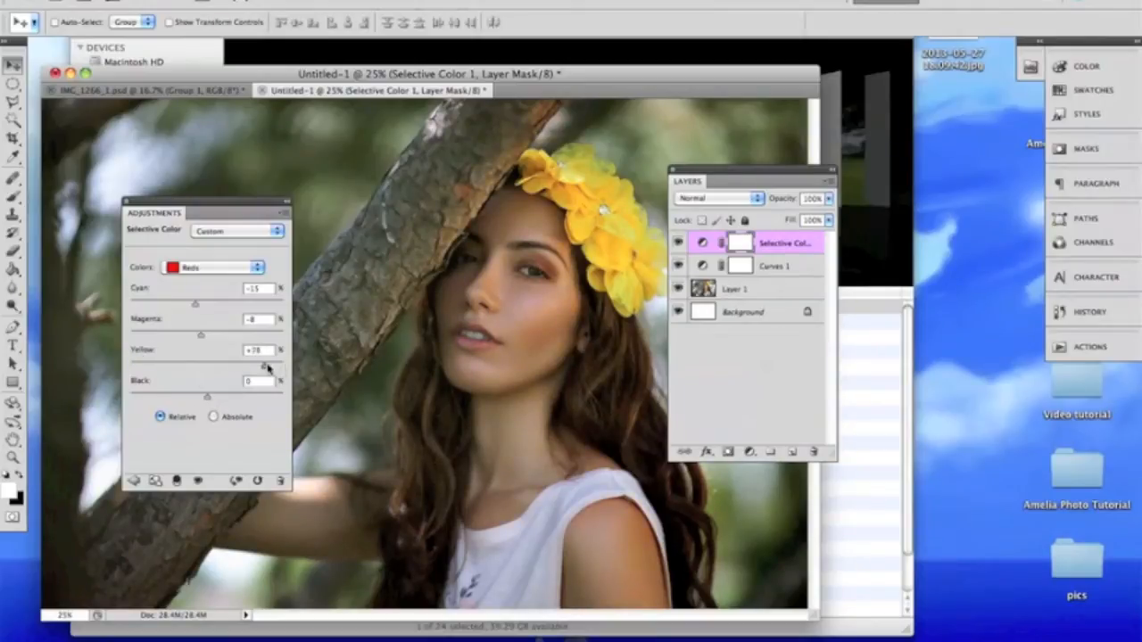
drag(268, 366, 285, 366)
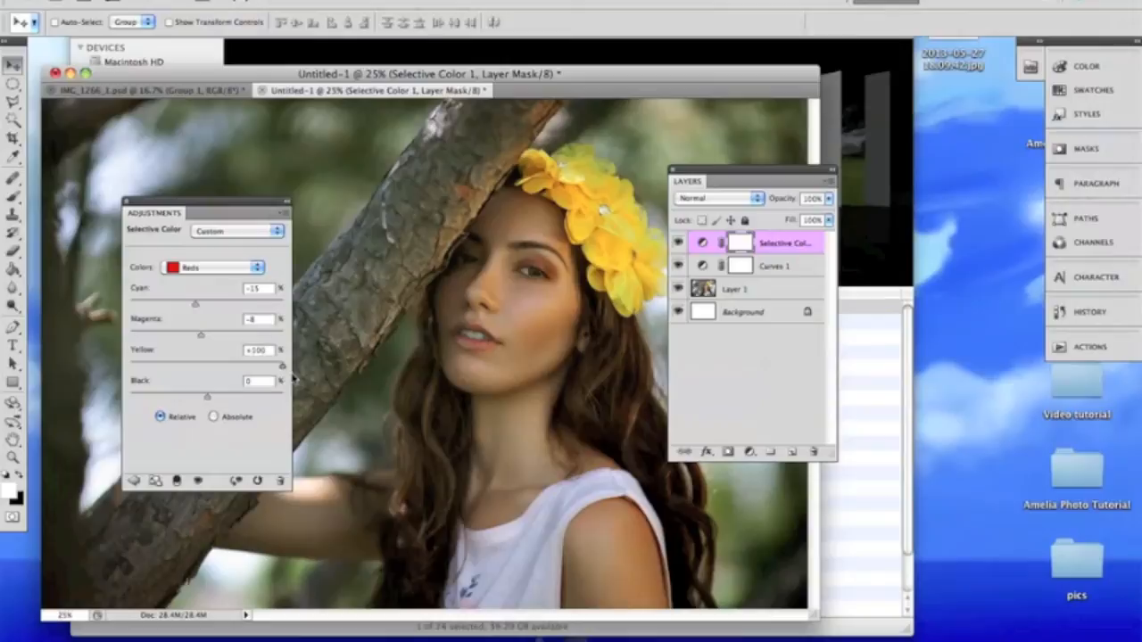
drag(284, 365, 186, 366)
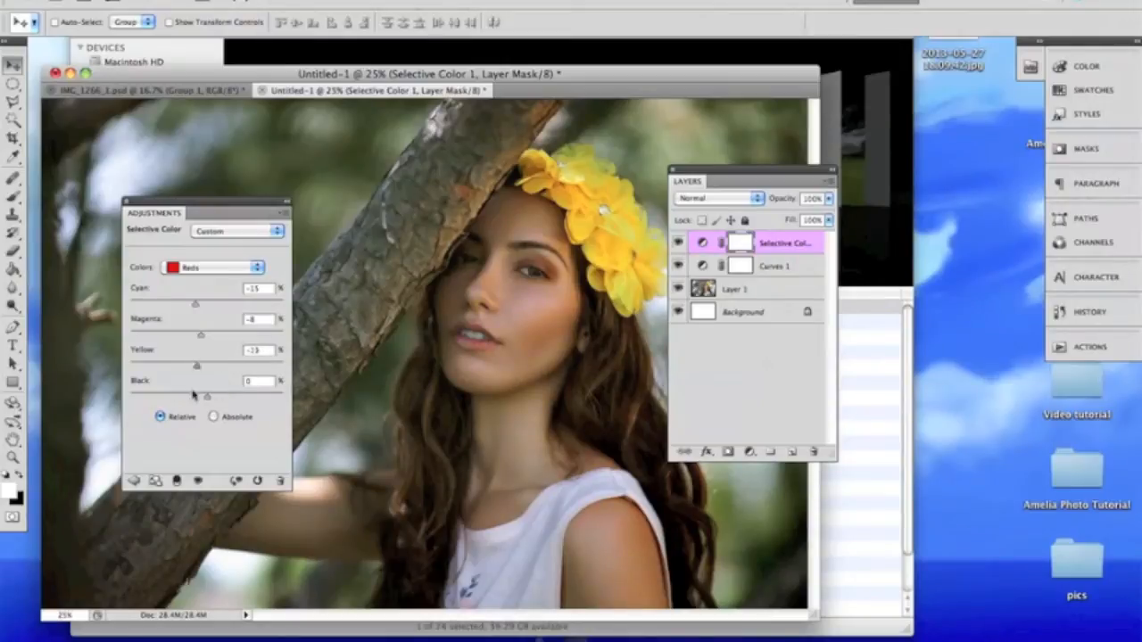
drag(194, 367, 207, 367)
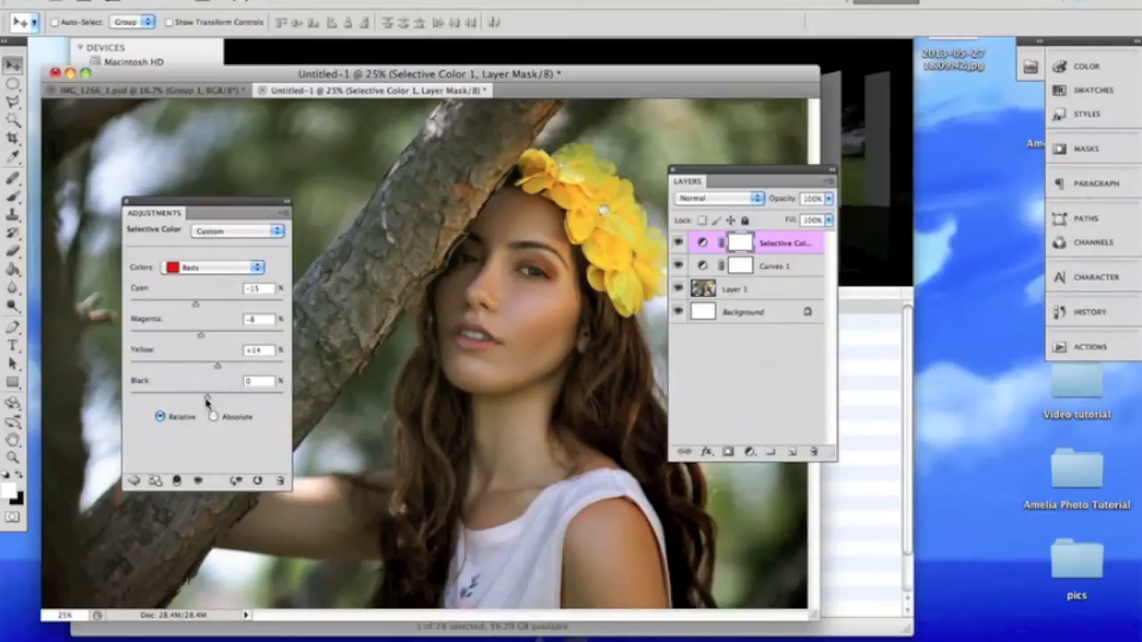
Adjust the Black amount for the Reds, trying darker and lighter values
drag(210, 396, 158, 396)
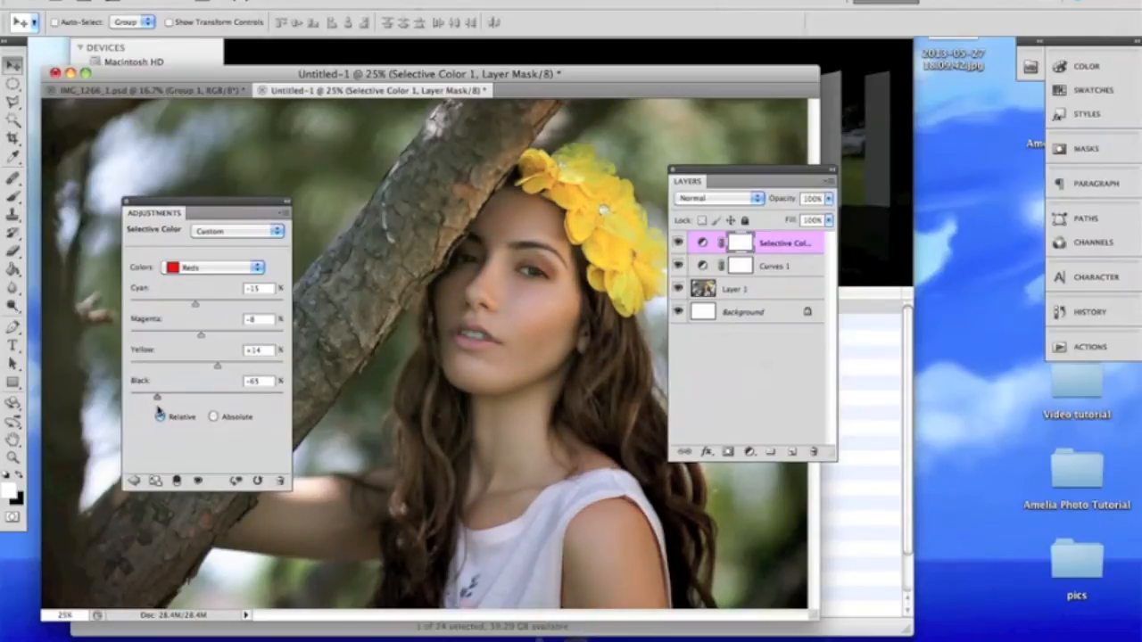
drag(159, 396, 193, 396)
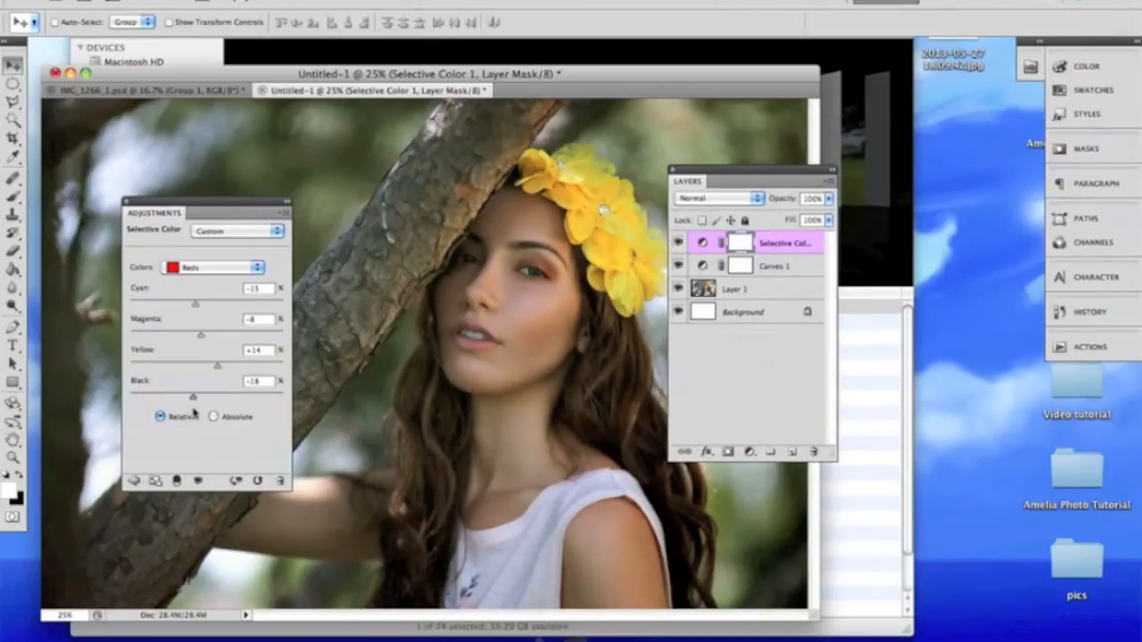
drag(193, 396, 203, 396)
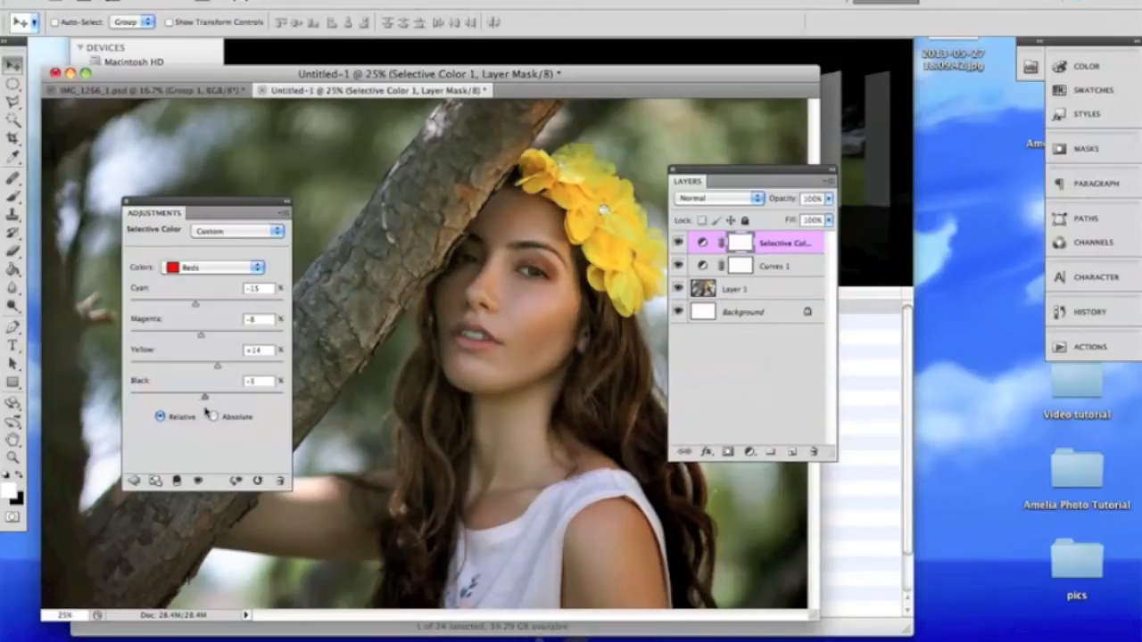
drag(204, 396, 250, 396)
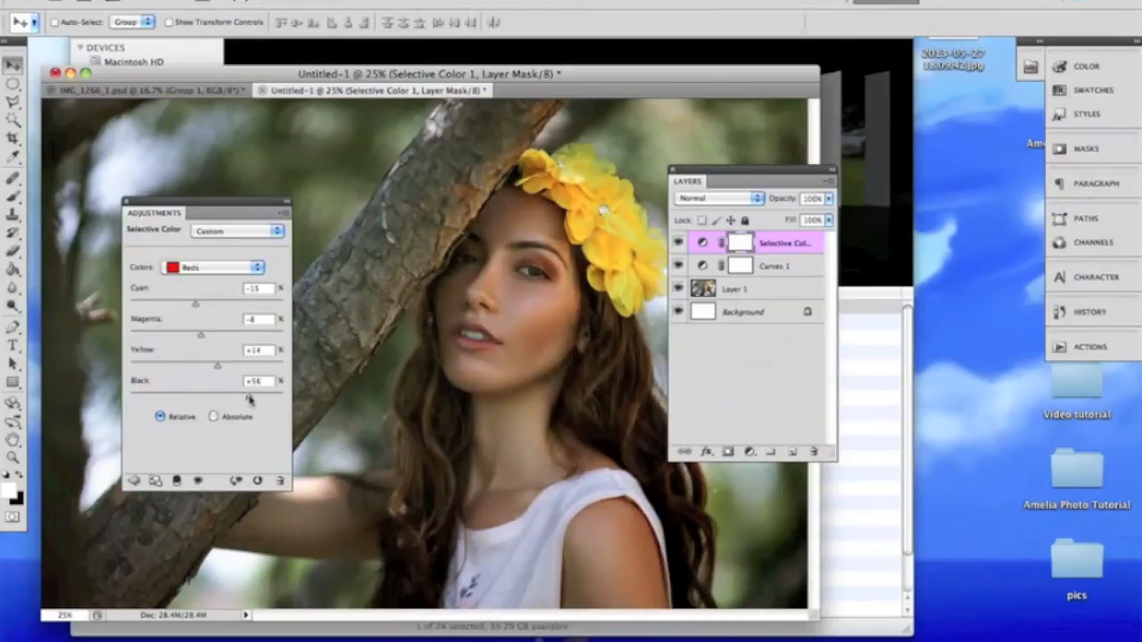
drag(253, 396, 200, 396)
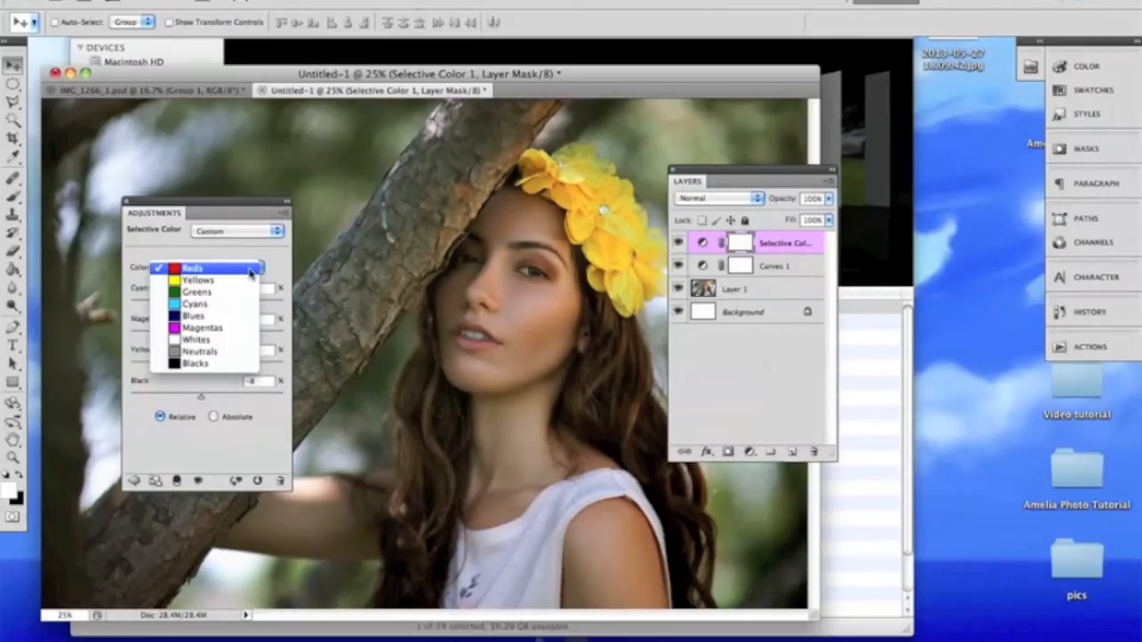
mouse_move(235, 364)
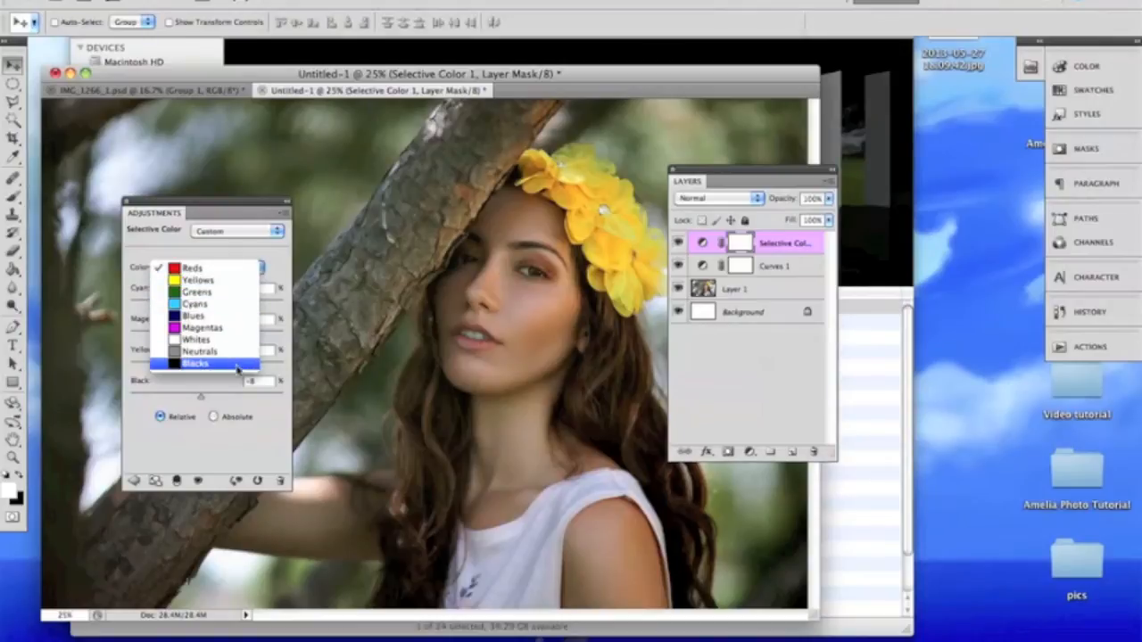
Reduce Cyan in the Whites, then switch to Neutrals and add Cyan +10
click(198, 342)
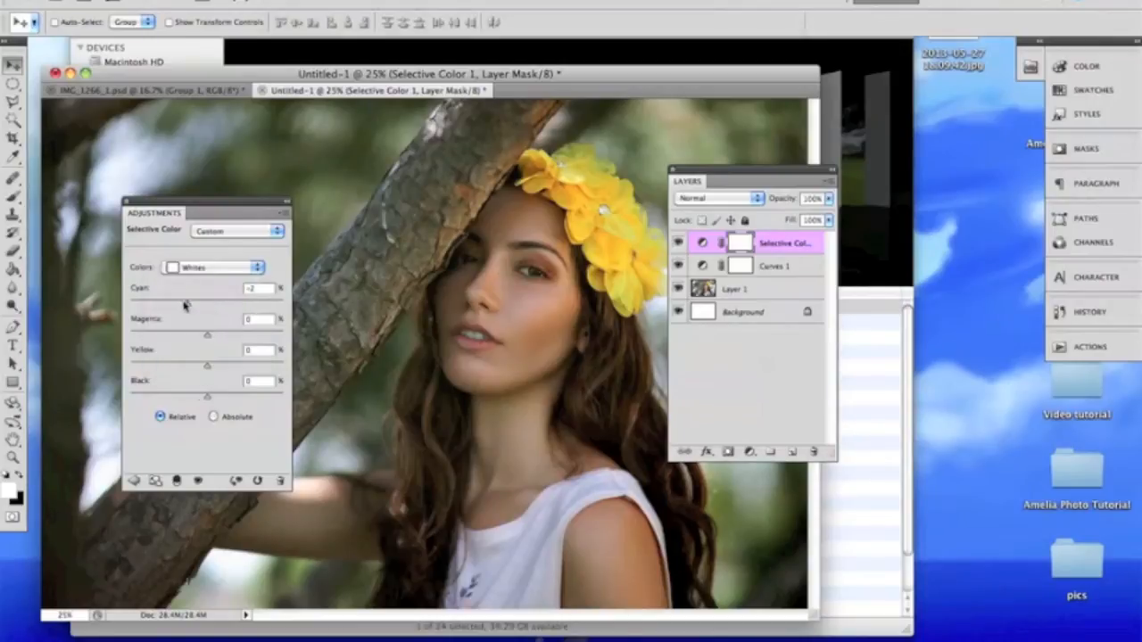
drag(207, 299, 174, 300)
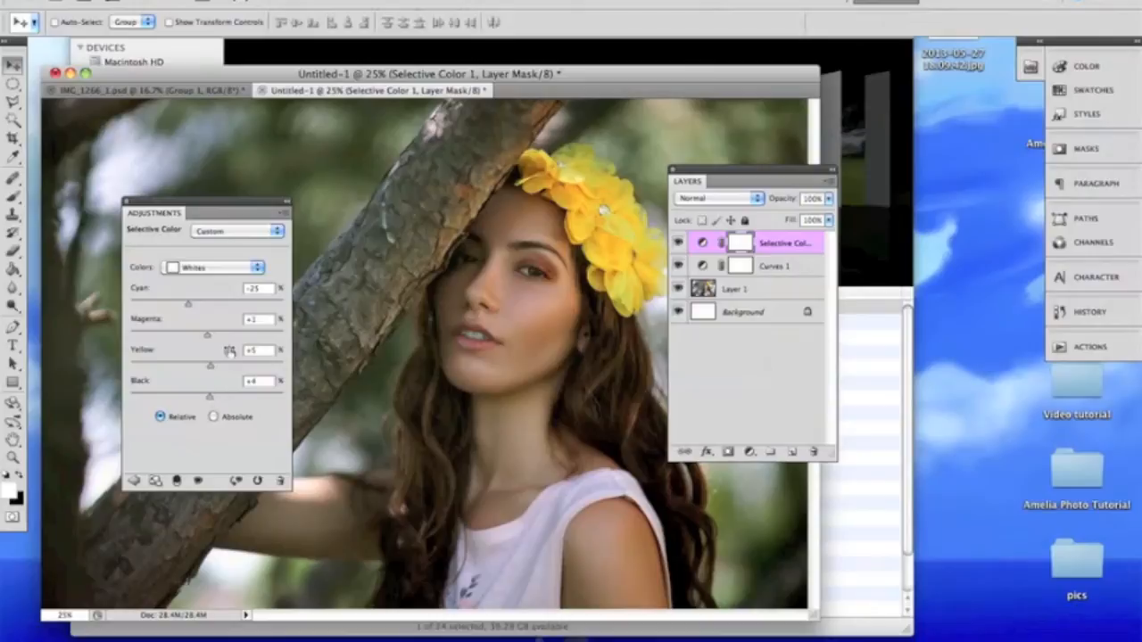
click(260, 267)
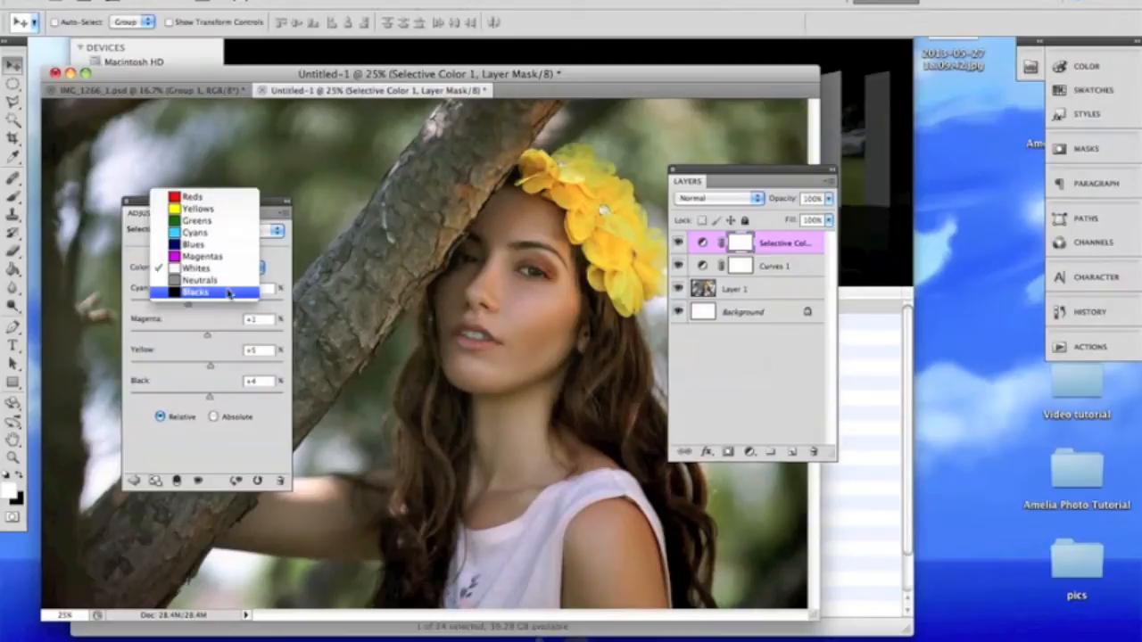
click(199, 280)
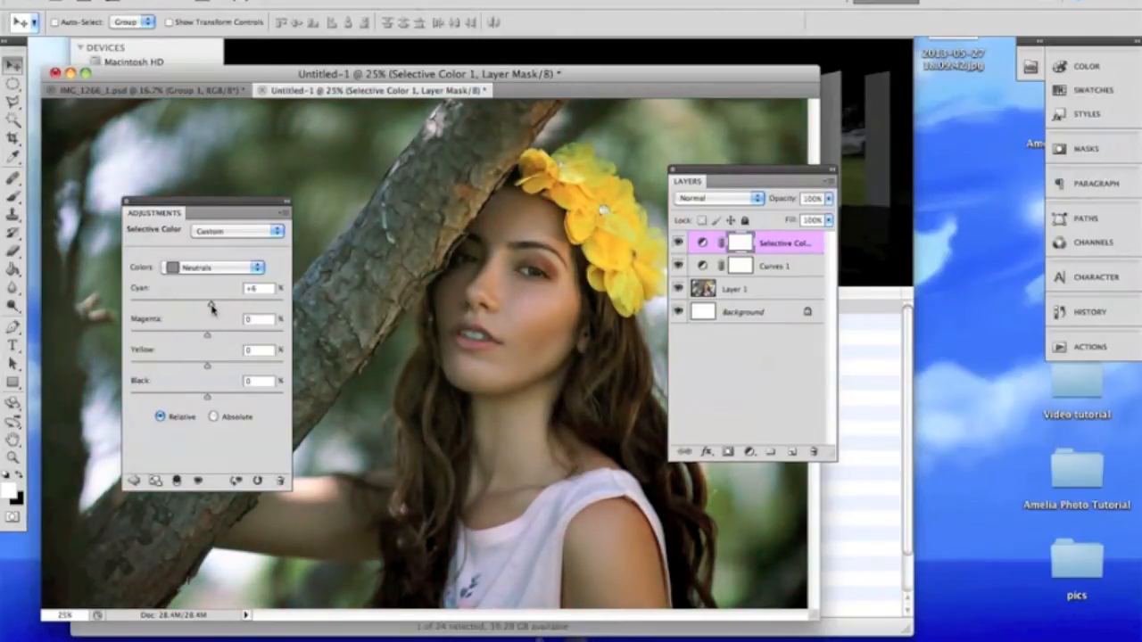
drag(207, 300, 258, 300)
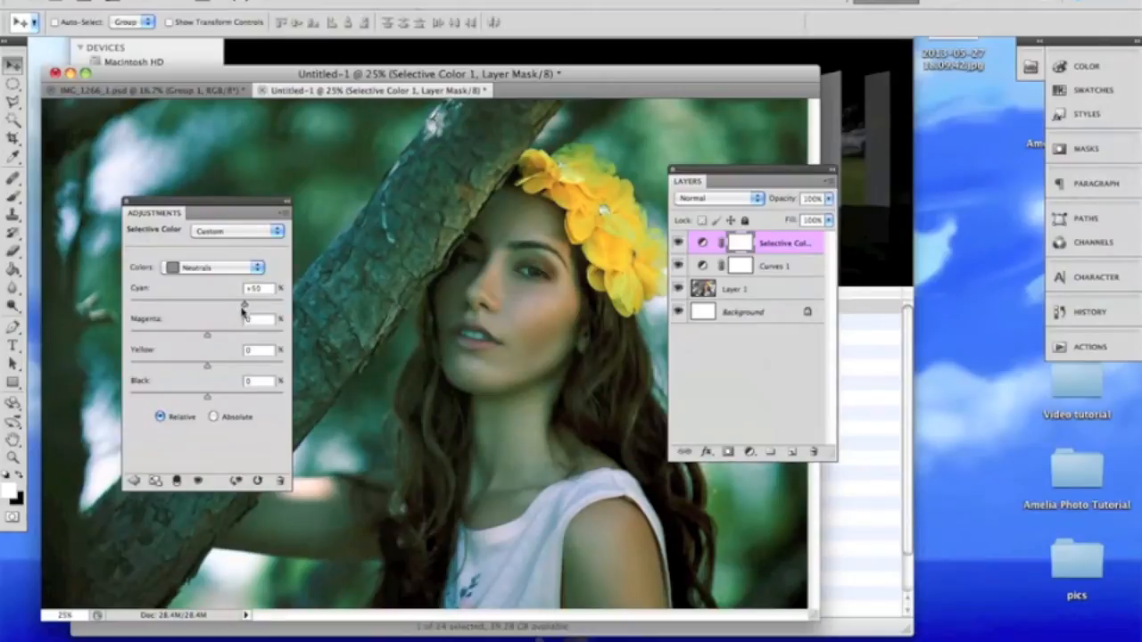
Tune the Neutrals' Magenta, set Yellow +13 and return Black to 0
drag(205, 334, 187, 333)
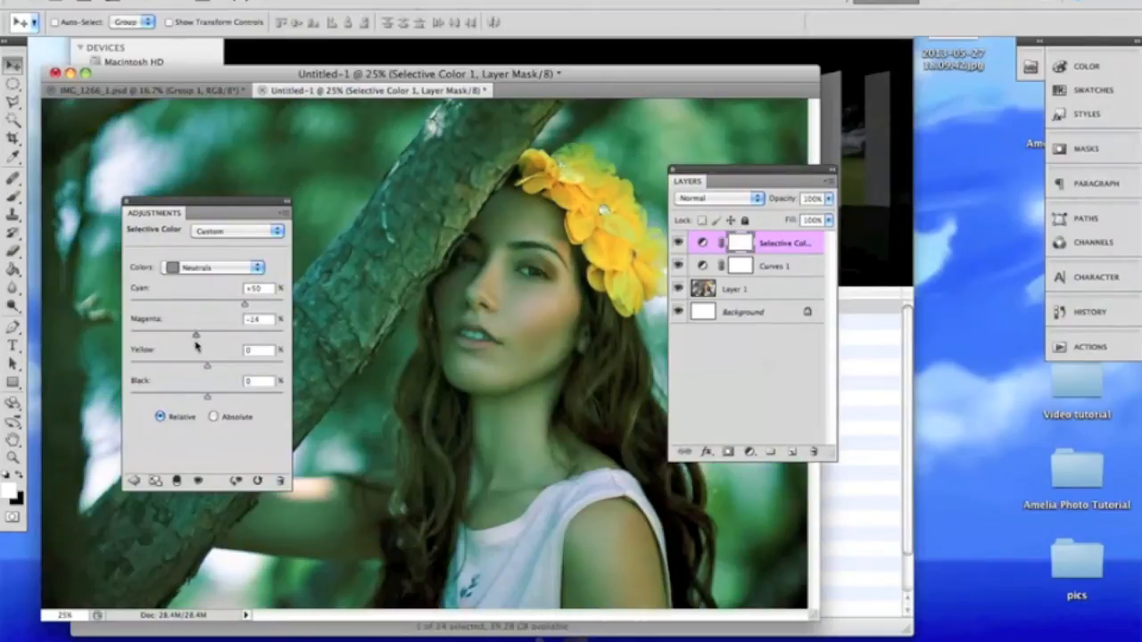
drag(194, 334, 207, 334)
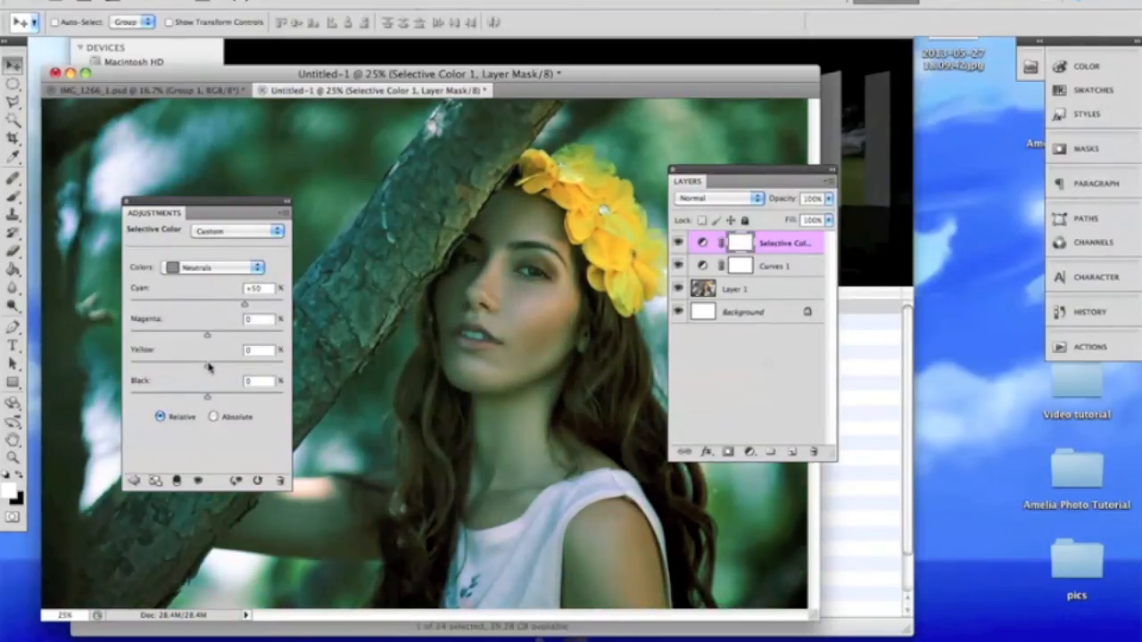
drag(207, 365, 175, 366)
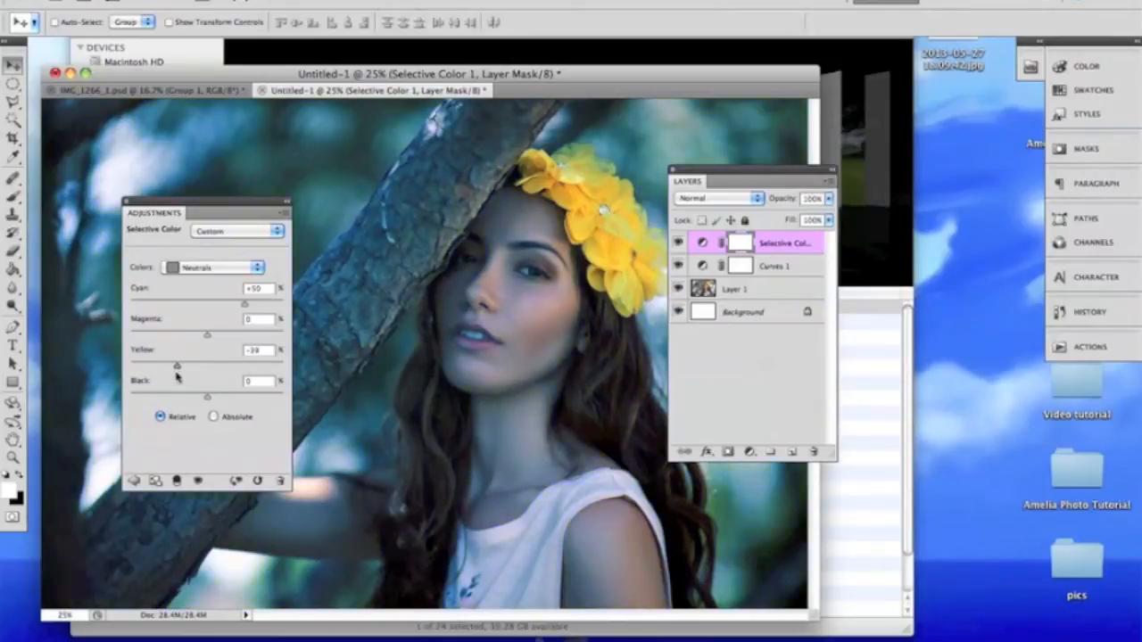
drag(175, 366, 241, 365)
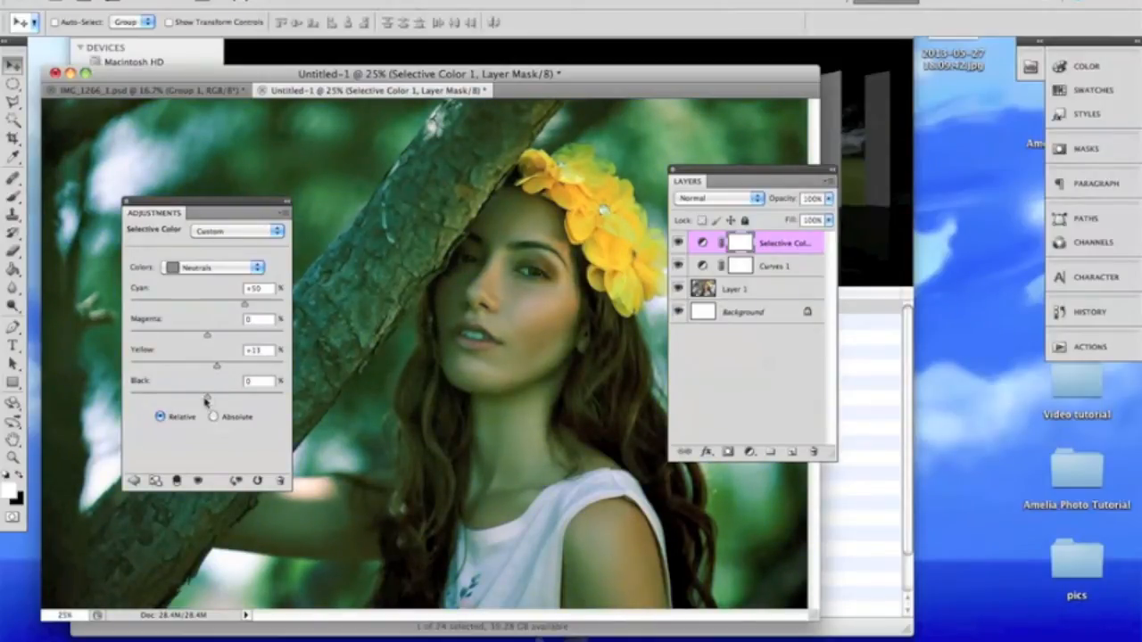
drag(206, 391, 178, 394)
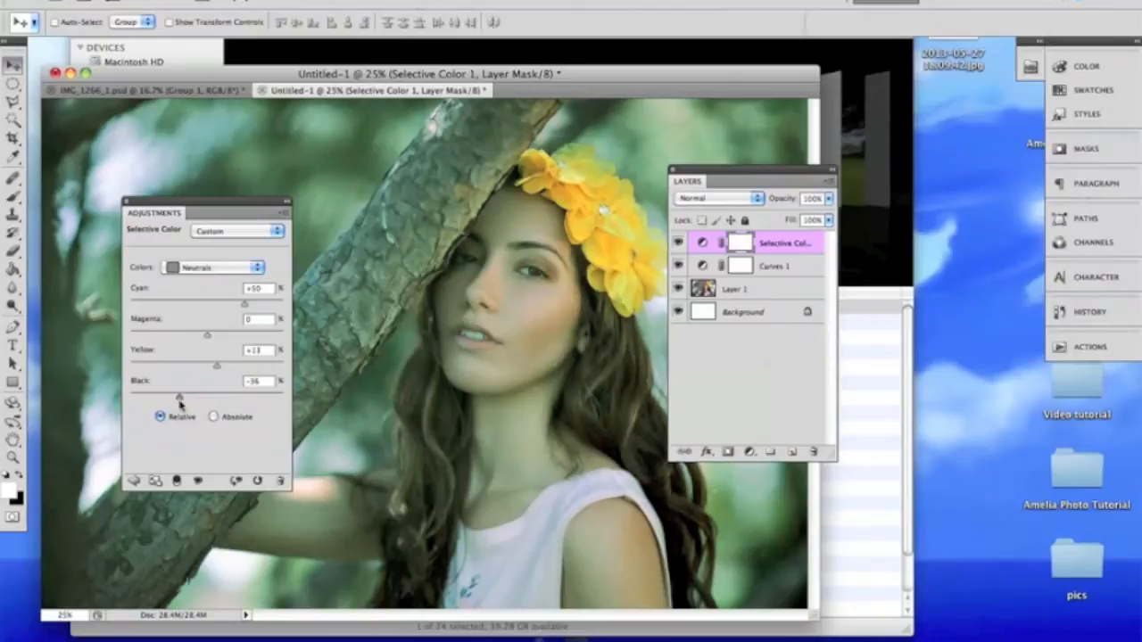
drag(178, 394, 207, 395)
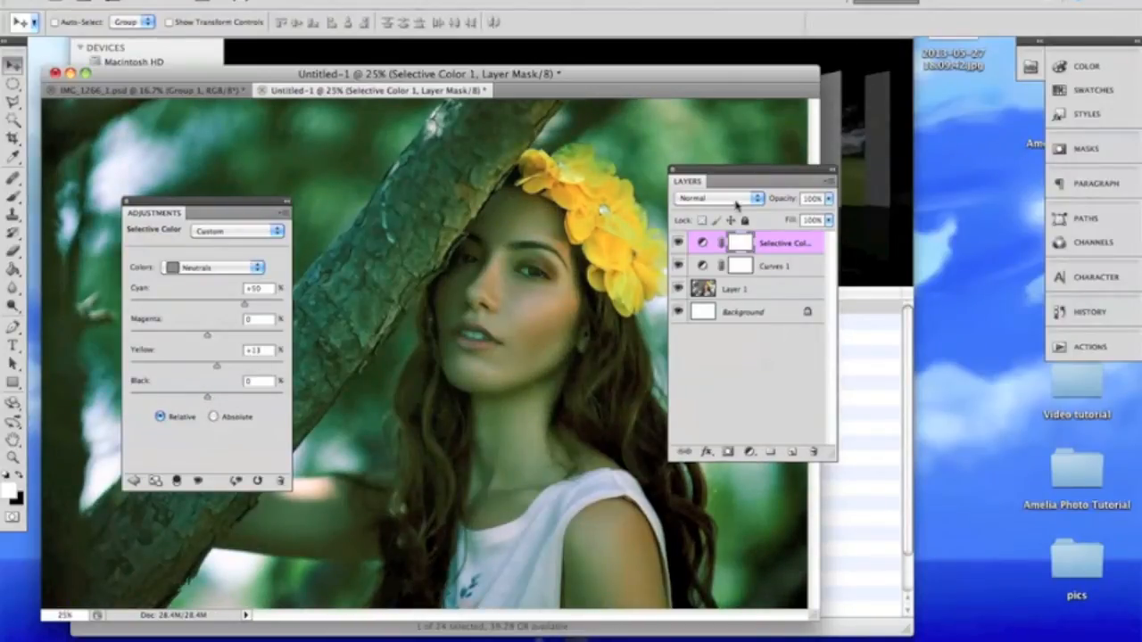
Blend Selective Color 1 as Soft Light and toggle its visibility to compare
click(714, 198)
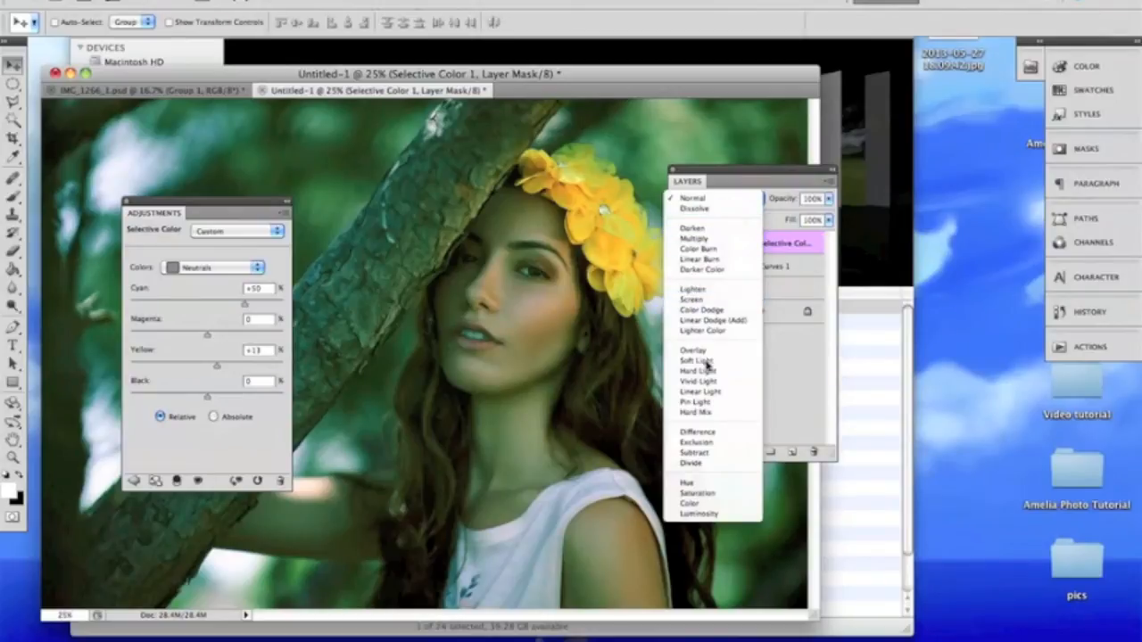
click(696, 361)
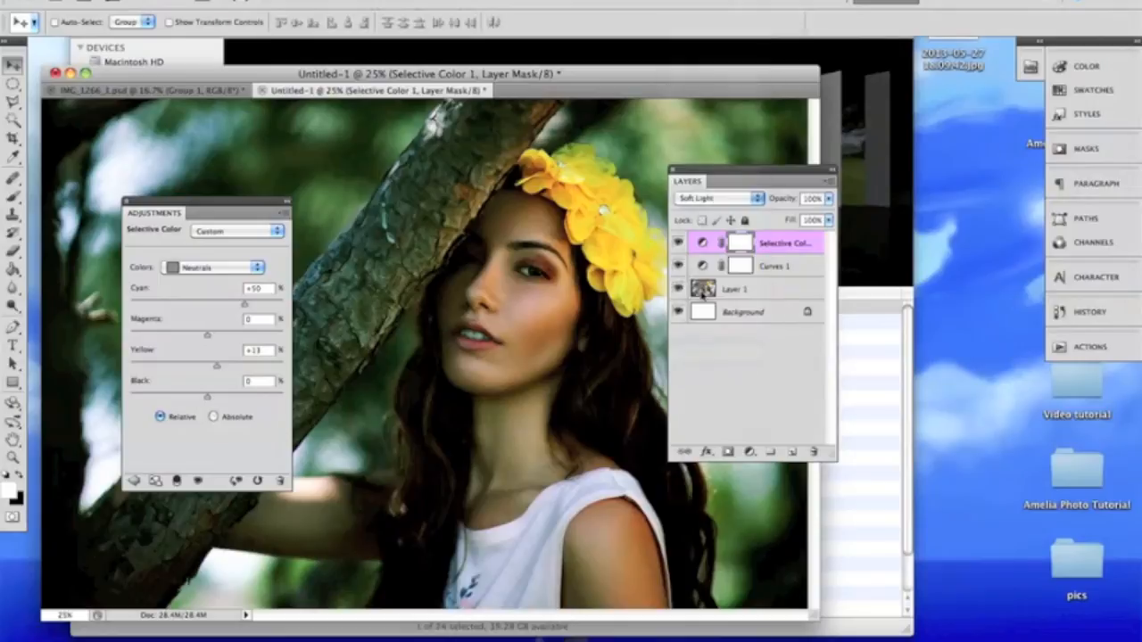
click(717, 198)
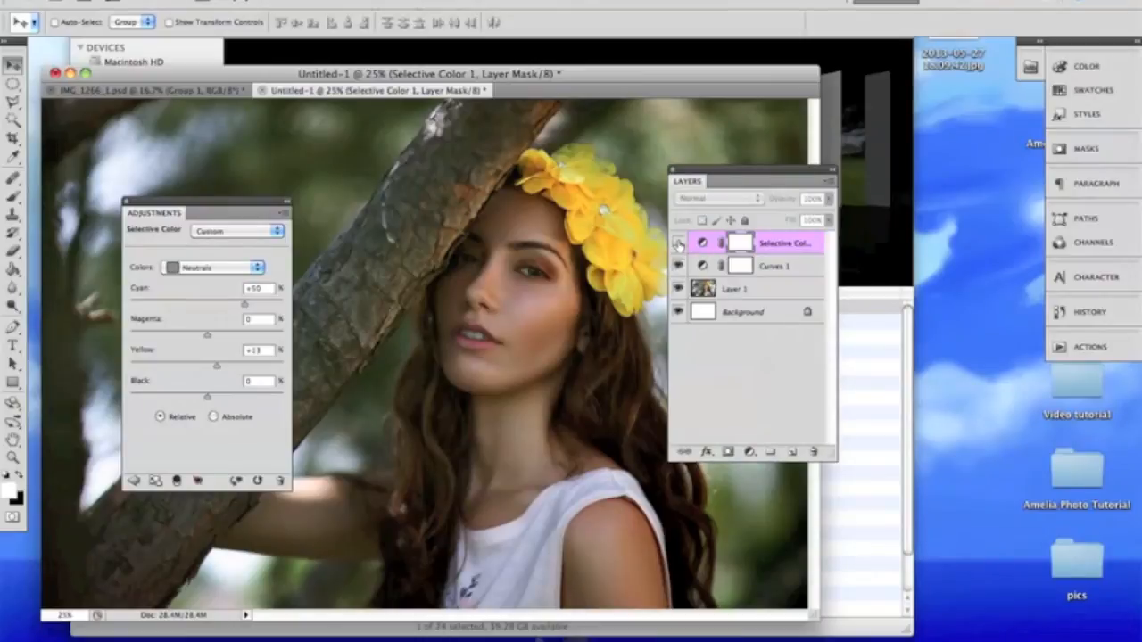
click(717, 198)
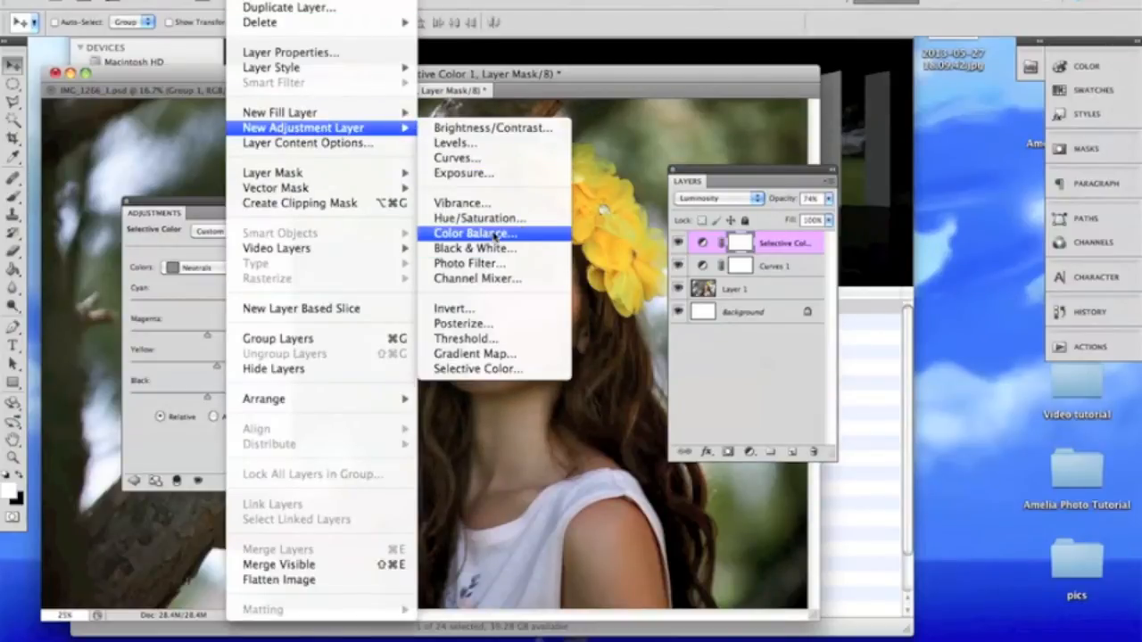
On Color Balance Midtones, settle Cyan-Red at +21 for subtle warmth
click(474, 232)
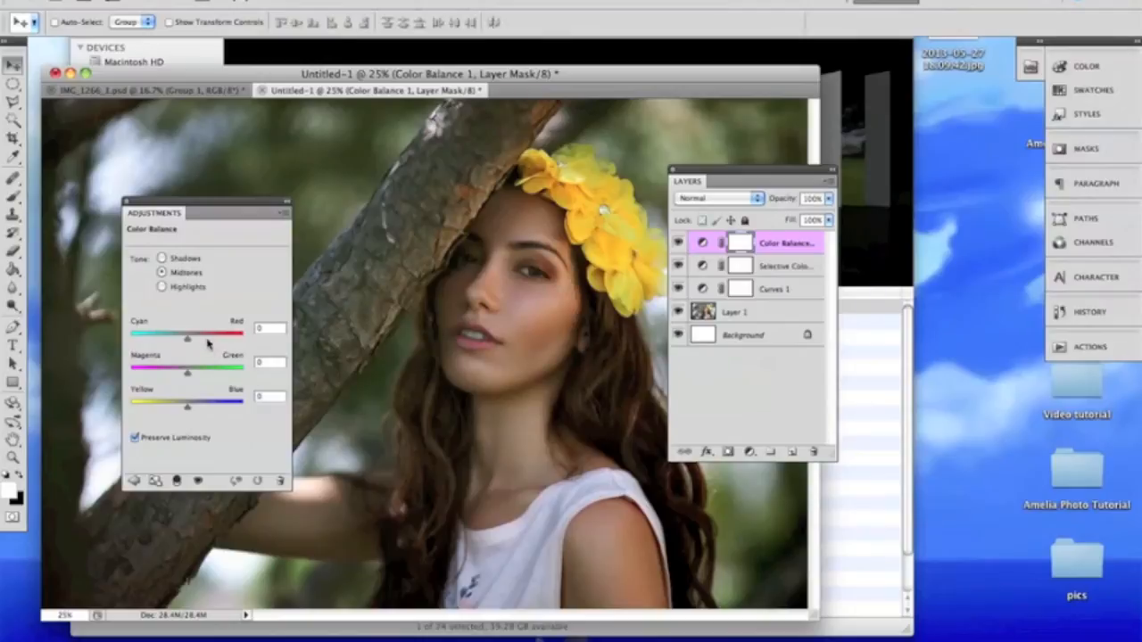
drag(187, 334, 218, 334)
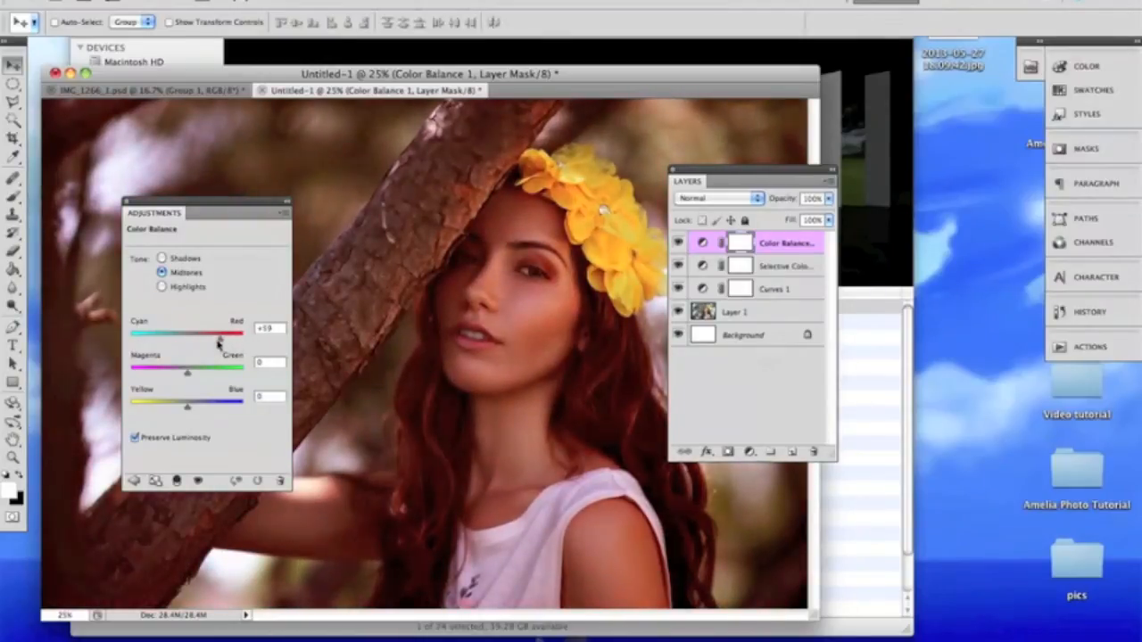
drag(217, 334, 204, 334)
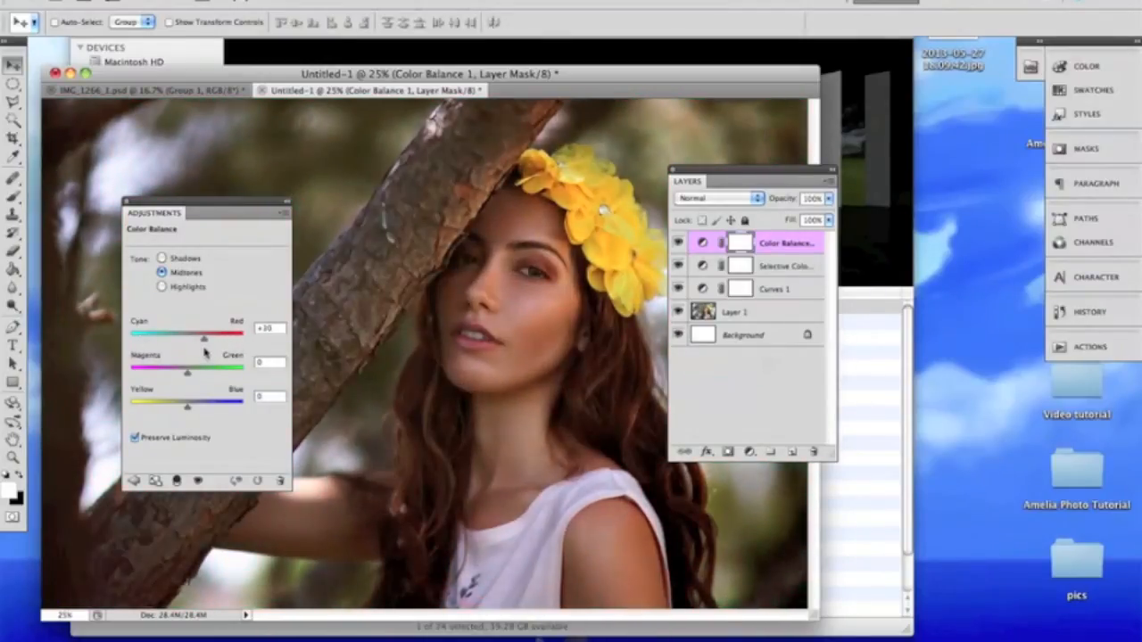
drag(203, 336, 225, 335)
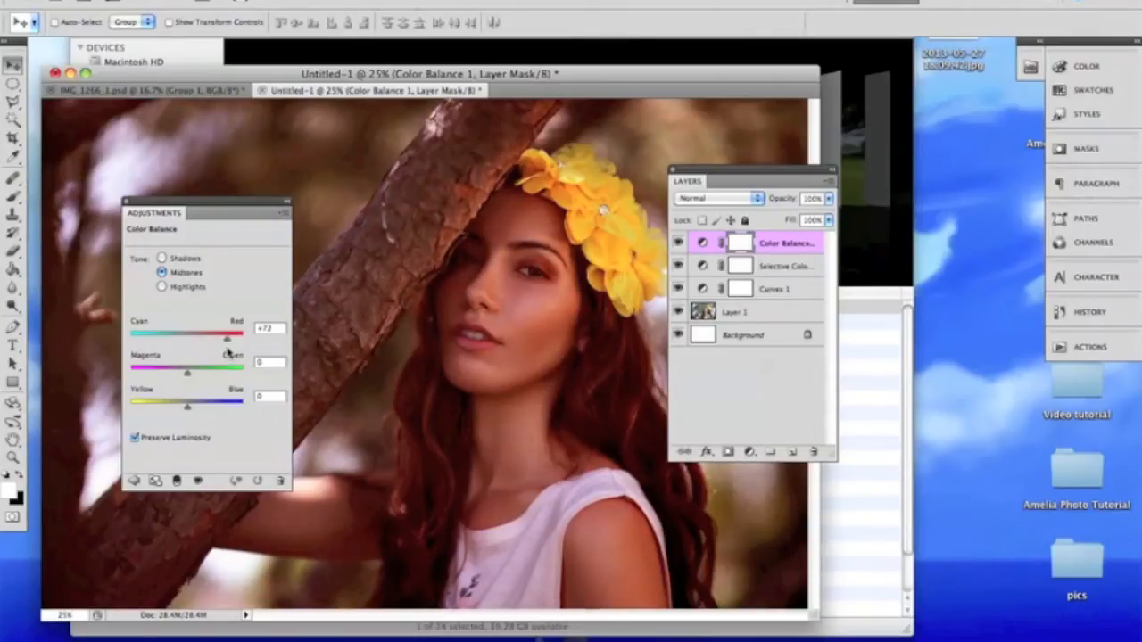
drag(212, 335, 250, 335)
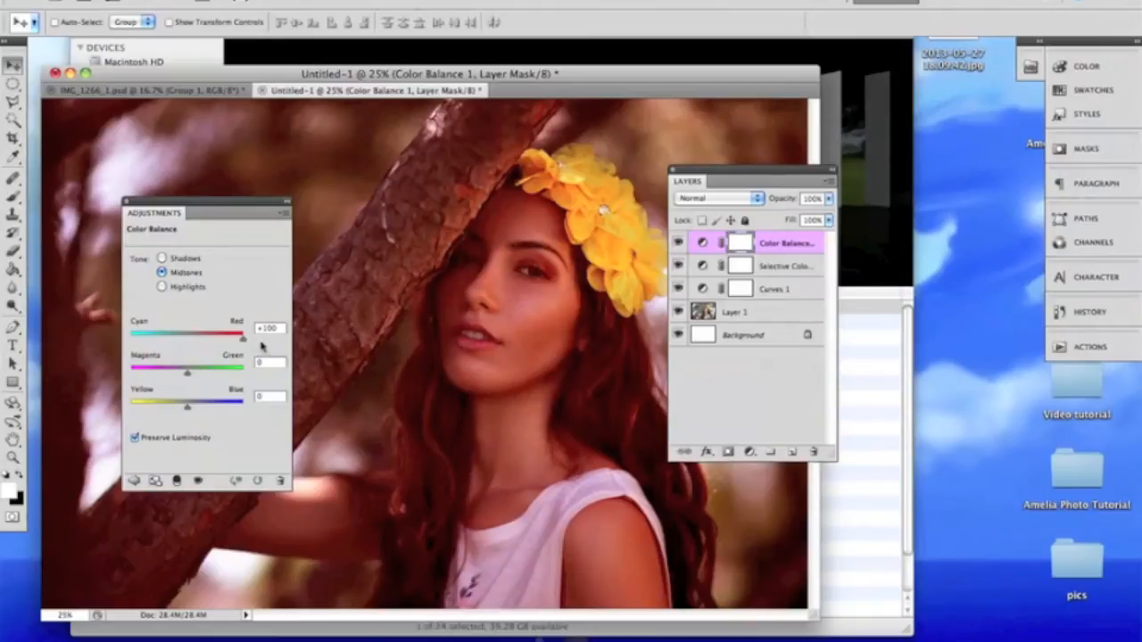
drag(239, 339, 214, 339)
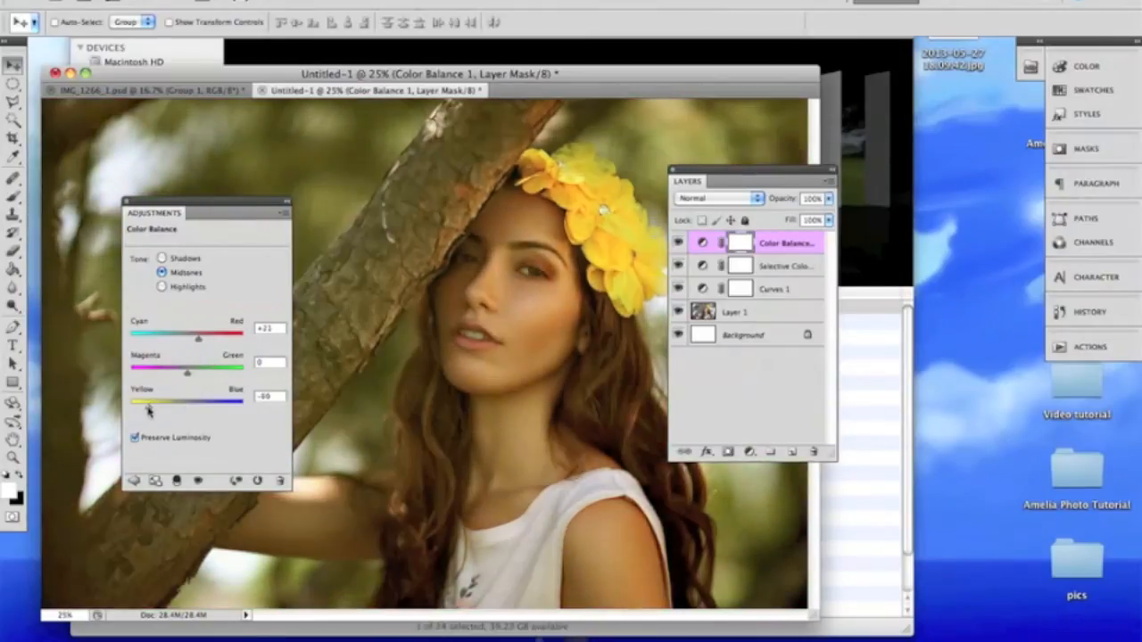
Set the midtone Yellow-Blue to -8 for a slight yellow tint
drag(150, 410, 185, 403)
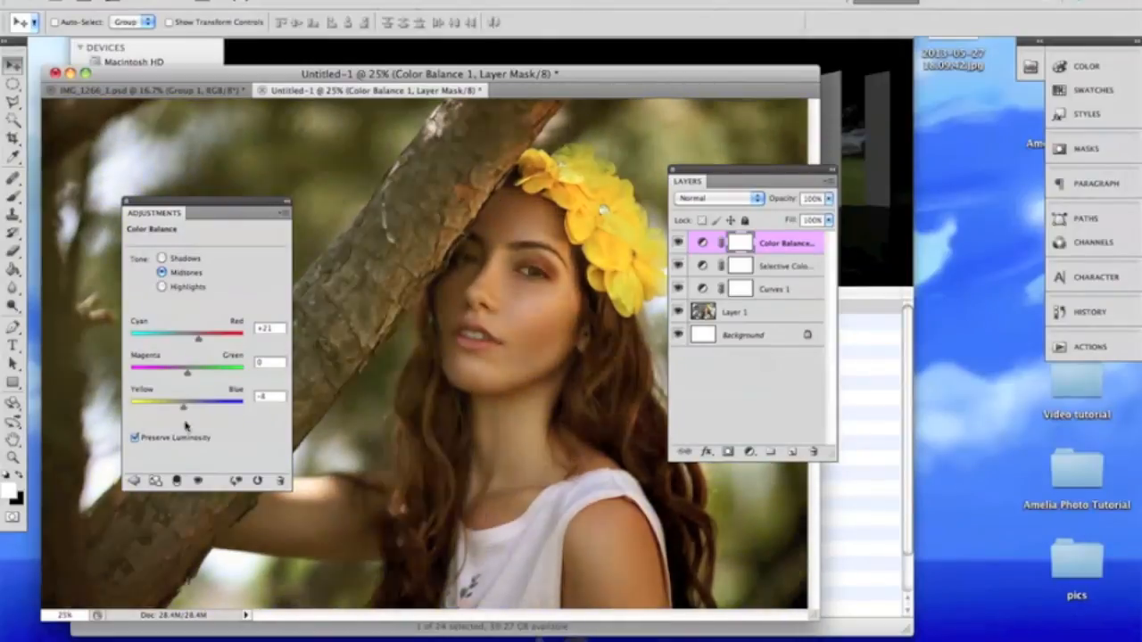
drag(190, 407, 217, 407)
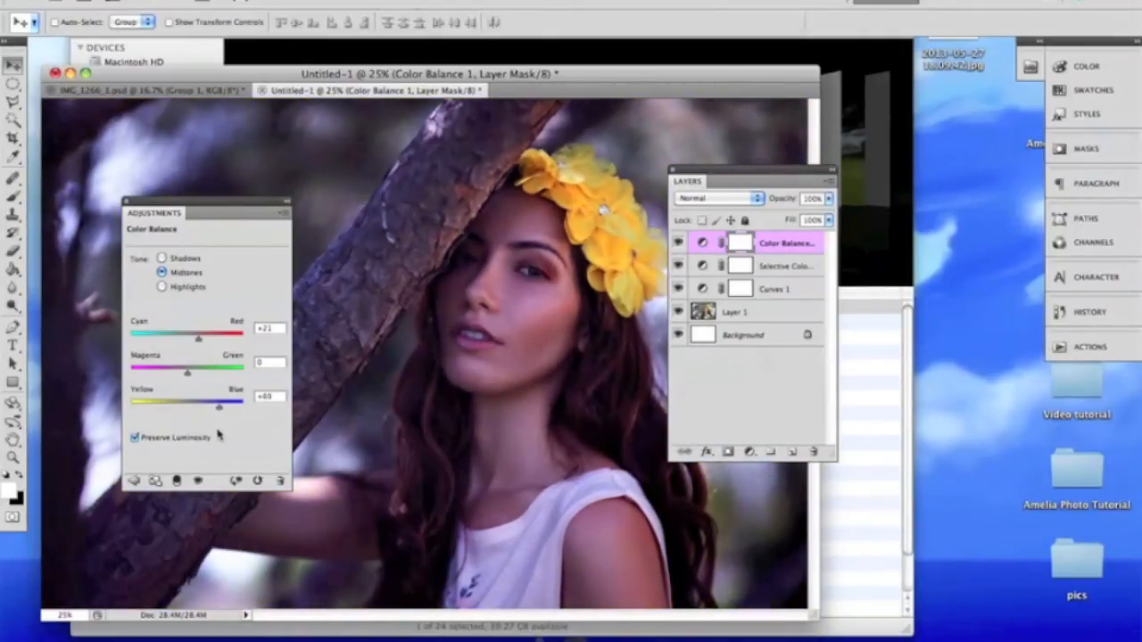
drag(218, 407, 186, 407)
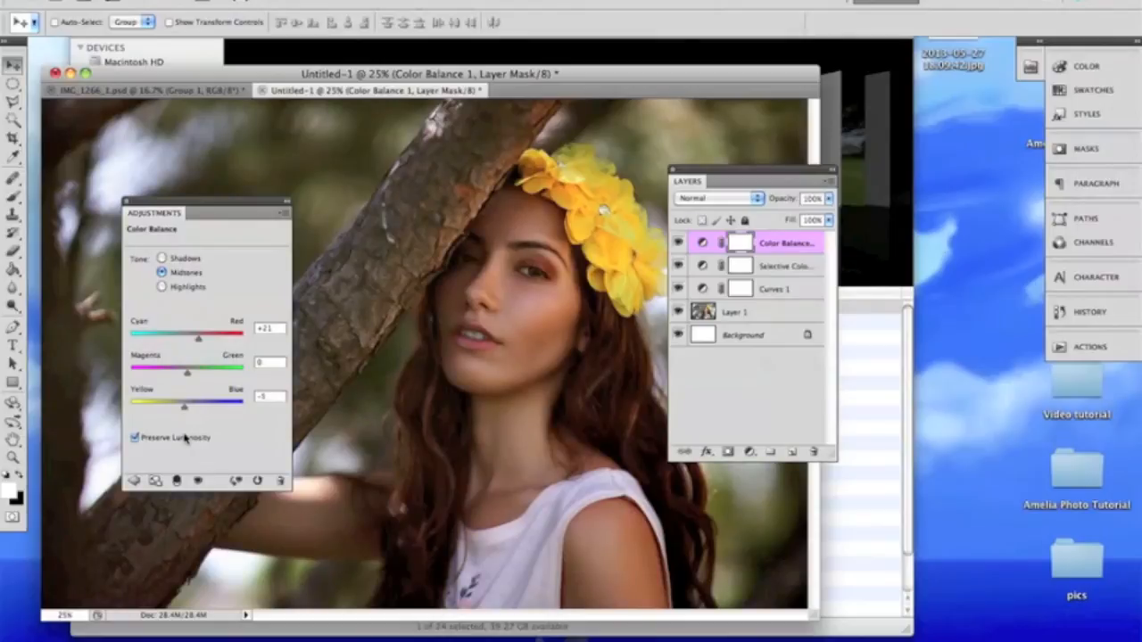
drag(186, 407, 210, 407)
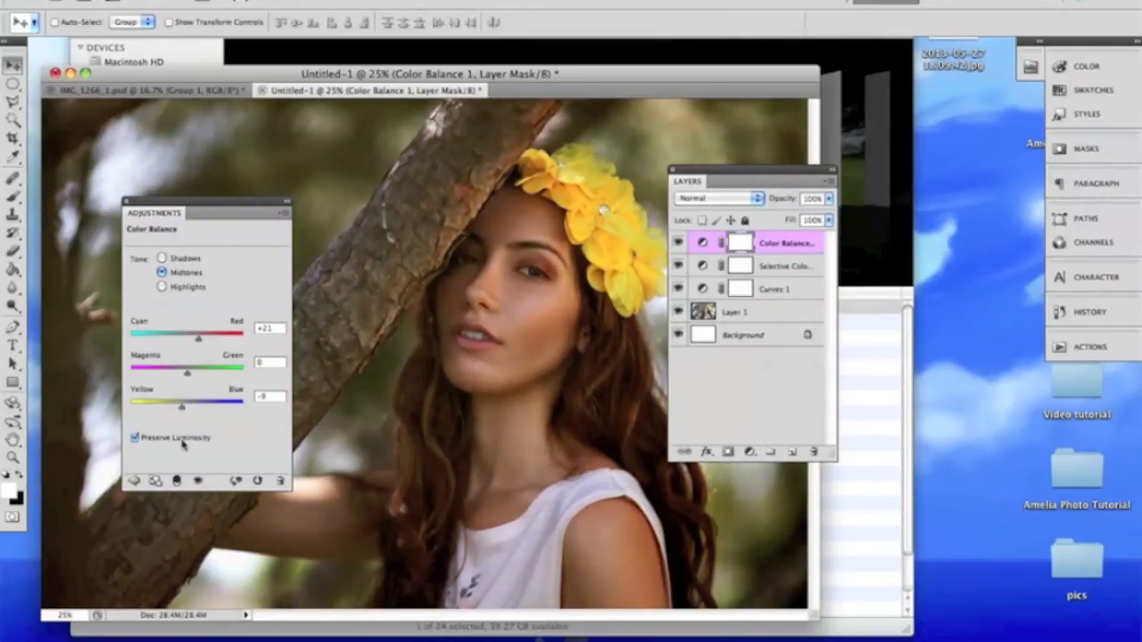
Switch Color Balance to Highlights and shift Yellow-Blue slightly toward yellow
click(161, 286)
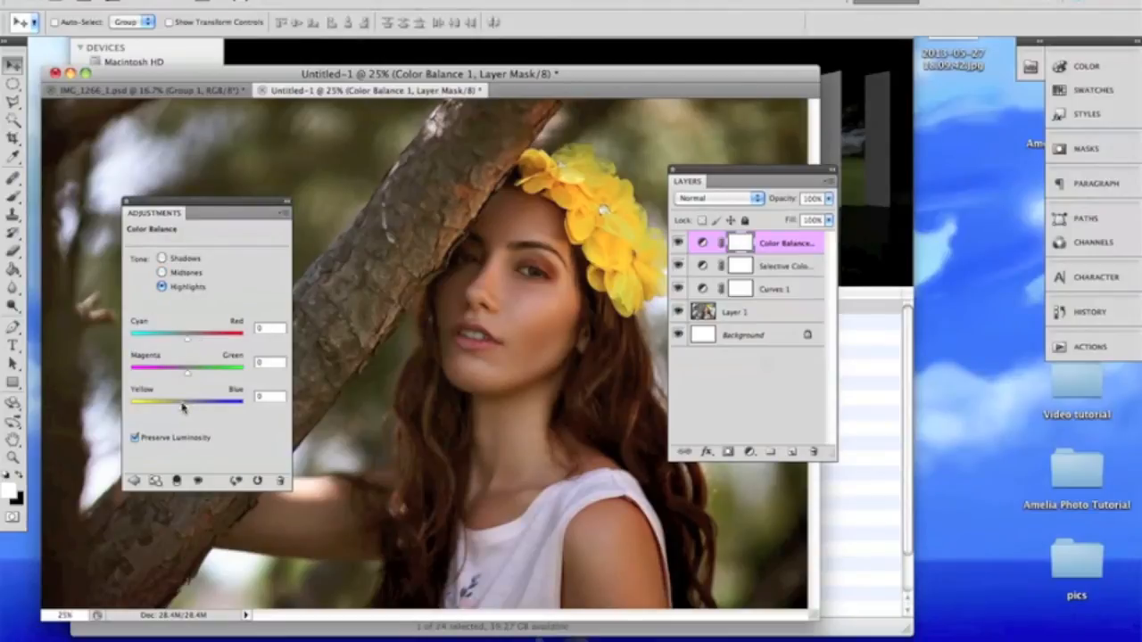
drag(188, 407, 159, 407)
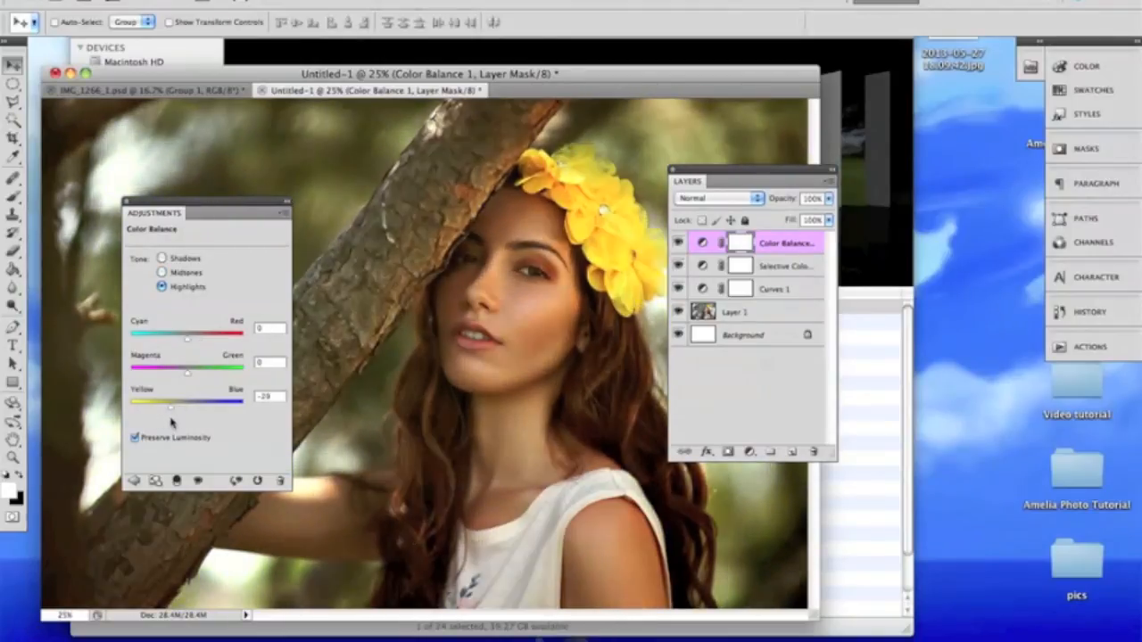
drag(159, 407, 175, 406)
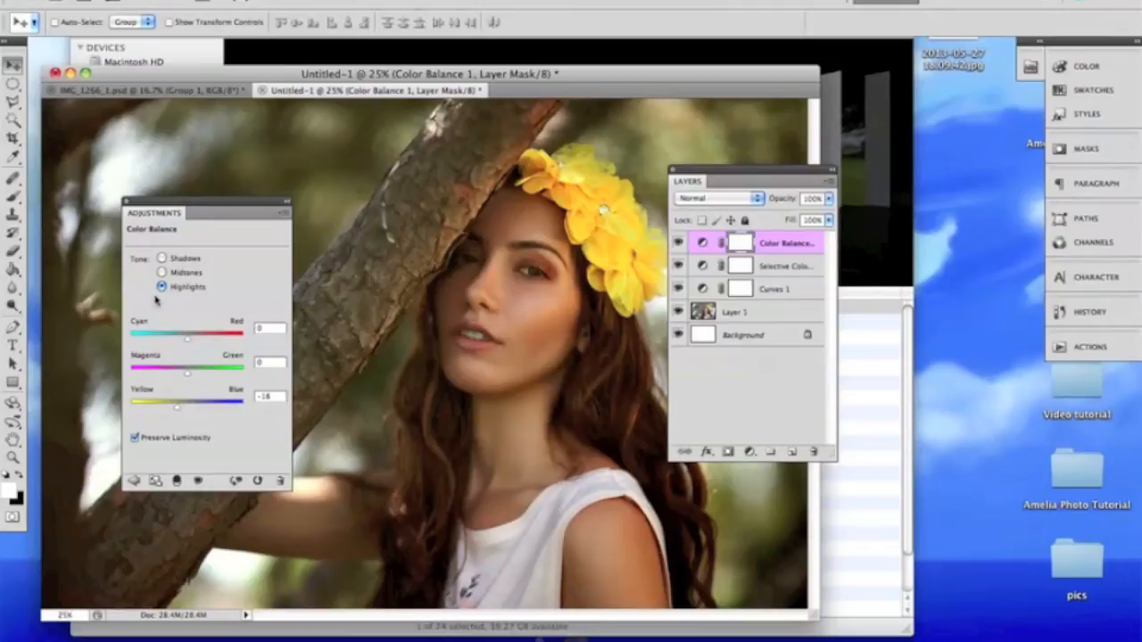
mouse_move(187, 341)
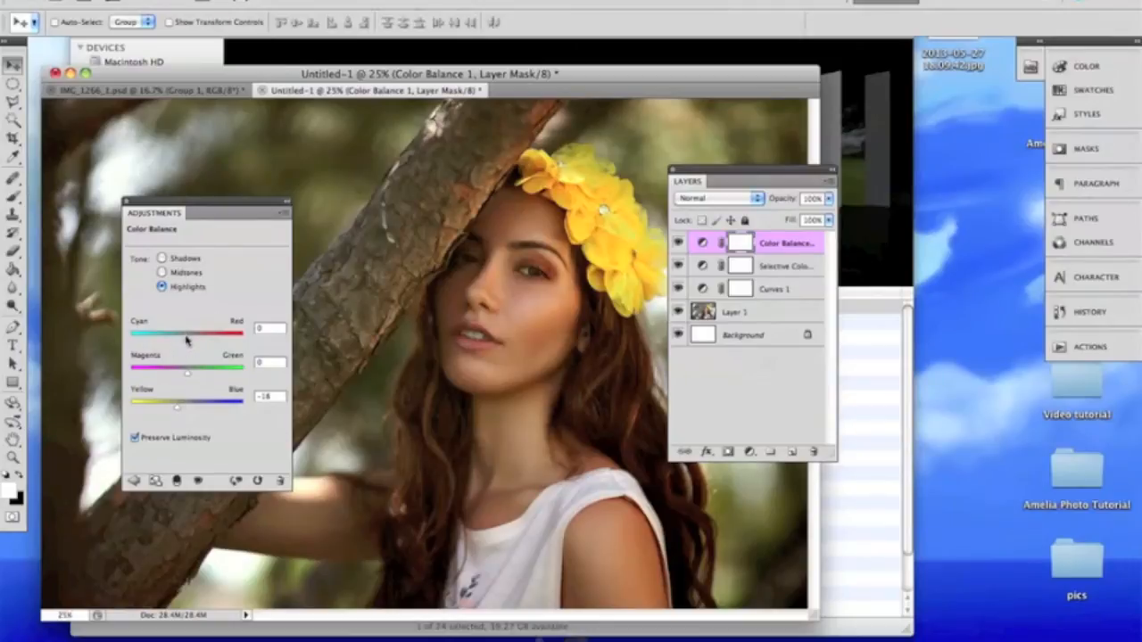
Settle the highlight Cyan-Red on a slight cyan tint after testing red
drag(186, 339, 175, 339)
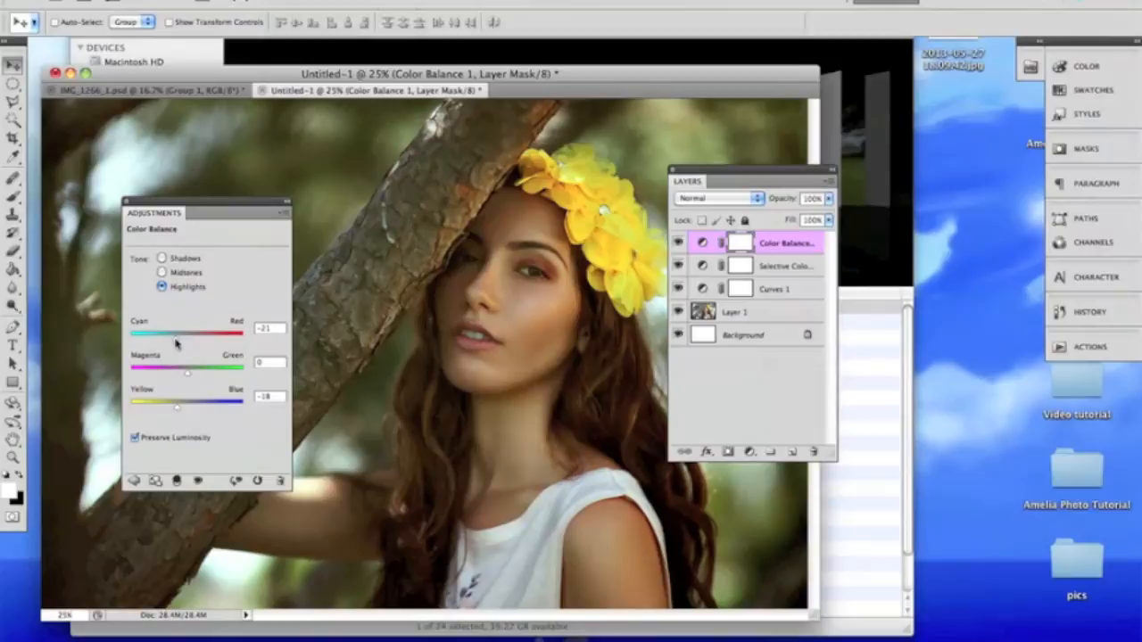
drag(161, 339, 179, 339)
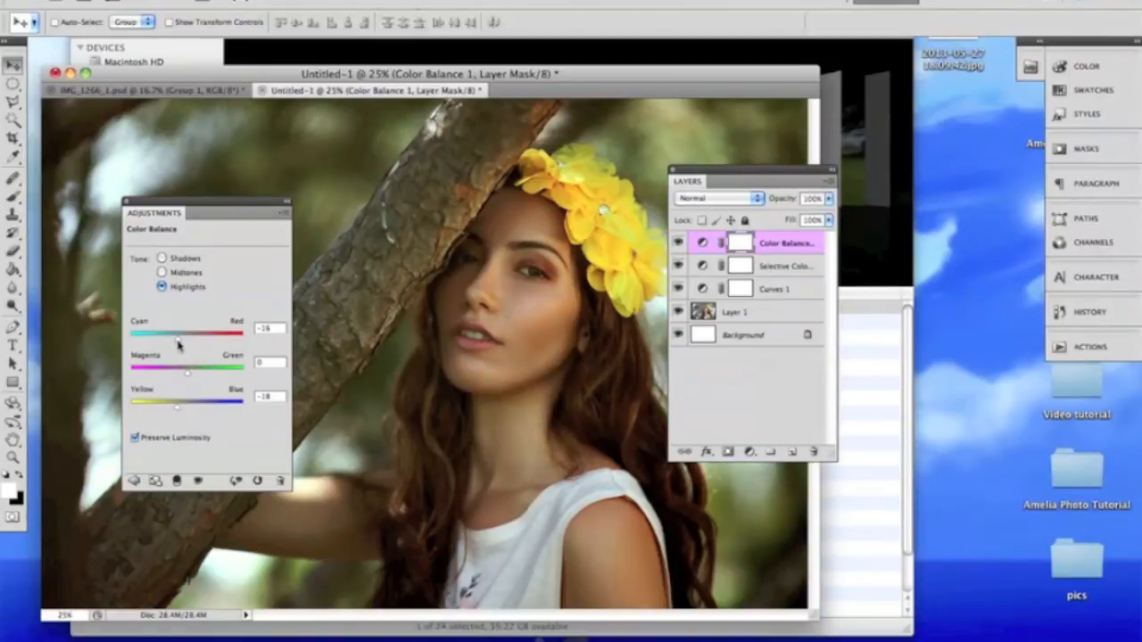
drag(164, 341, 205, 341)
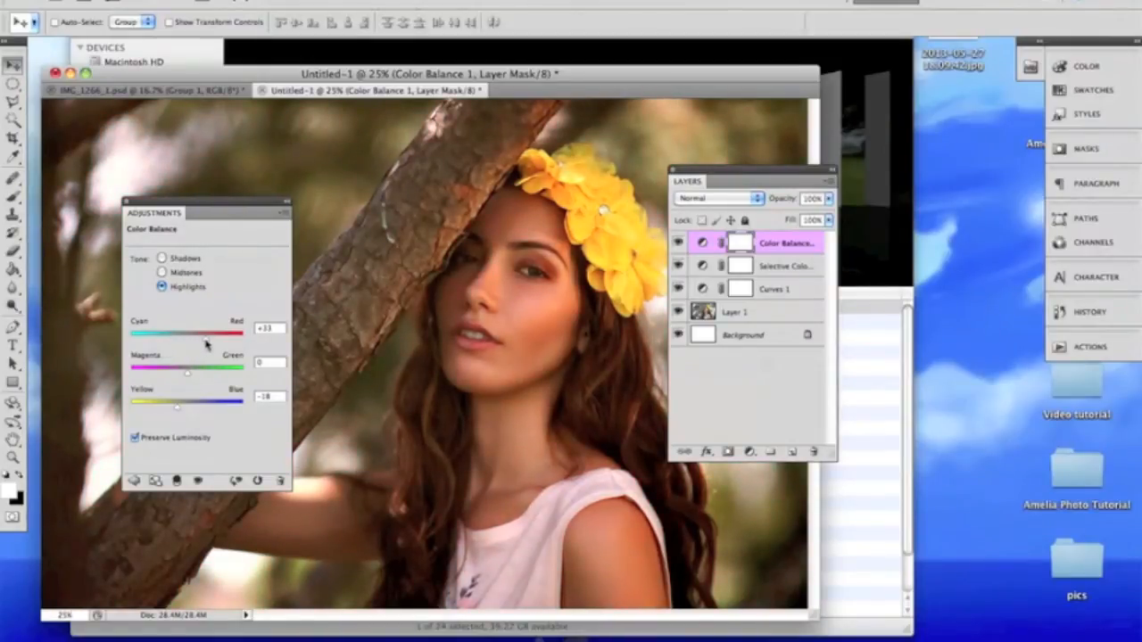
drag(241, 336, 164, 336)
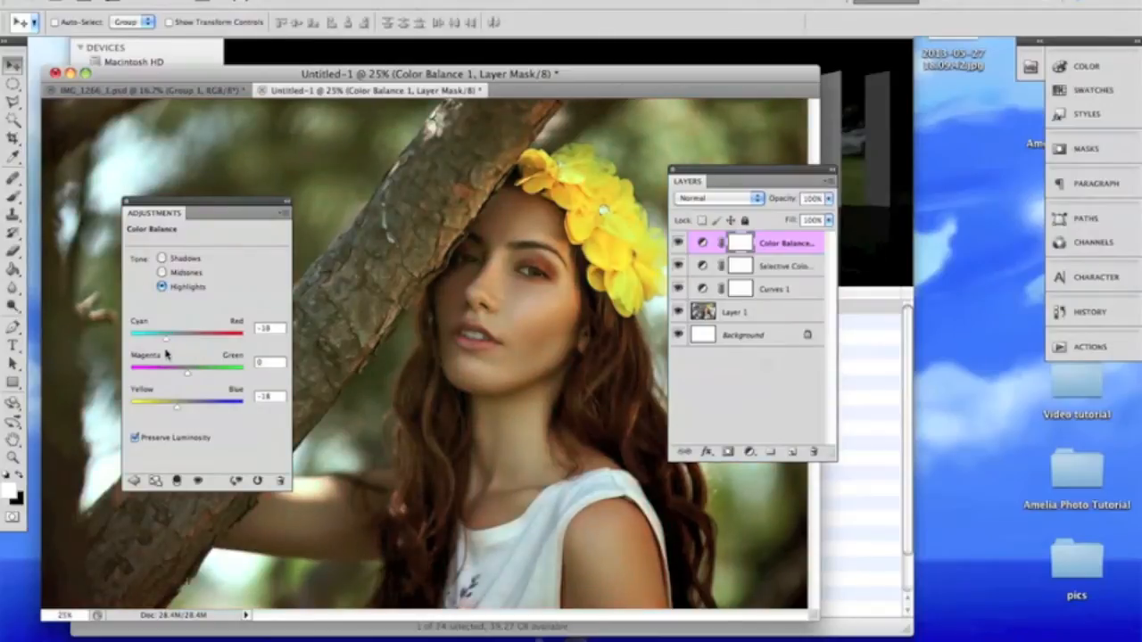
drag(165, 339, 177, 339)
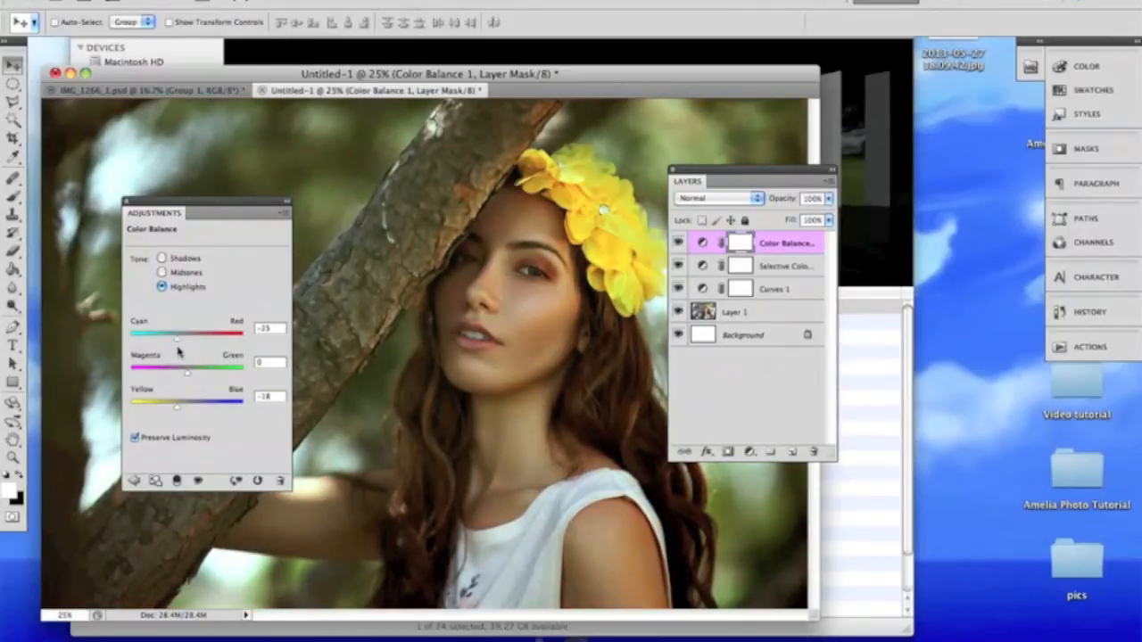
drag(176, 339, 182, 339)
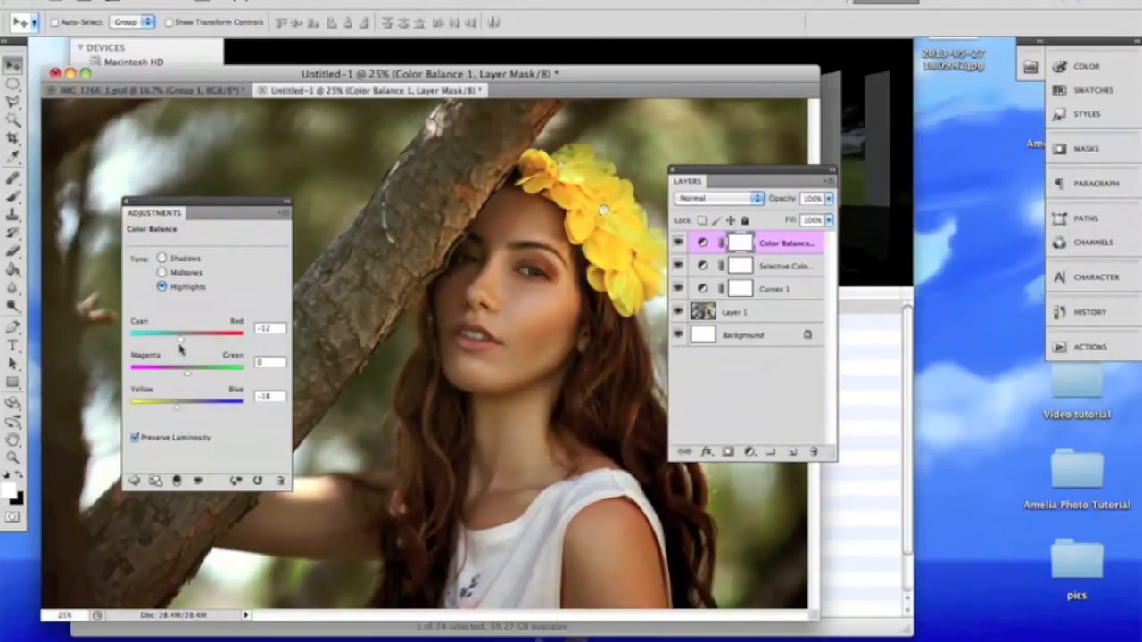
Trim the highlight yellow slightly and return to the Midtones range
click(678, 242)
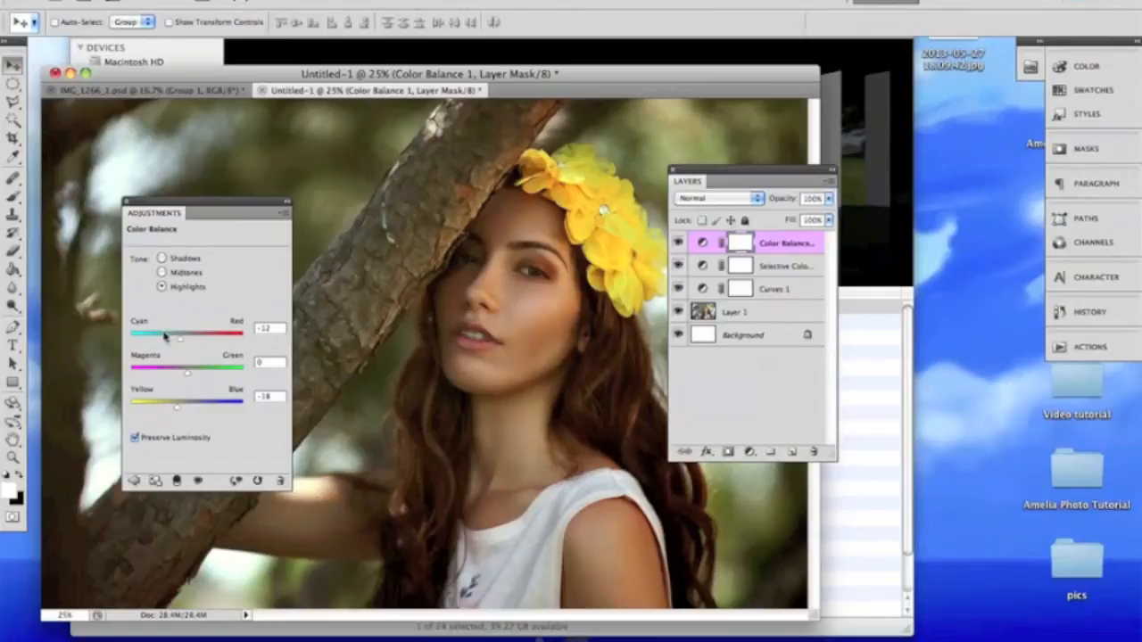
mouse_move(171, 202)
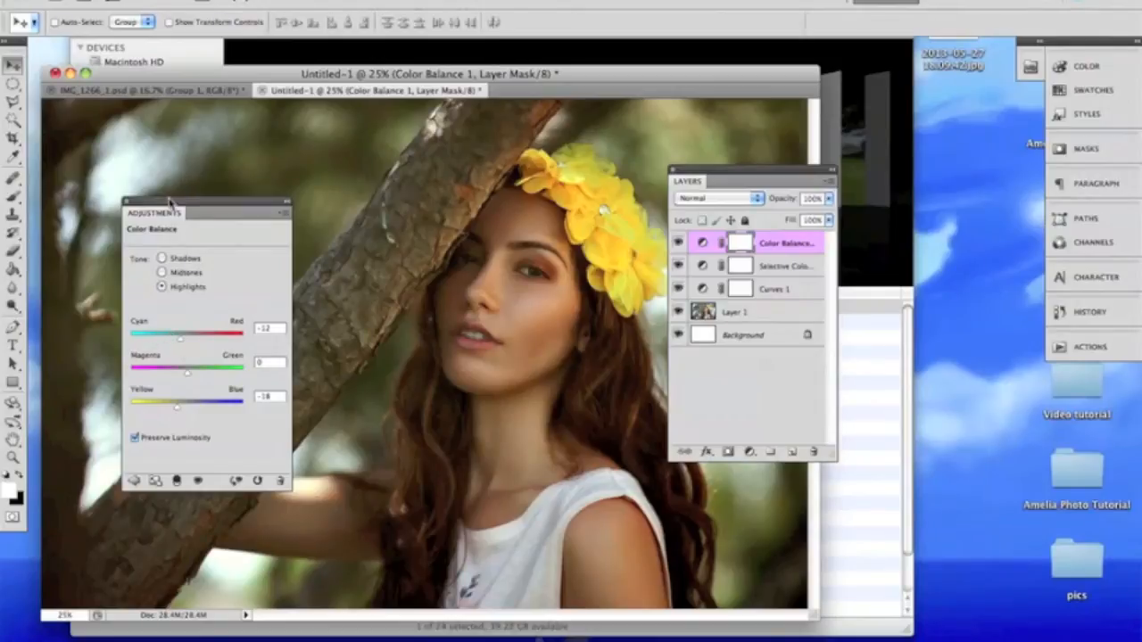
mouse_move(182, 428)
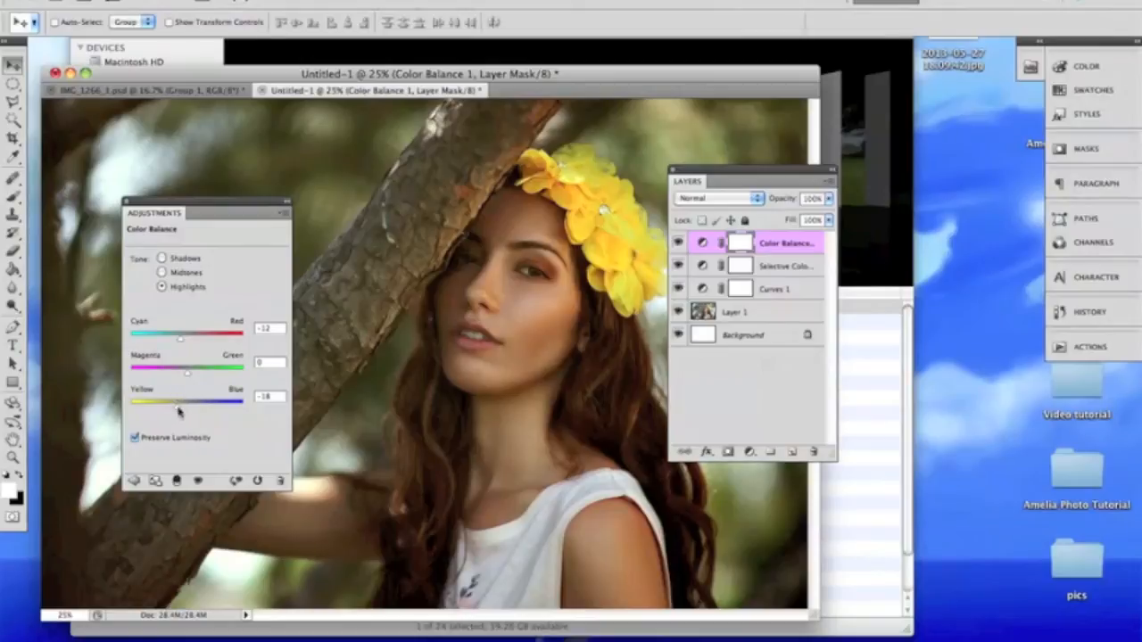
drag(178, 401, 159, 401)
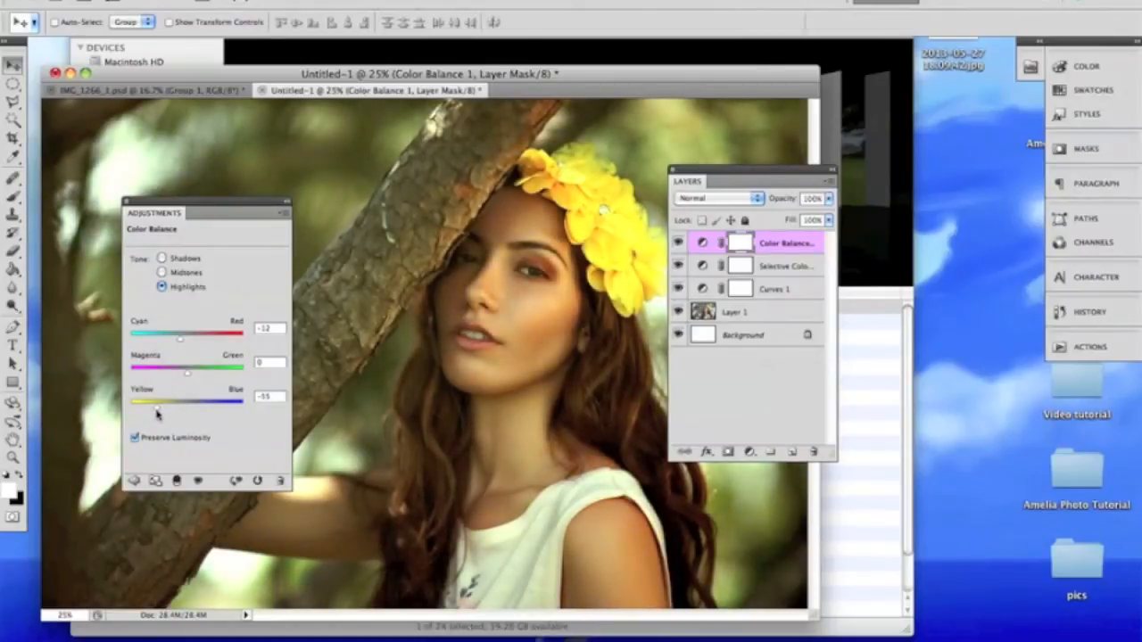
click(163, 271)
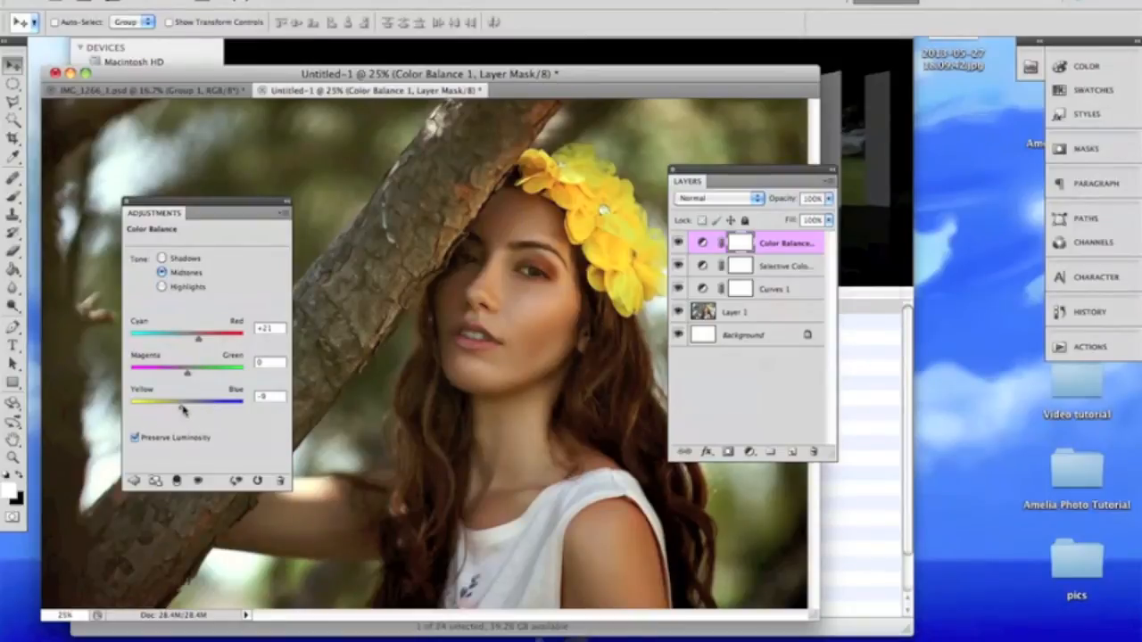
Nudge midtone Yellow-Blue, Magenta-Green and Cyan-Red sliders, settling on a small red shift
drag(190, 403, 166, 403)
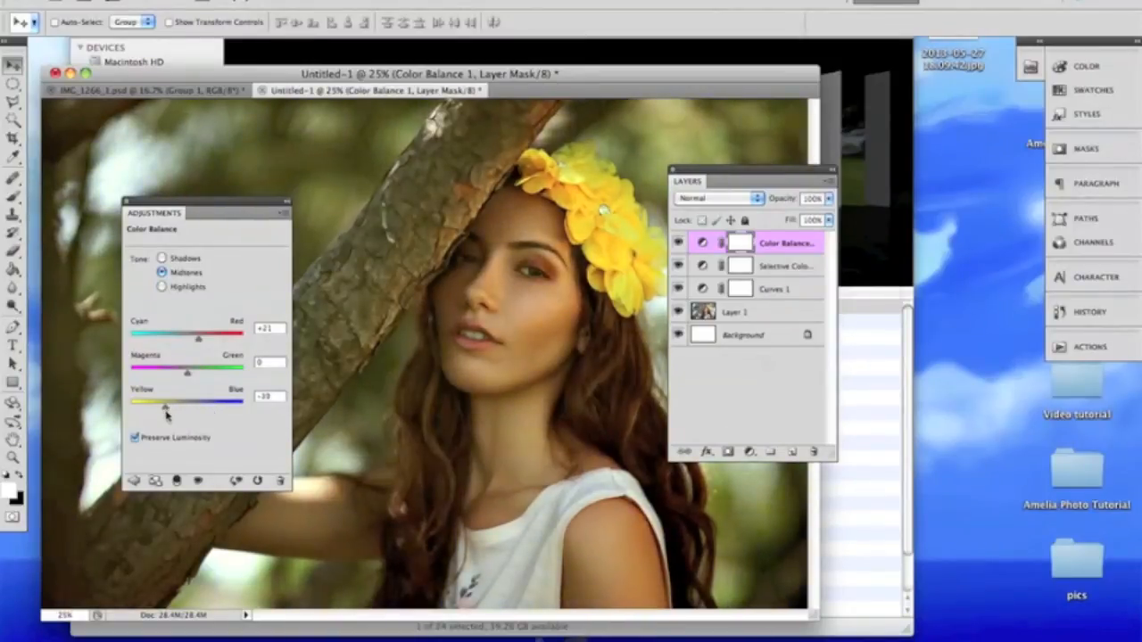
drag(167, 402, 189, 401)
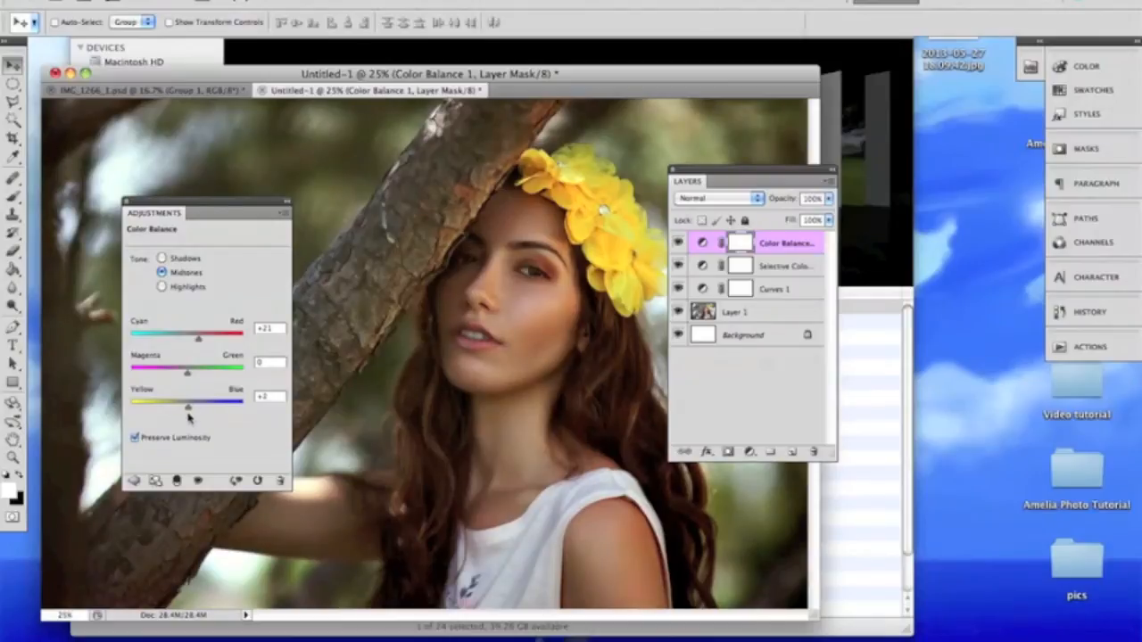
drag(188, 368, 205, 368)
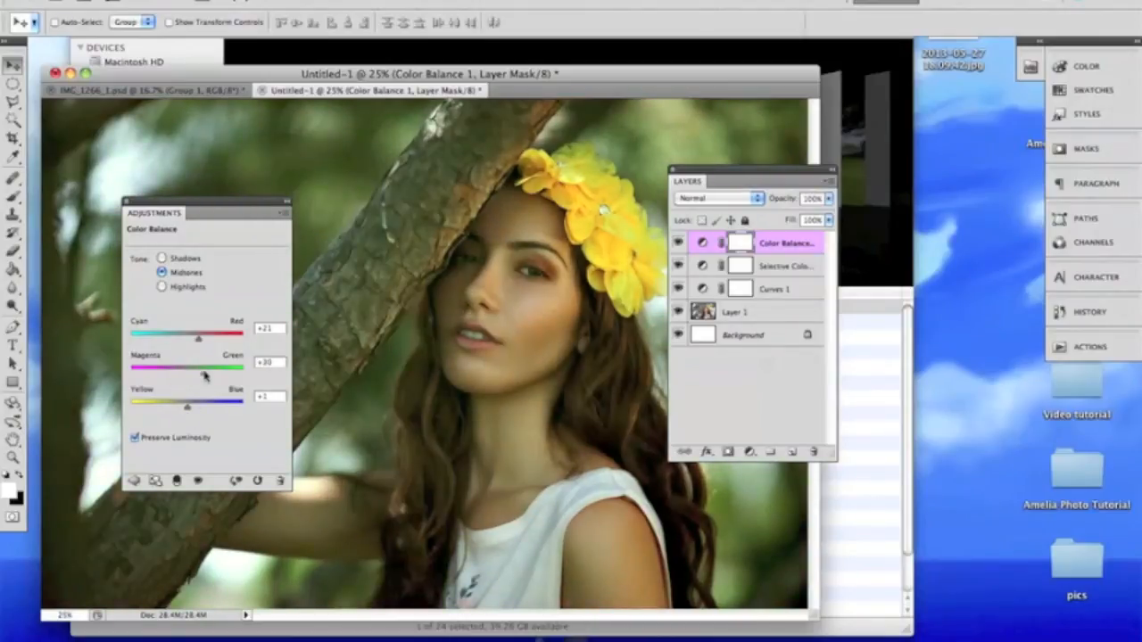
drag(207, 367, 189, 379)
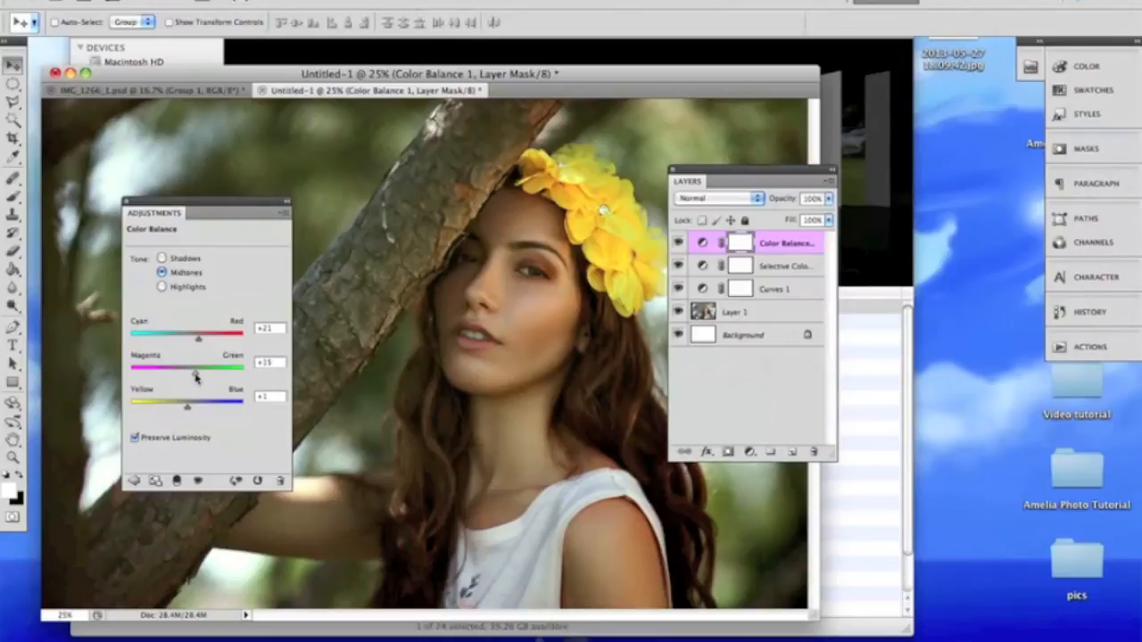
drag(197, 371, 187, 371)
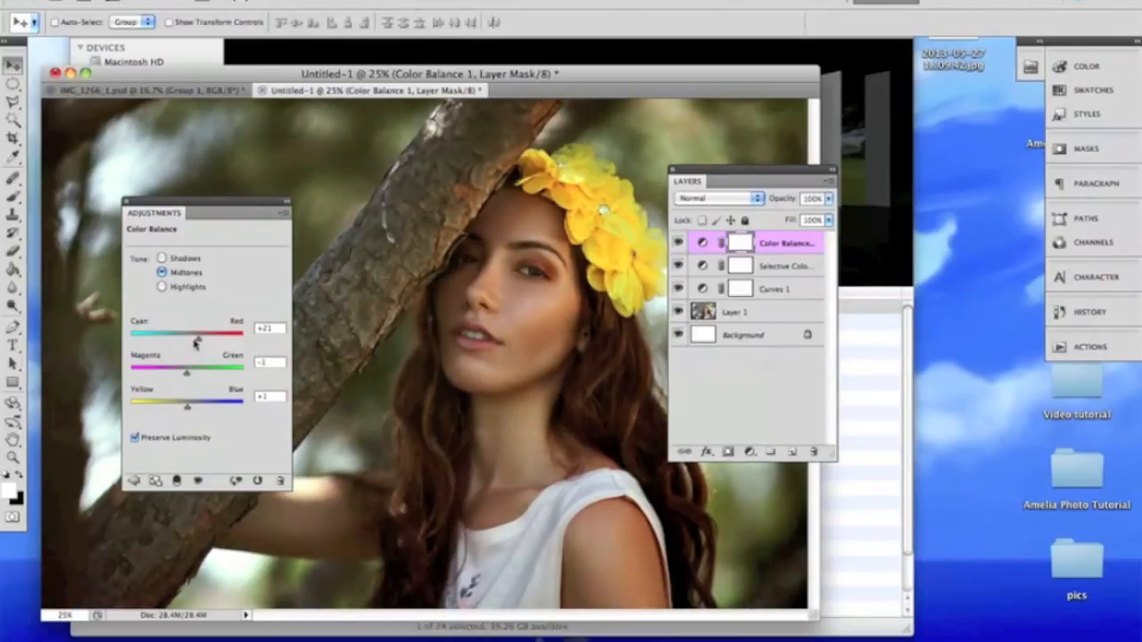
drag(198, 342, 210, 342)
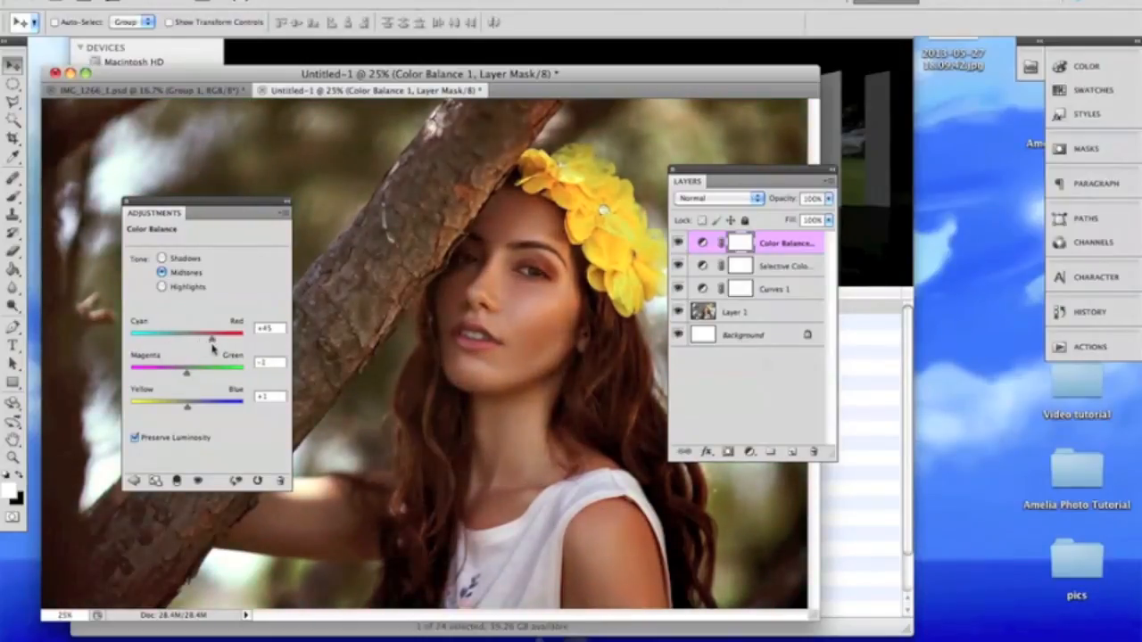
drag(211, 340, 187, 341)
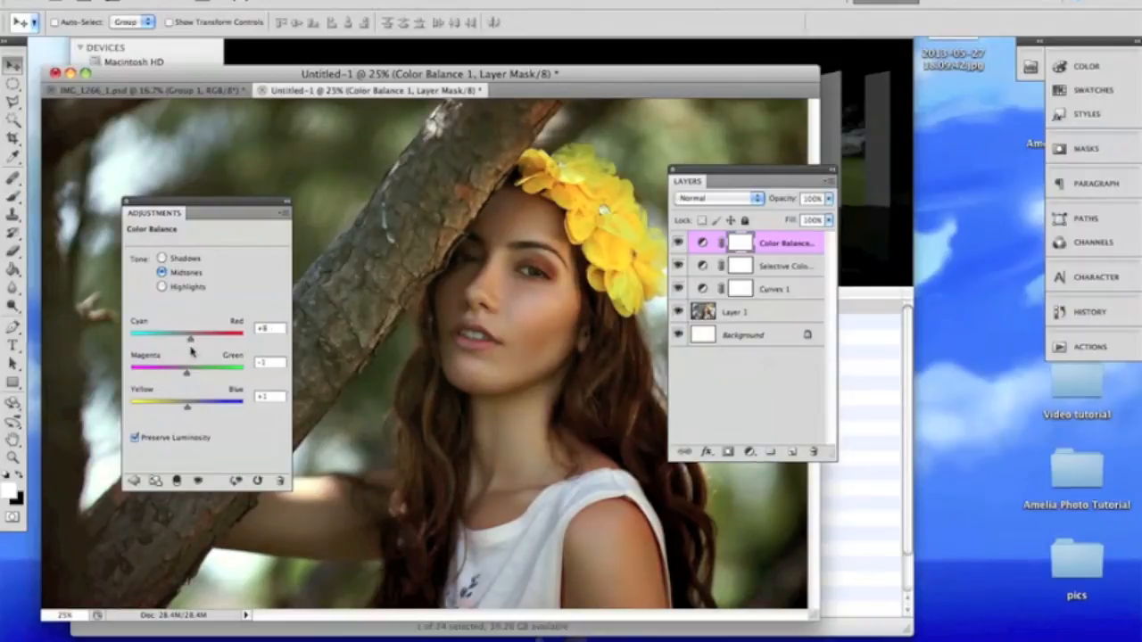
drag(187, 341, 193, 340)
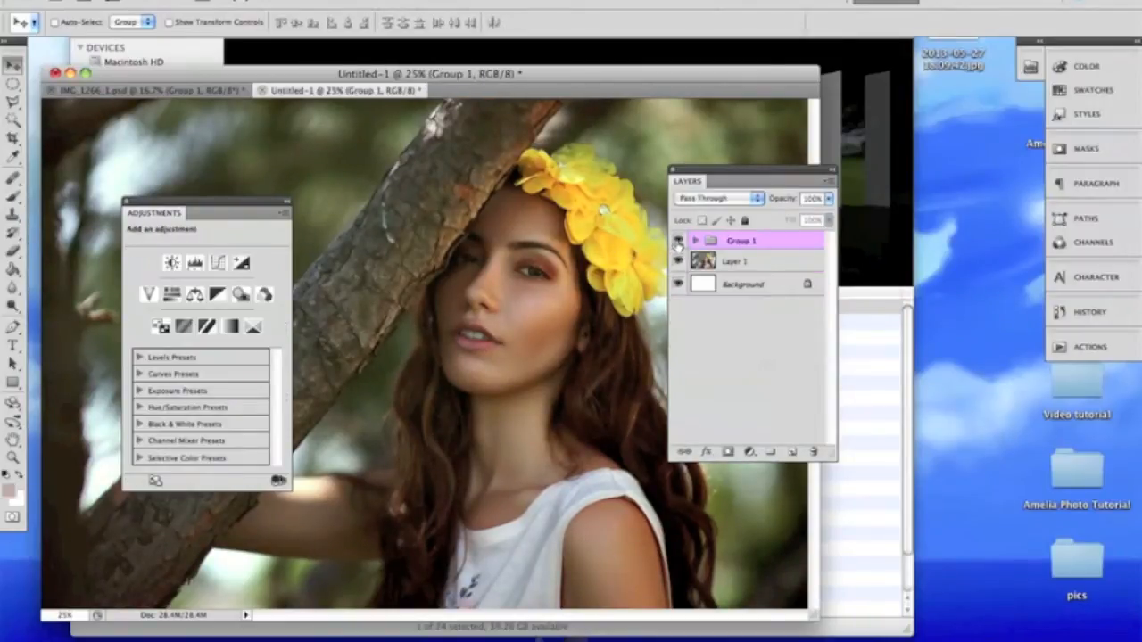
Select Group 1 holding the colour adjustments and bring up the new fill/adjustment layer list
click(718, 198)
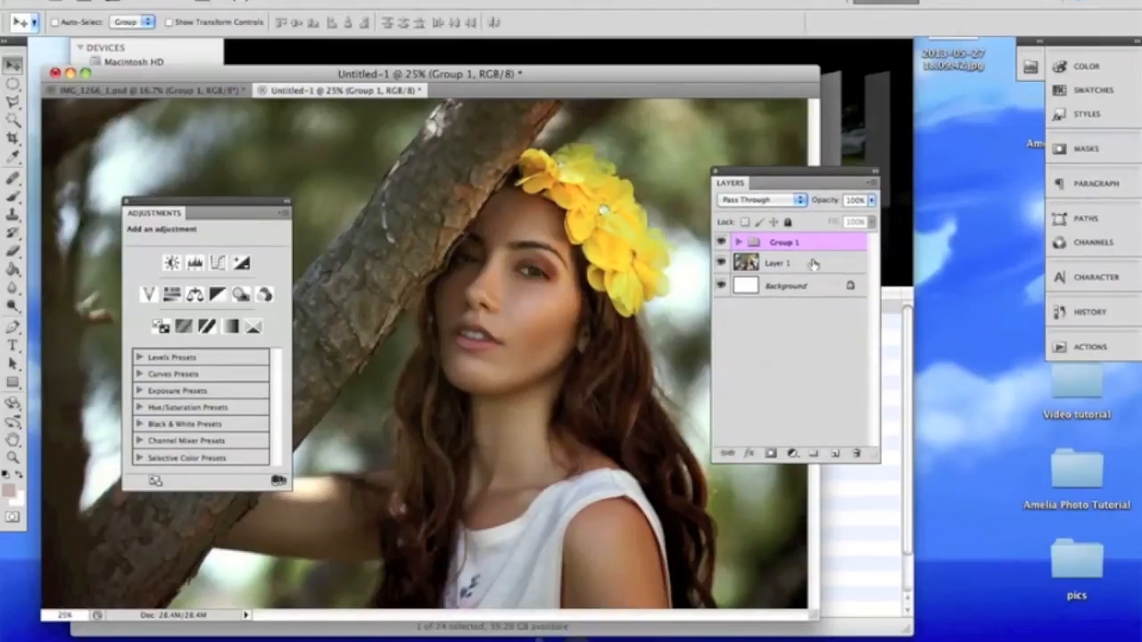
click(760, 200)
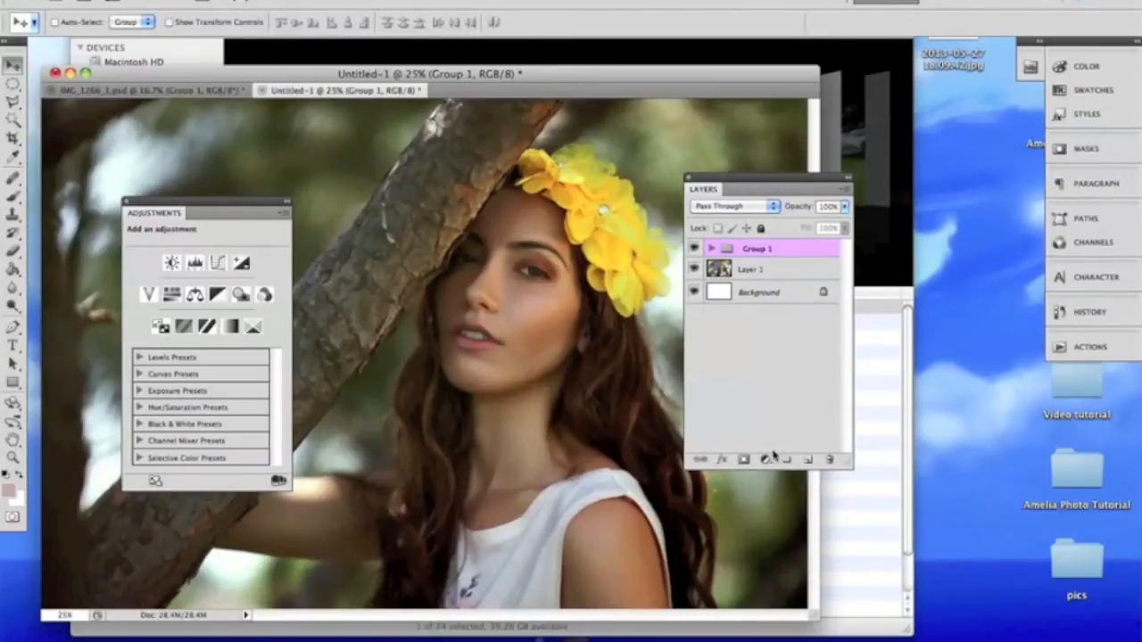
click(765, 458)
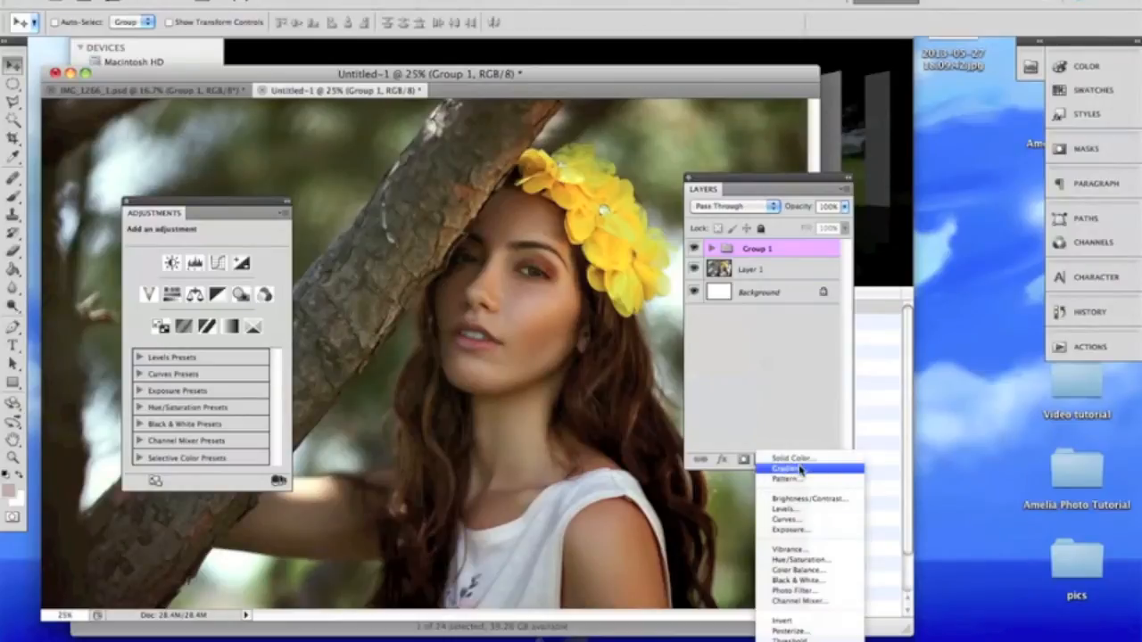
Add a rose-to-transparent linear Gradient Fill 1 at 90° above Group 1, at low opacity
click(789, 467)
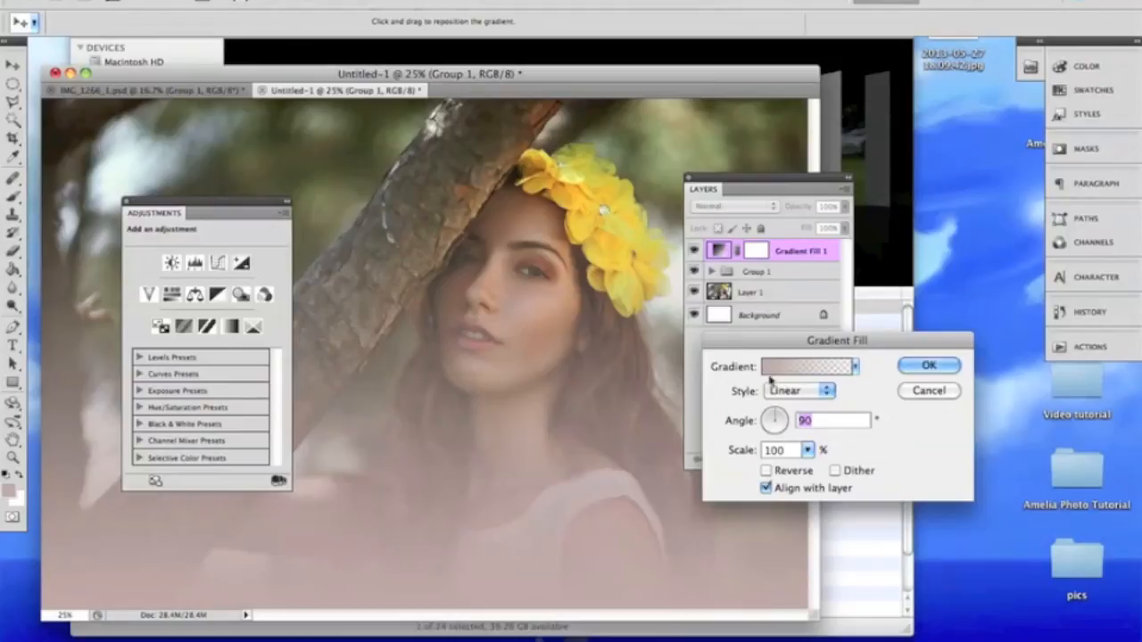
click(807, 365)
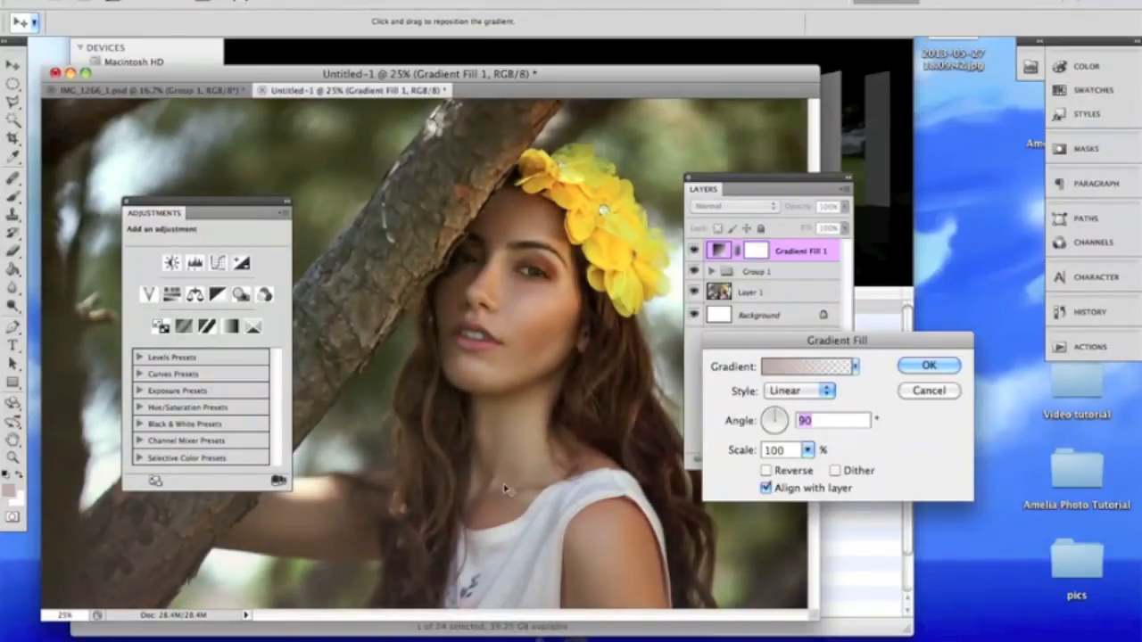
click(928, 364)
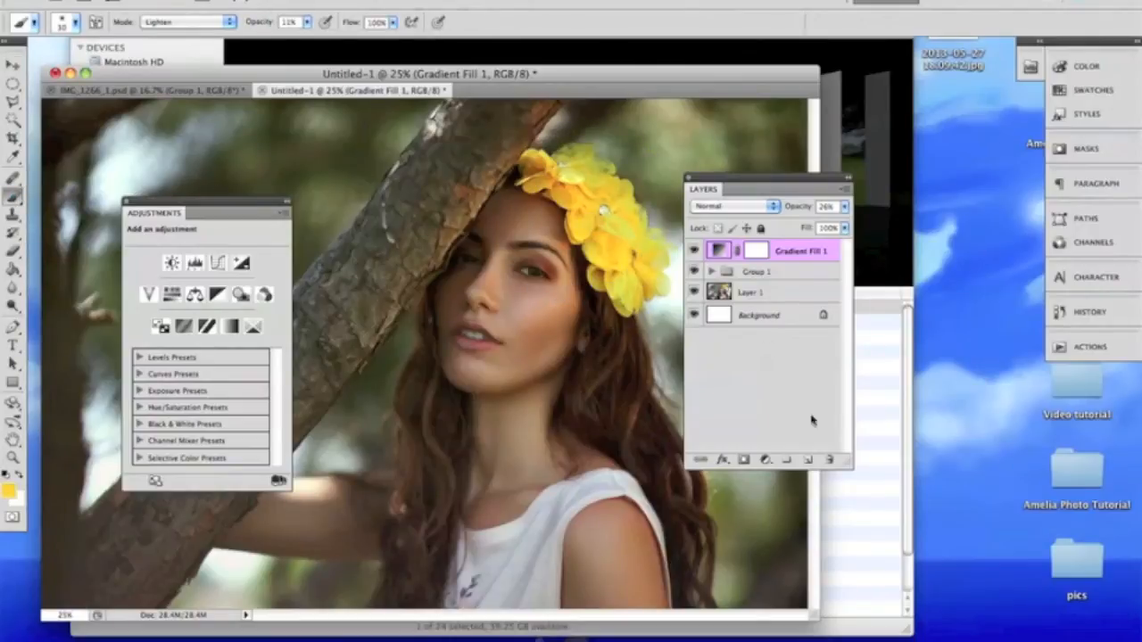
Add a yellow radial Gradient Fill 2 at 116% scale, dragged to glow from the upper left
click(765, 460)
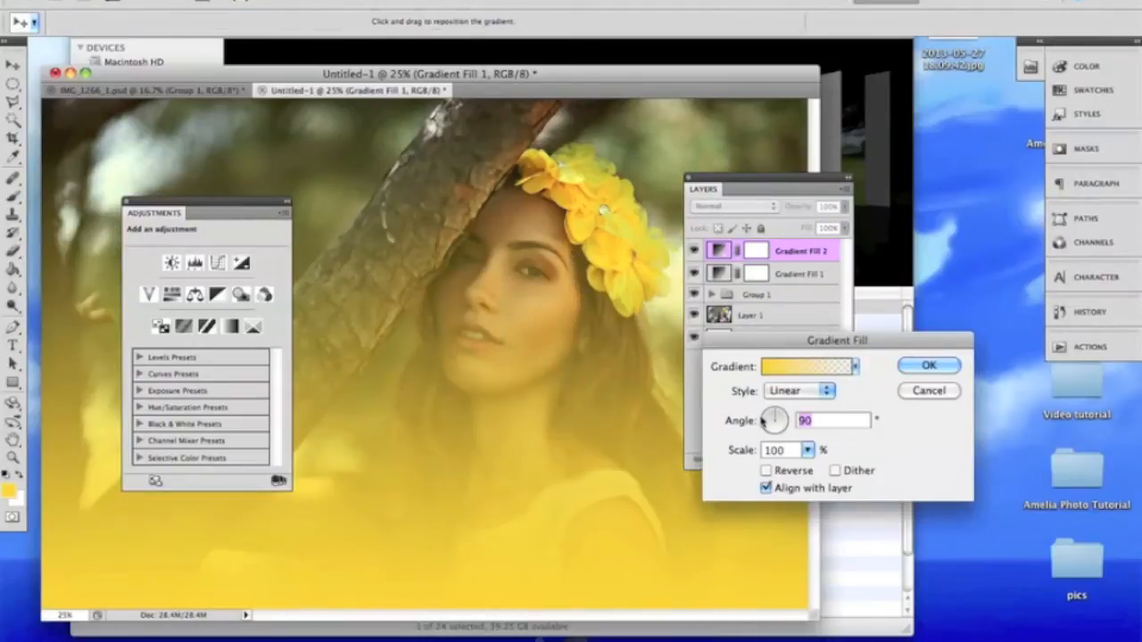
click(799, 390)
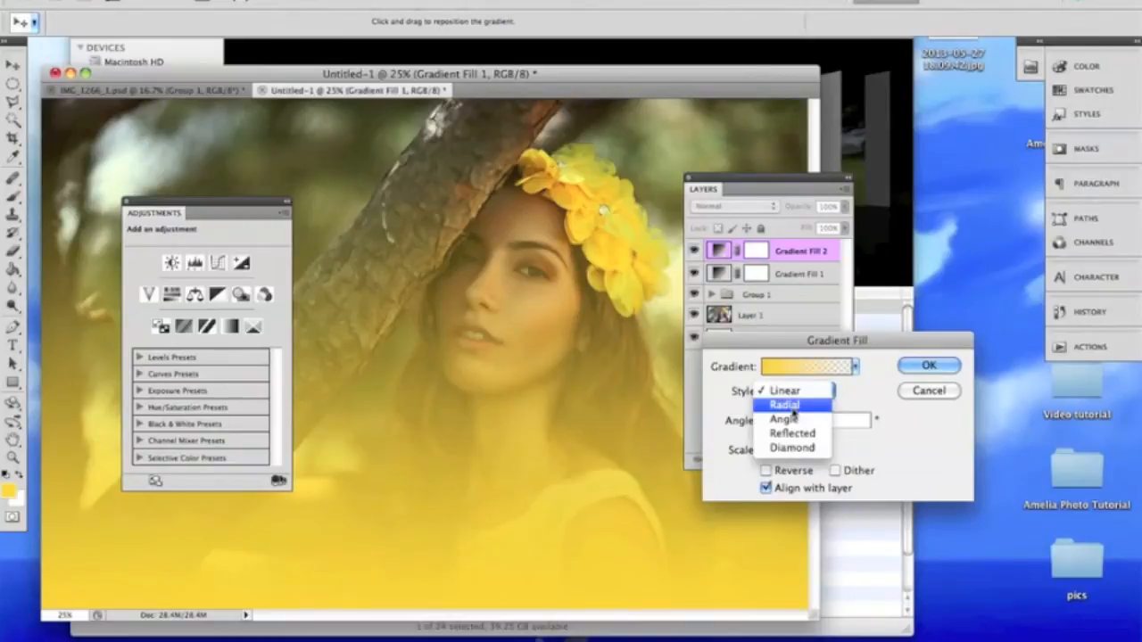
click(785, 405)
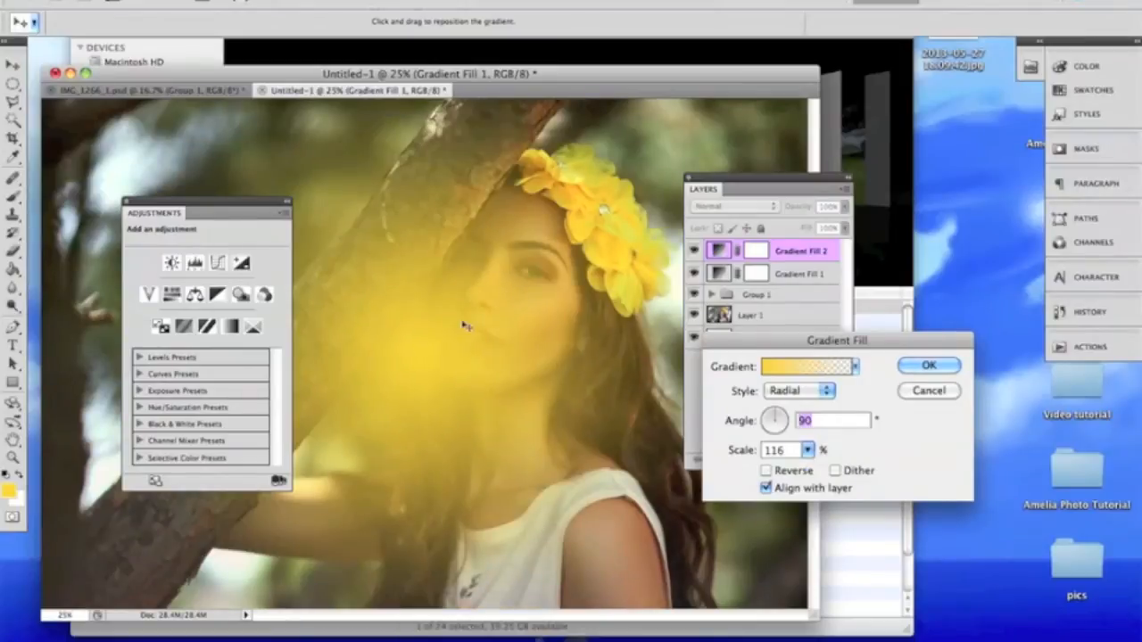
drag(464, 325, 478, 200)
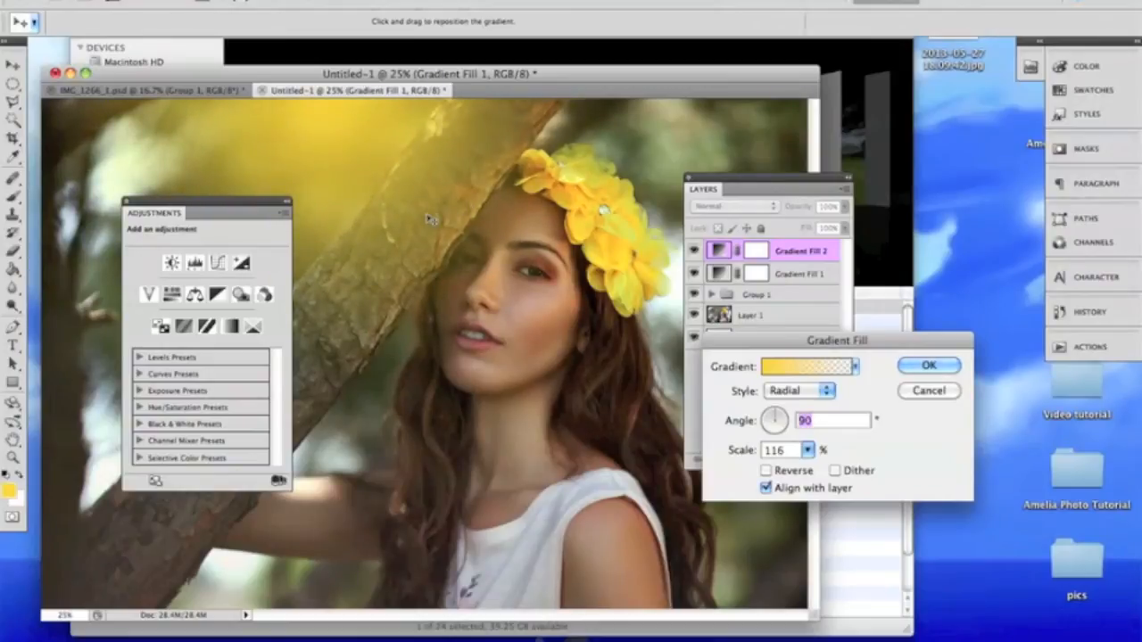
click(927, 364)
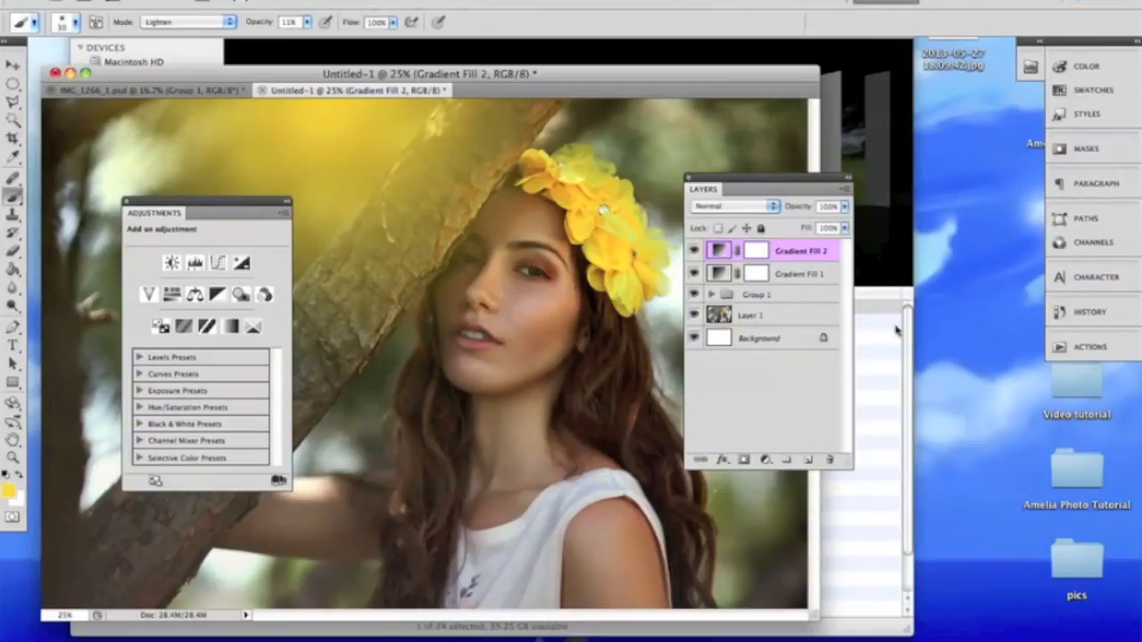
Blend Gradient Fill 2 as Screen at low opacity and reopen its gradient settings
click(731, 207)
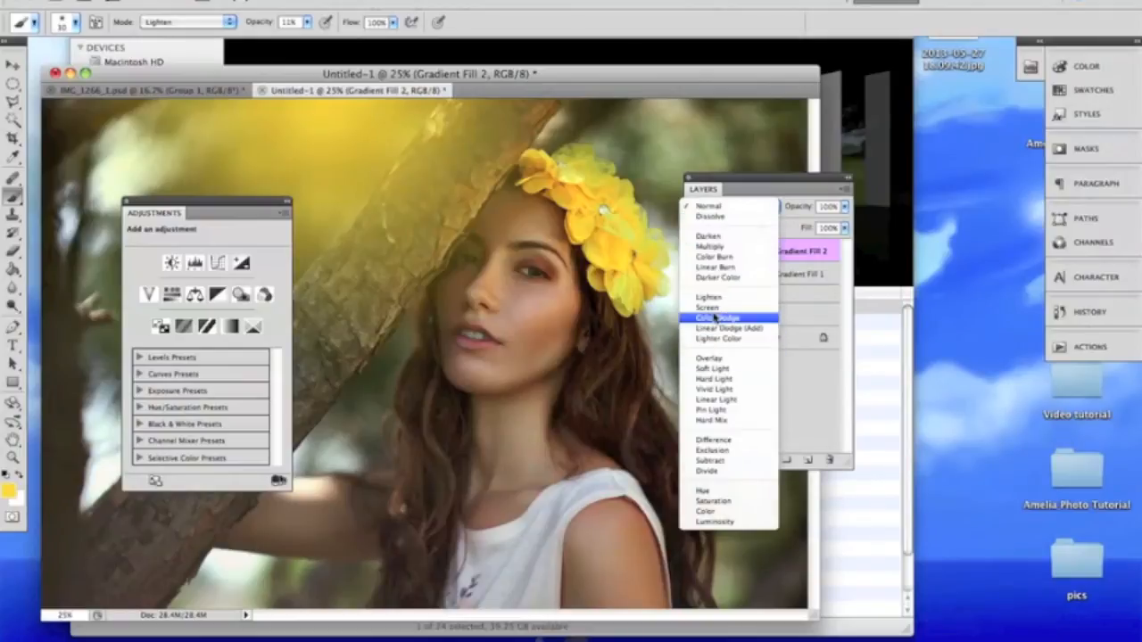
click(706, 307)
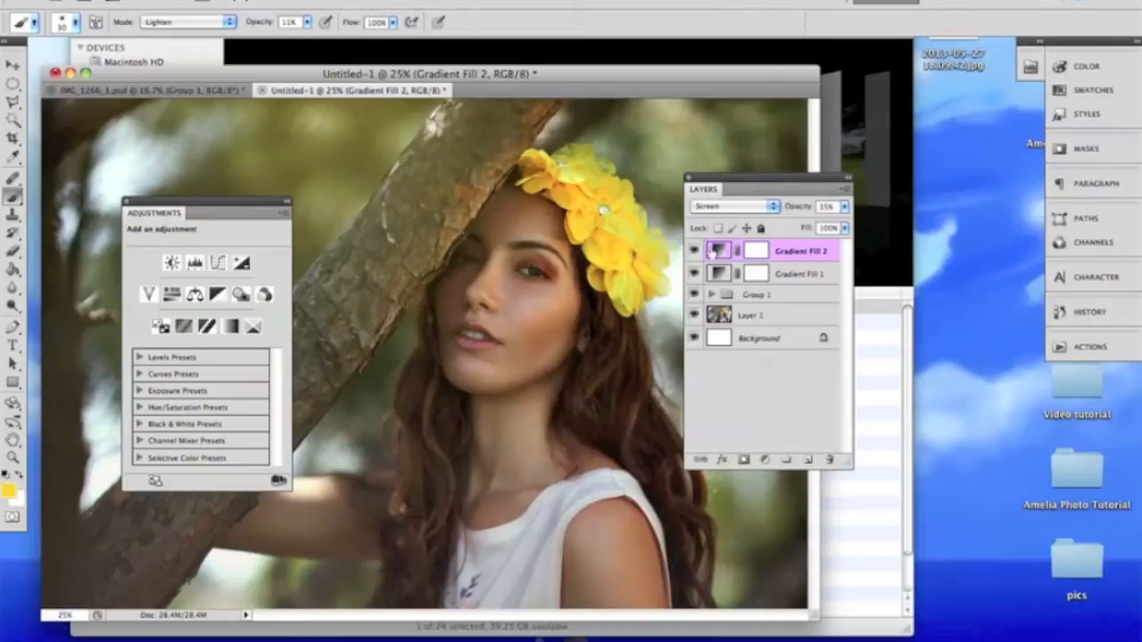
double_click(754, 249)
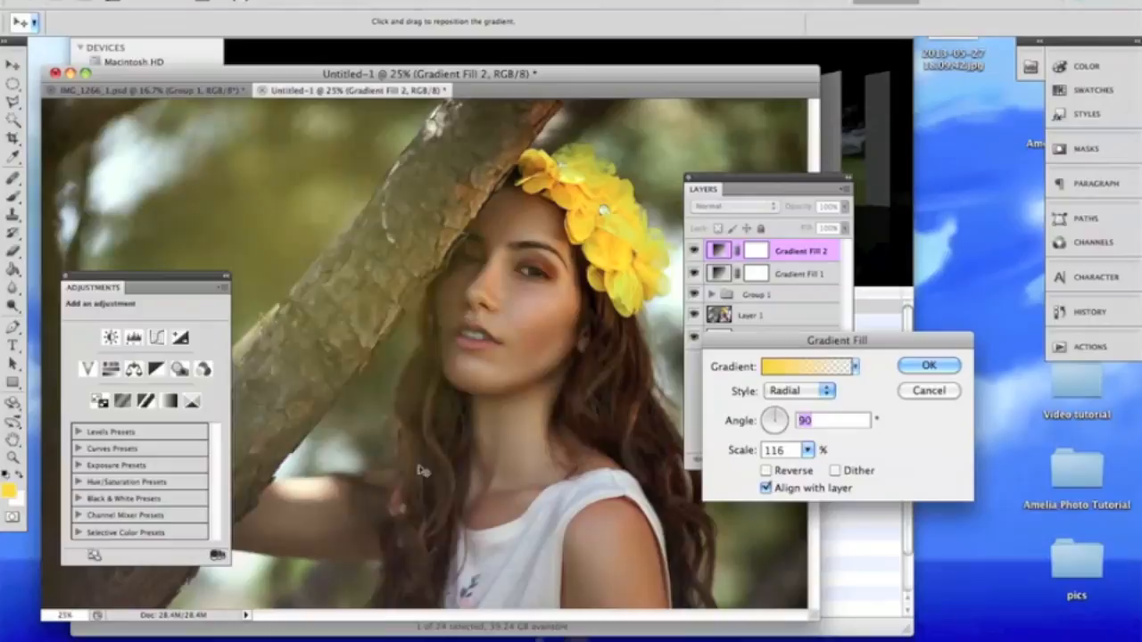
Reposition the yellow glow, then duplicate Gradient Fill 2 as a second Screen glow at low opacity
drag(425, 471, 383, 410)
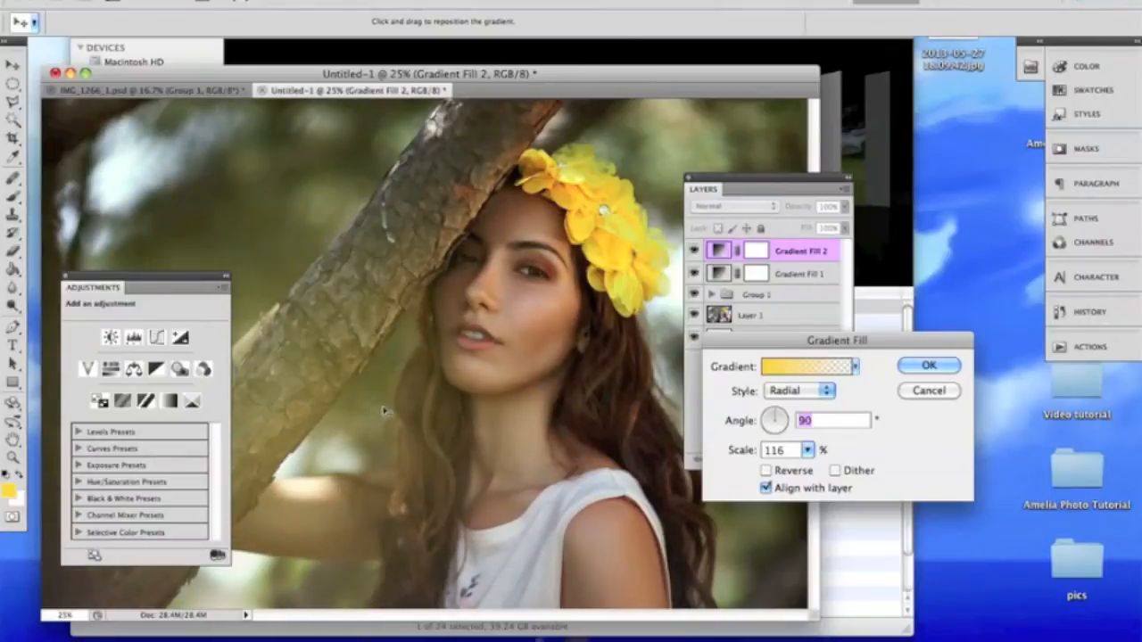
click(928, 366)
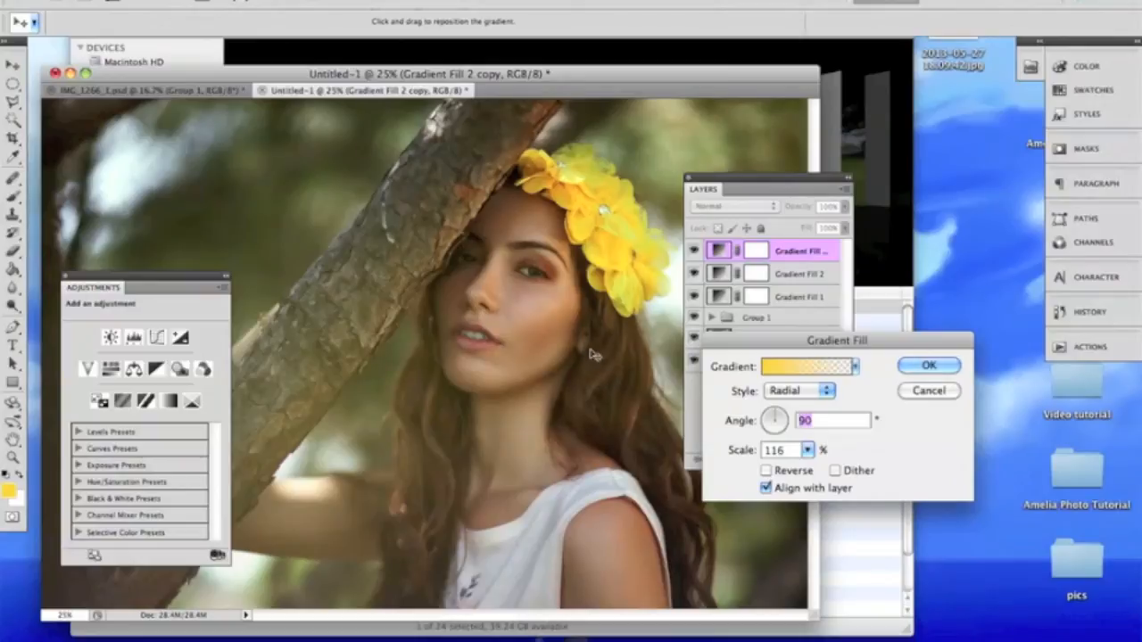
click(927, 364)
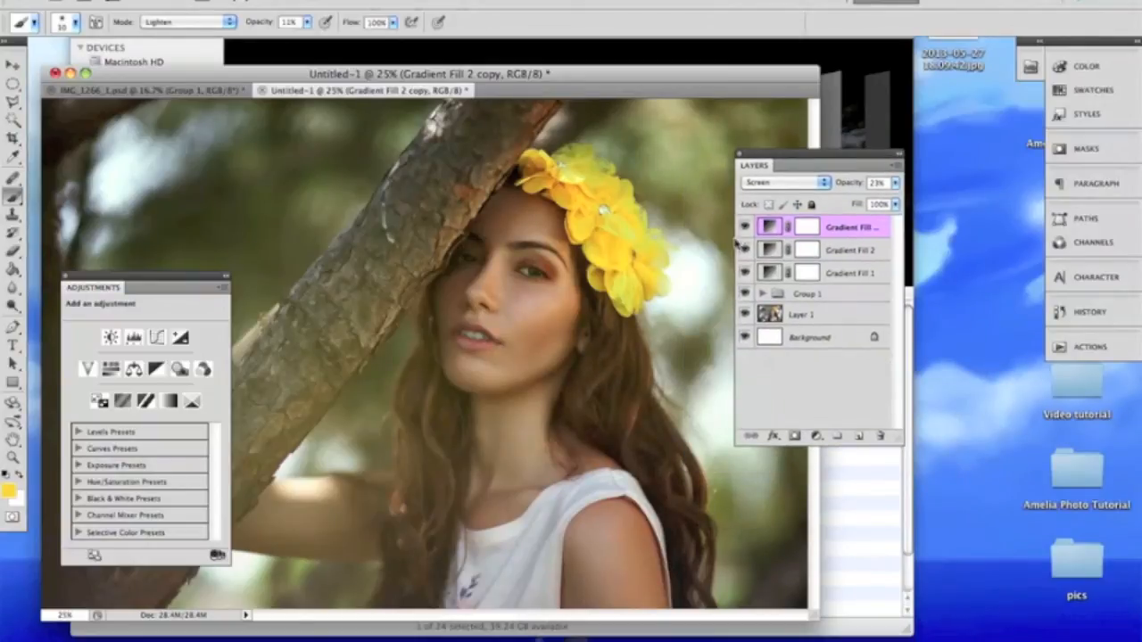
mouse_move(724, 254)
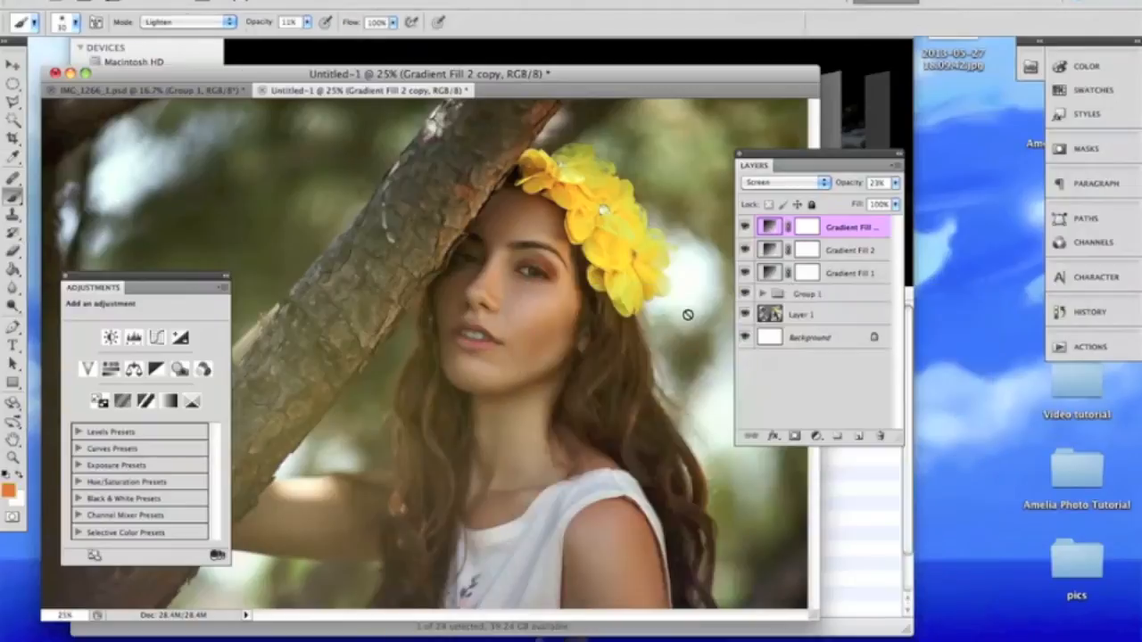
Add an orange radial Gradient Fill 3 blended as Soft Light
click(814, 435)
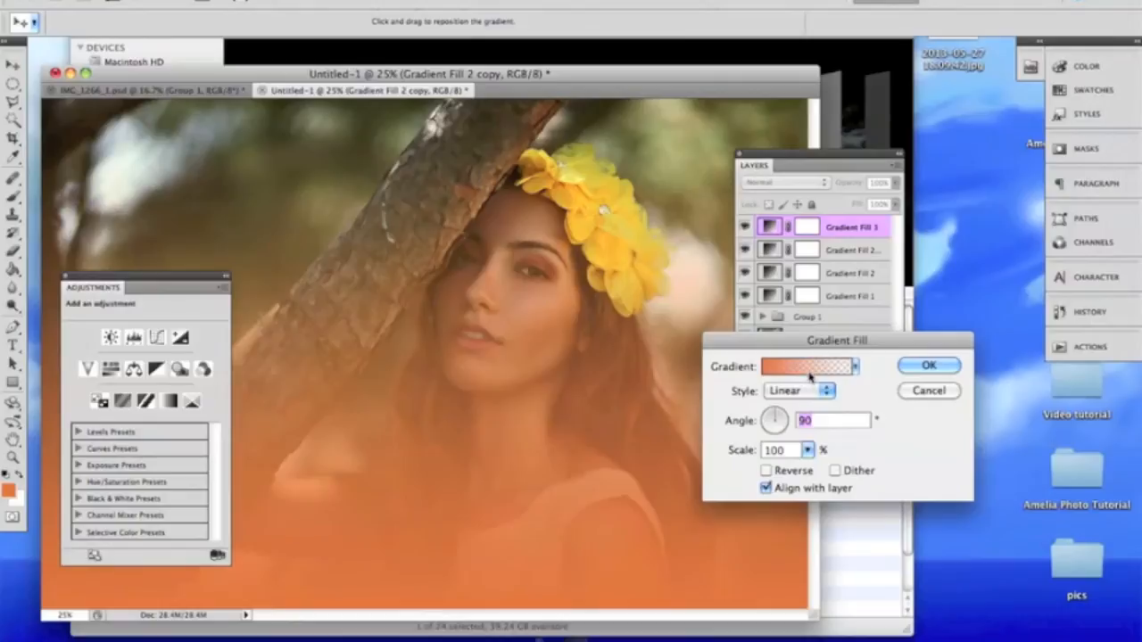
click(799, 390)
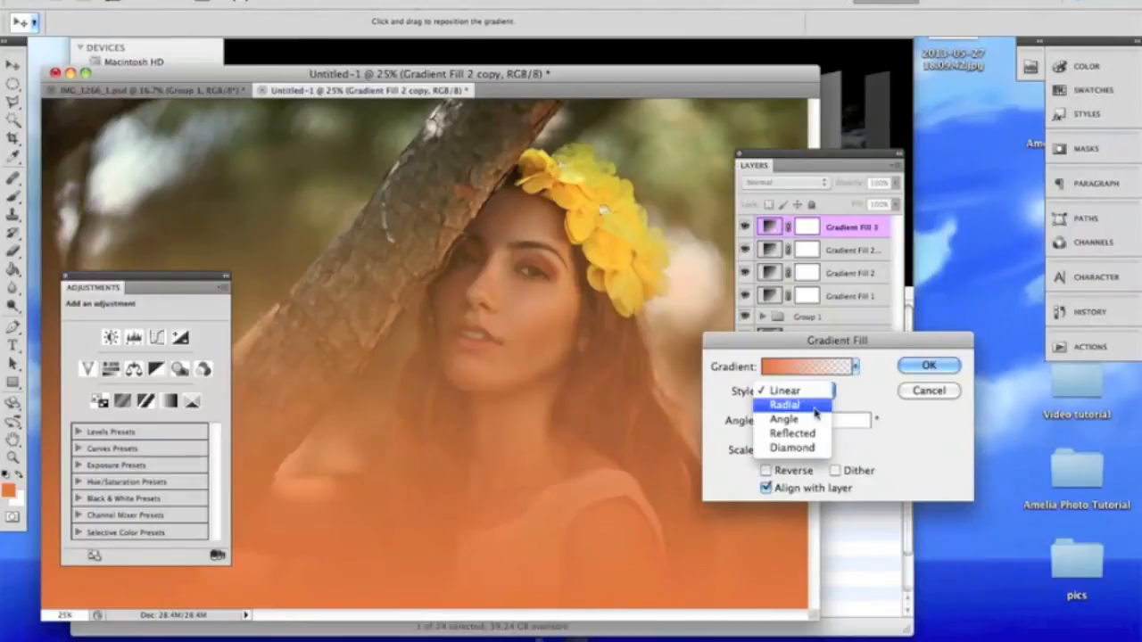
click(783, 403)
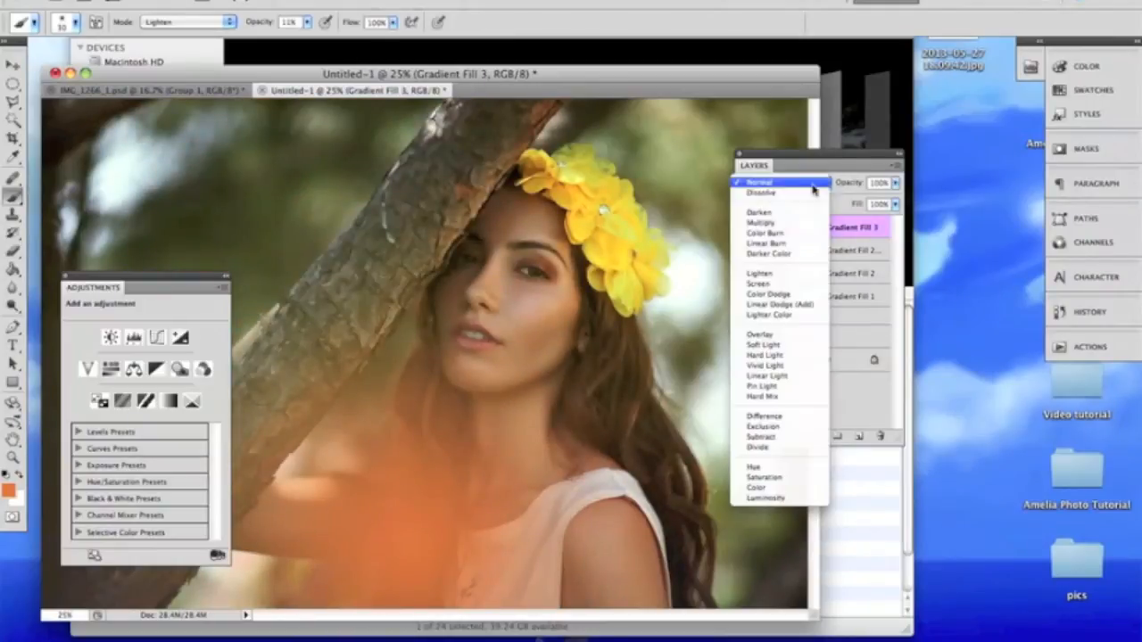
click(764, 344)
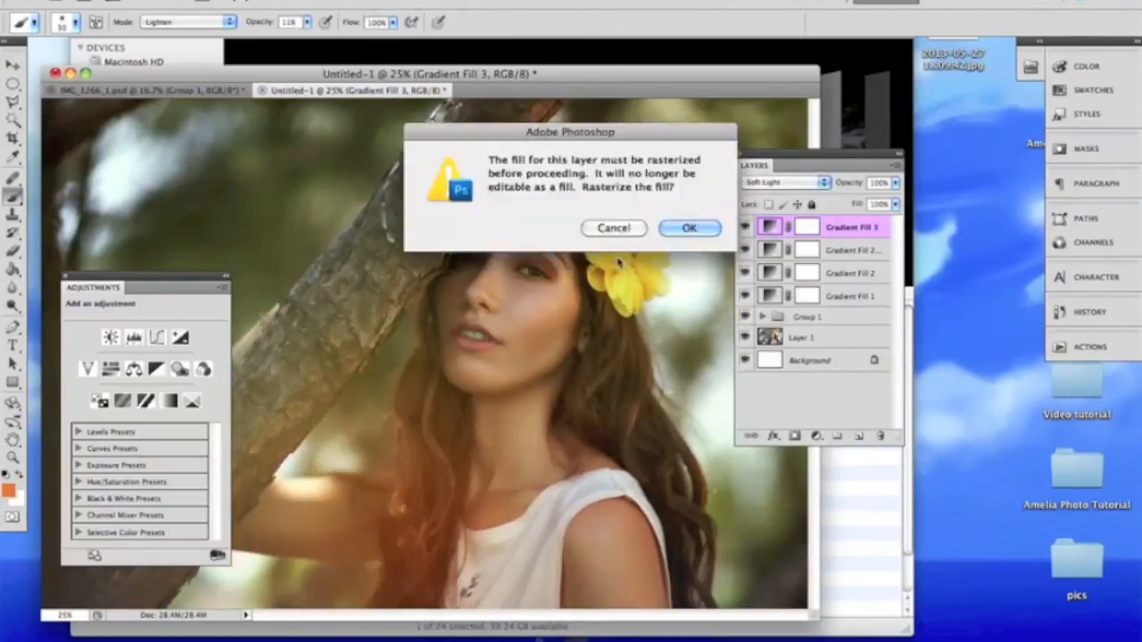
click(689, 228)
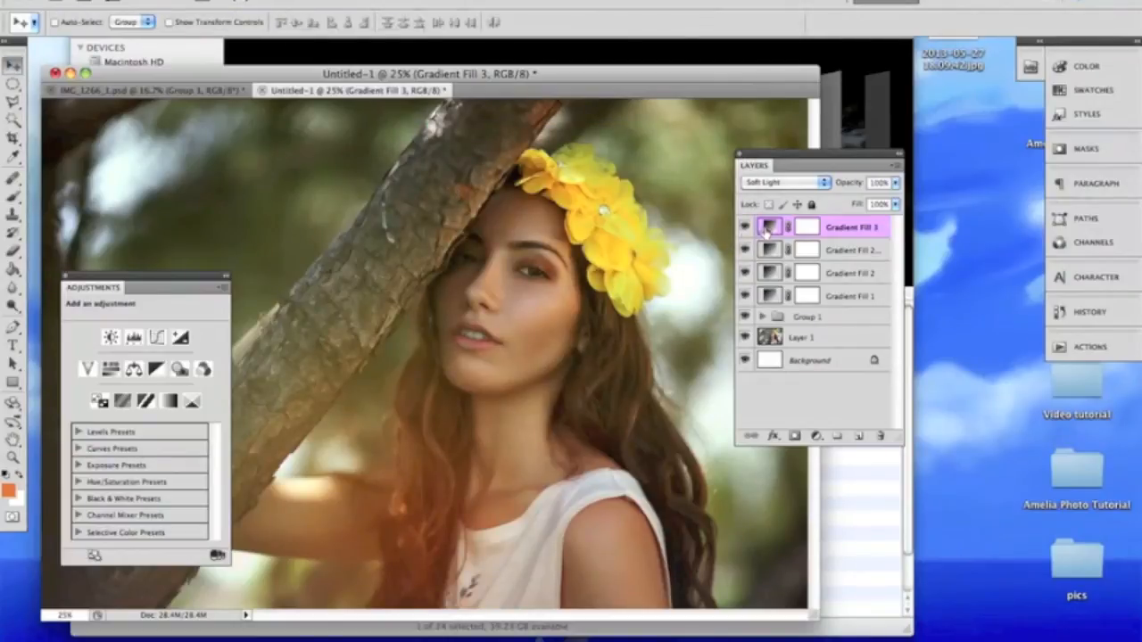
Review Gradient Fill 3's settings and confirm a Soft Light copy of it above
double_click(769, 226)
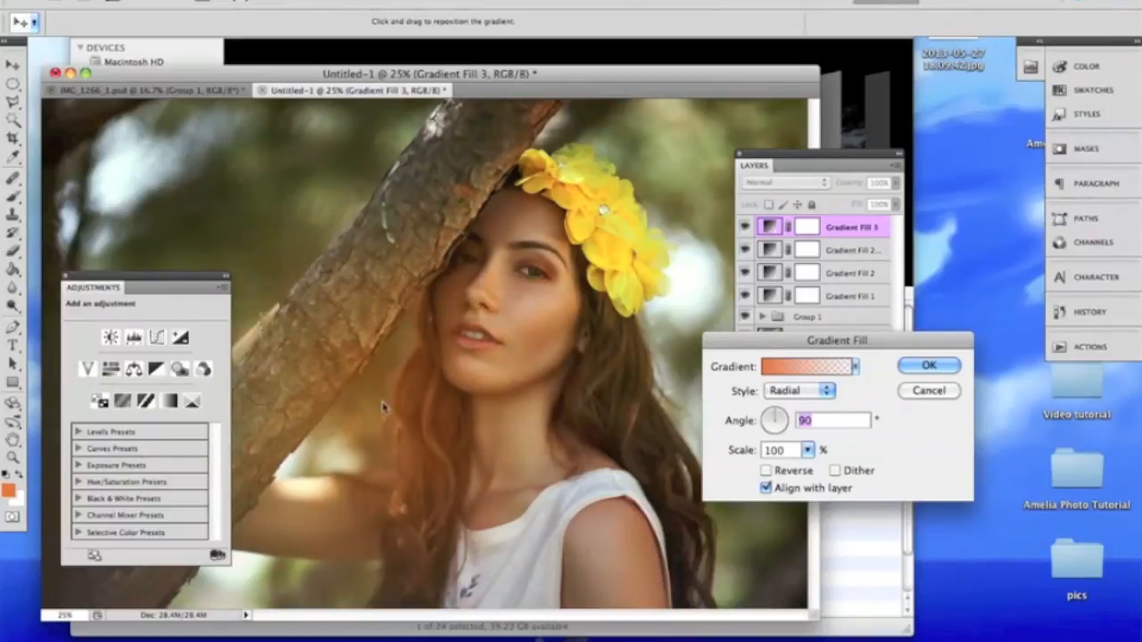
click(928, 364)
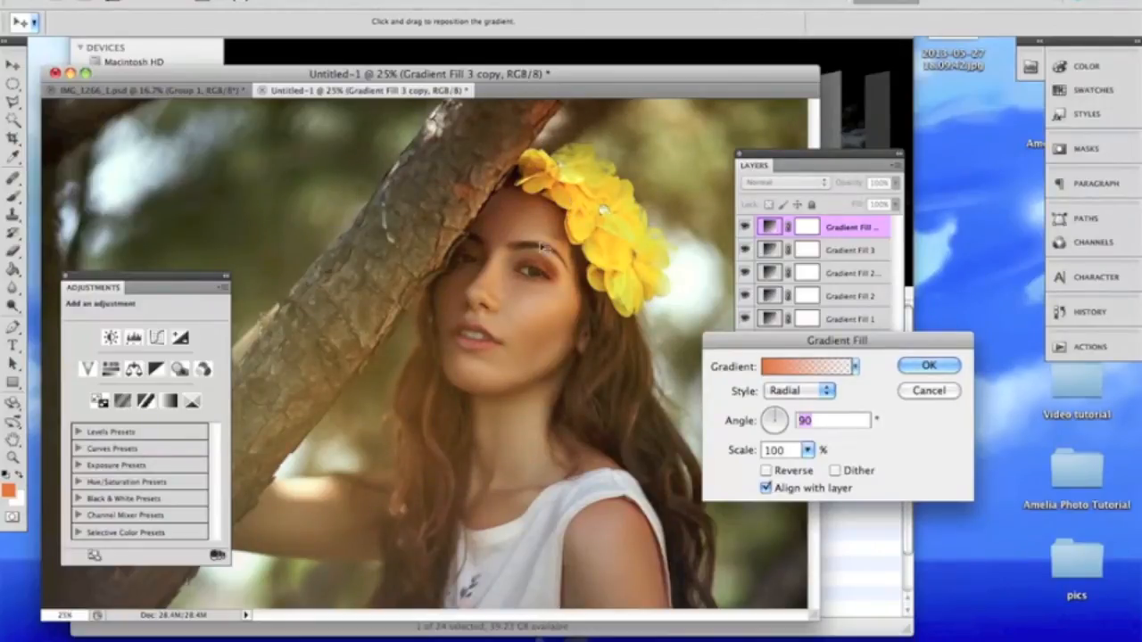
click(928, 365)
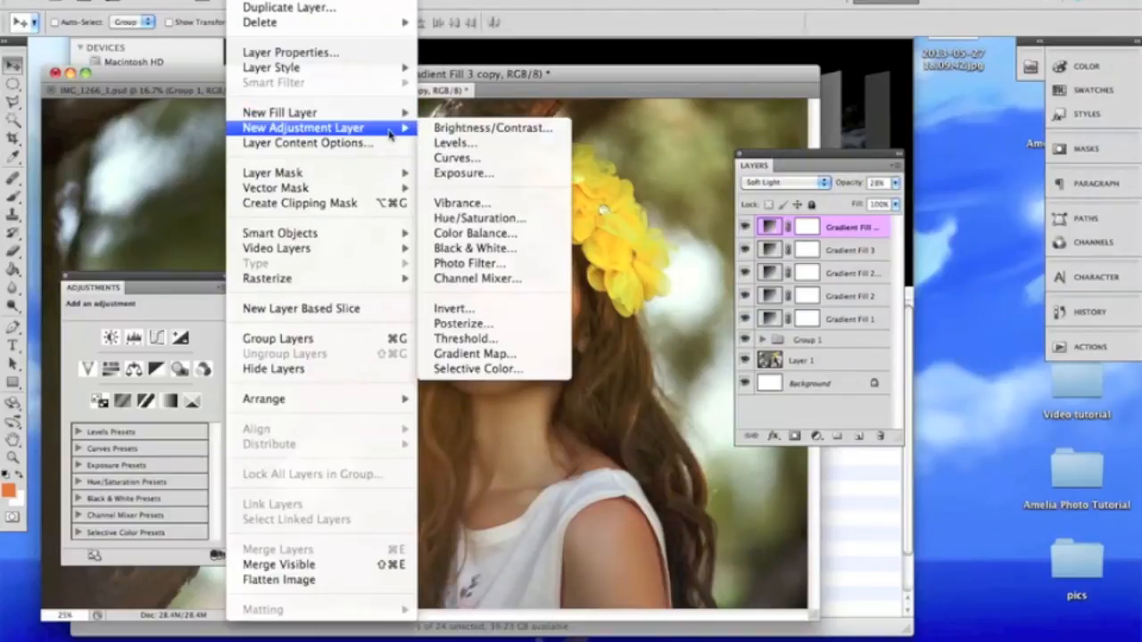
Add a Curves 2 layer with raised midtones to brighten, then collapse the layers into Group 1
click(456, 143)
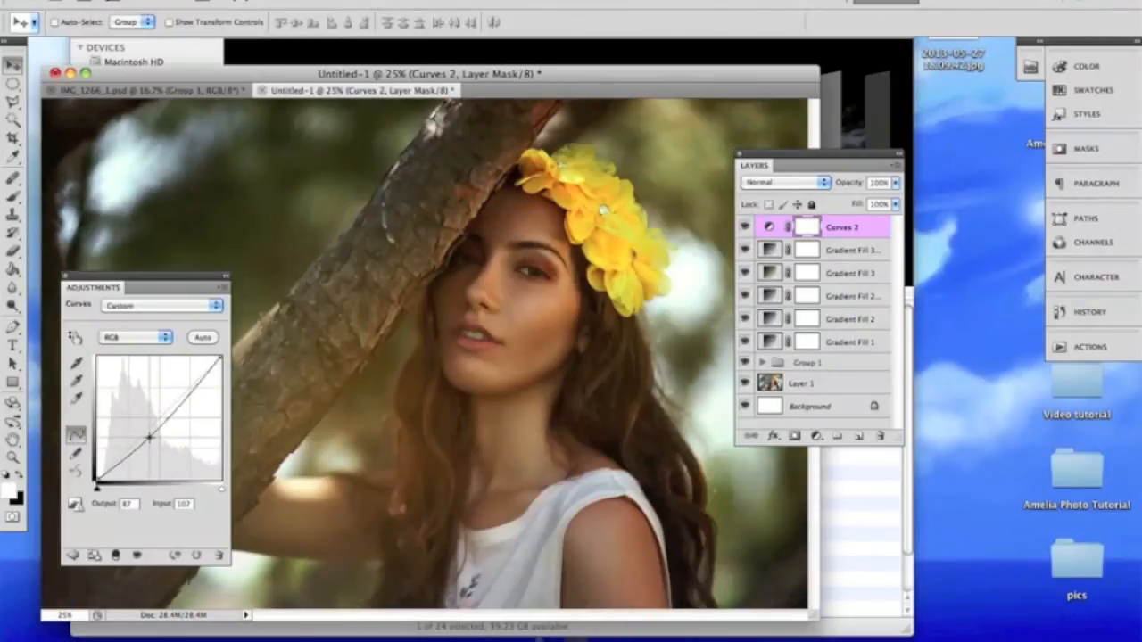
drag(146, 437, 171, 414)
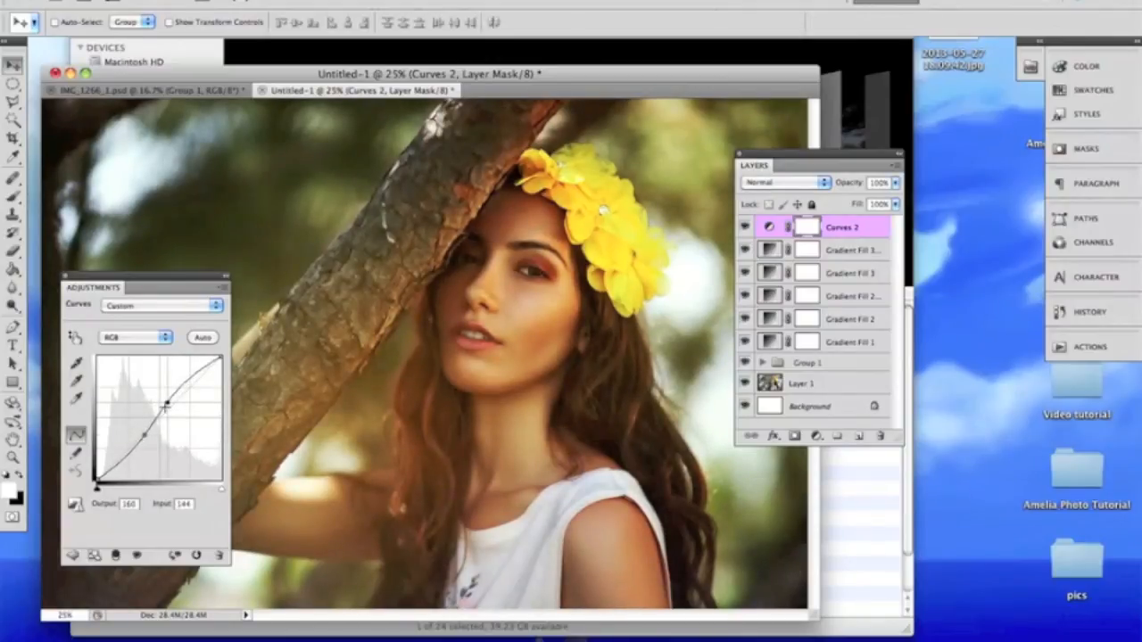
drag(164, 406, 160, 412)
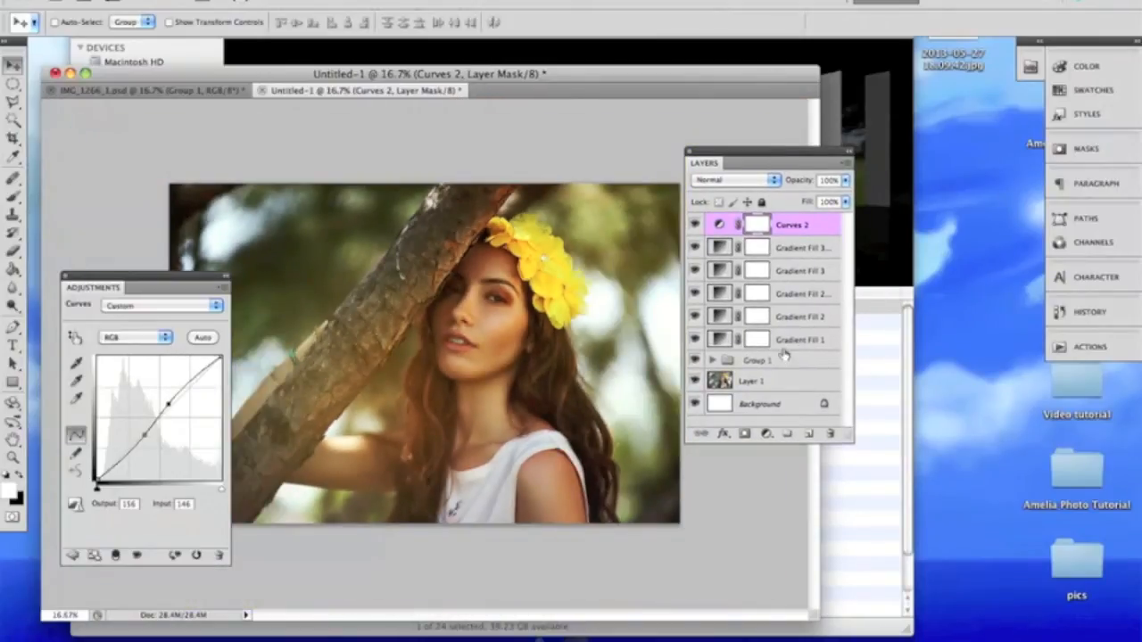
click(711, 360)
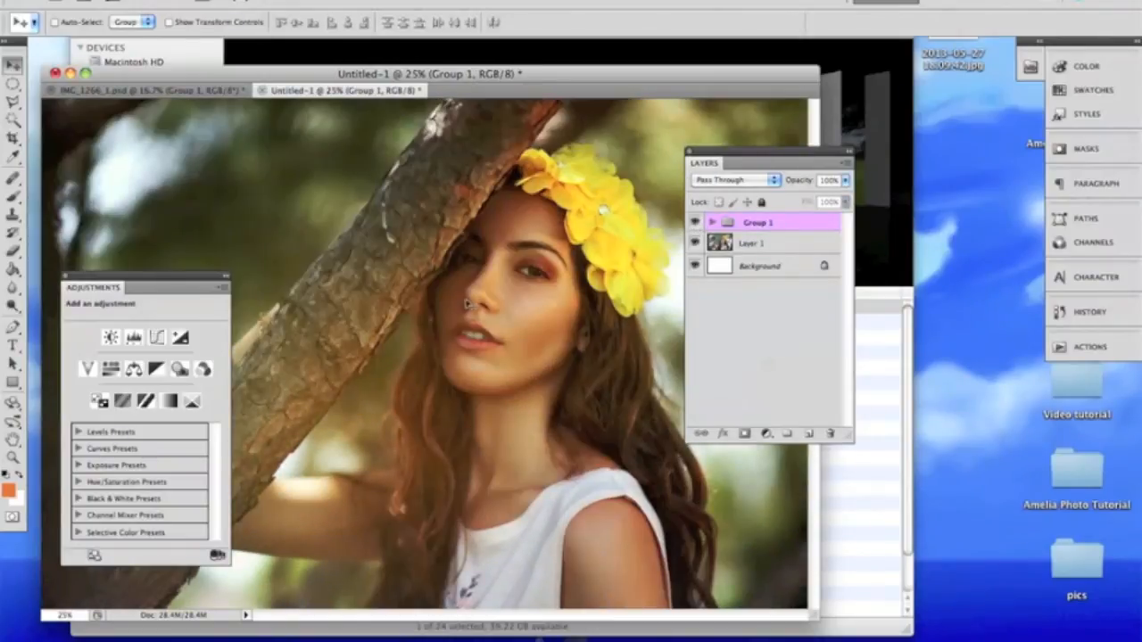
Expand Group 1 and select Curves 2 at the top of its layers
click(710, 221)
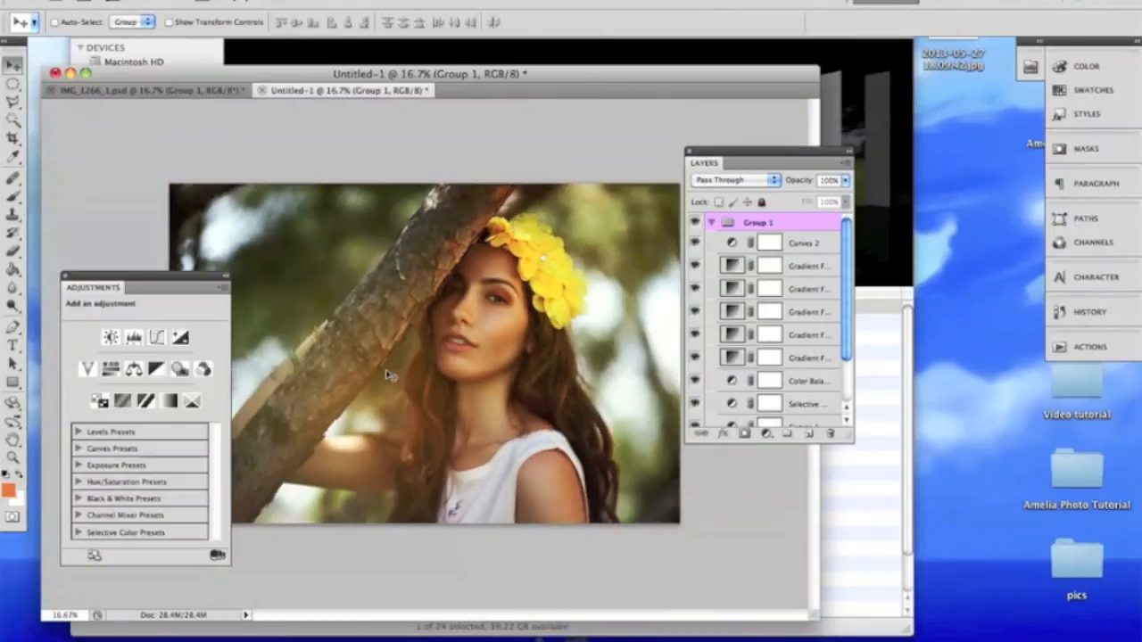
mouse_move(564, 348)
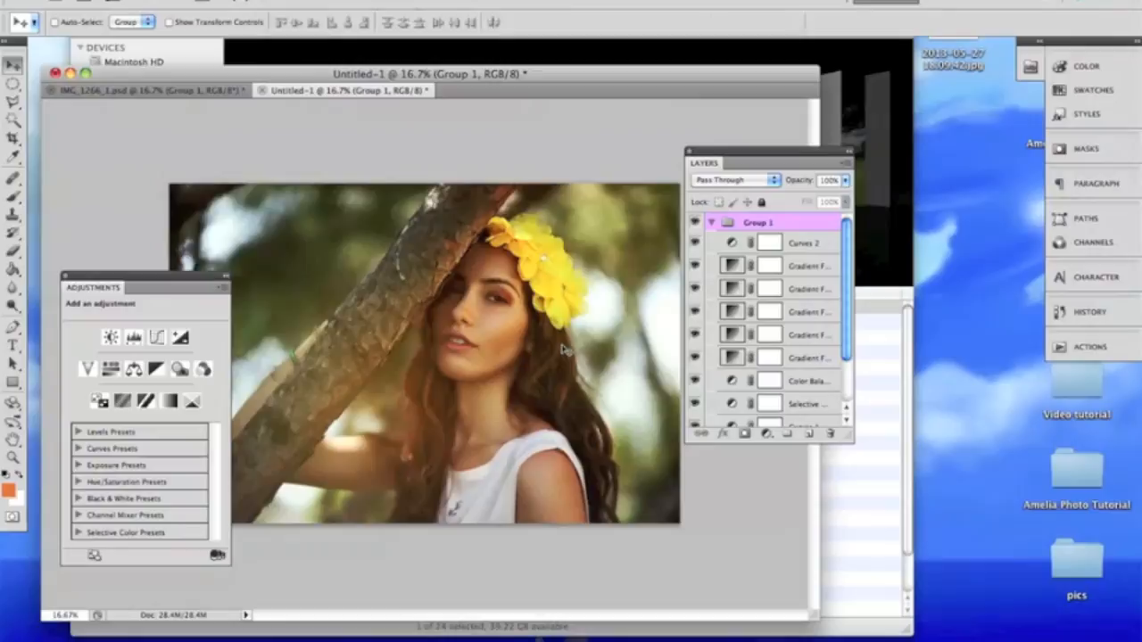
mouse_move(662, 247)
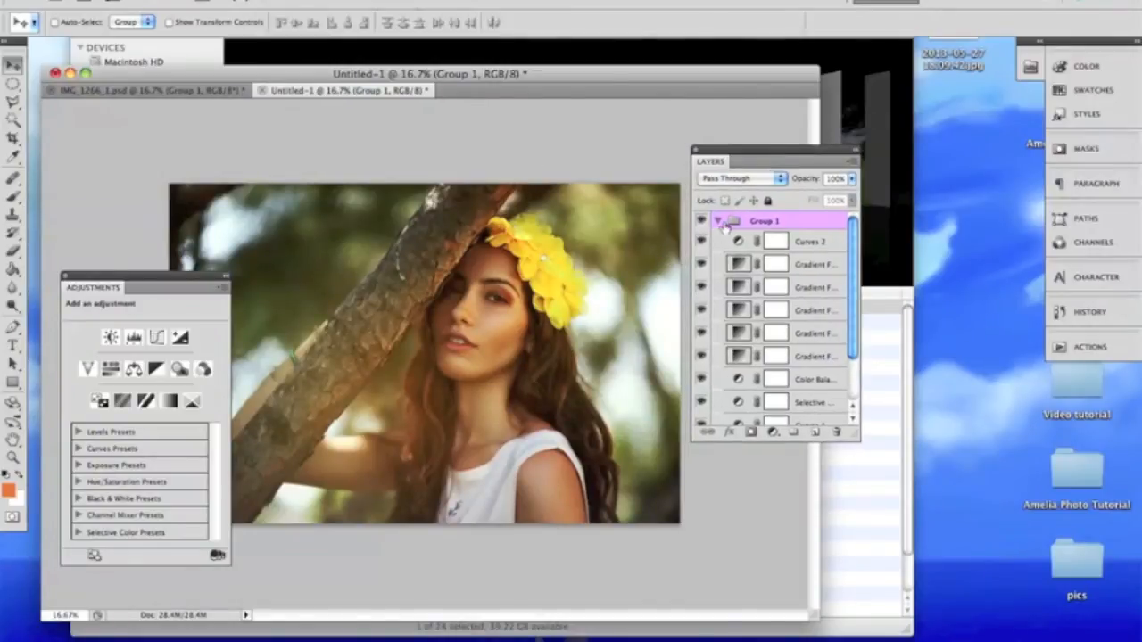
click(717, 222)
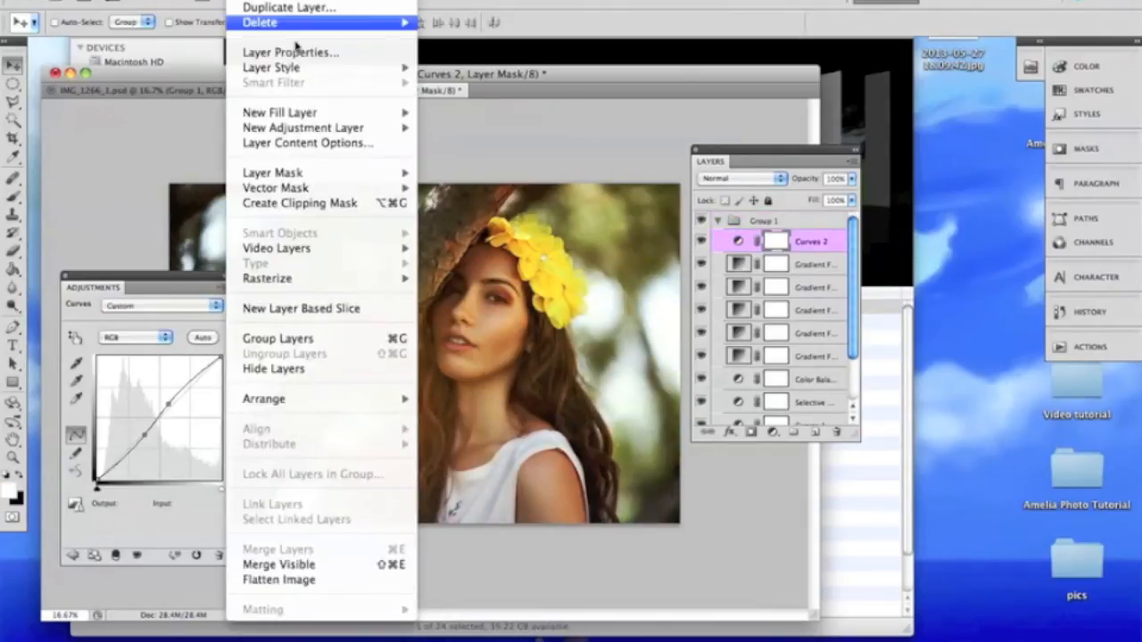
mouse_move(304, 128)
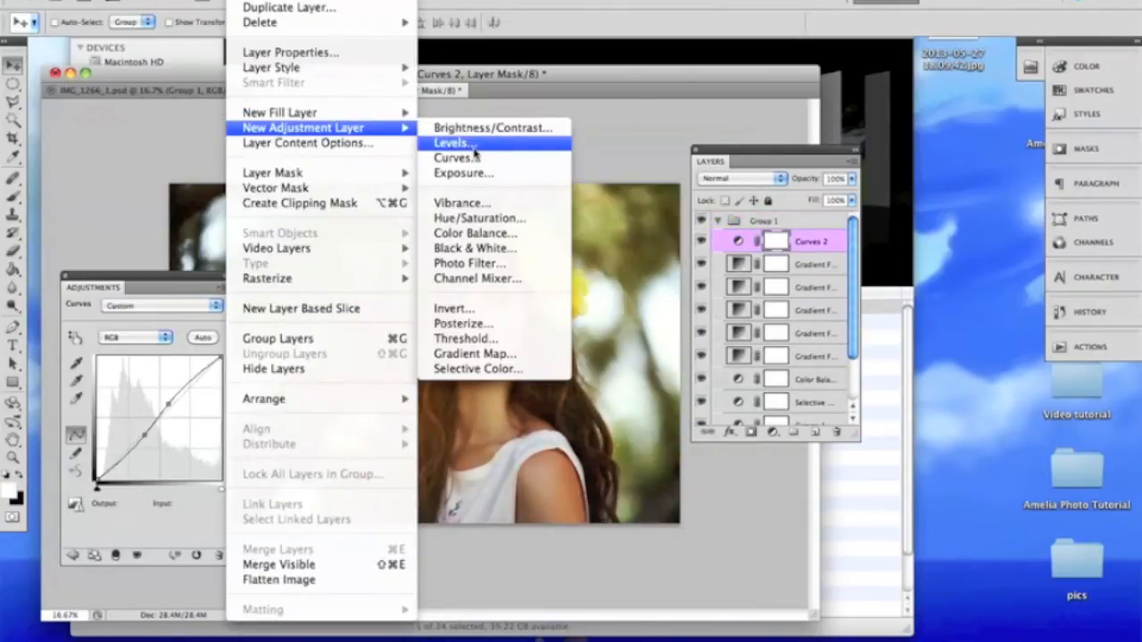
mouse_move(478, 217)
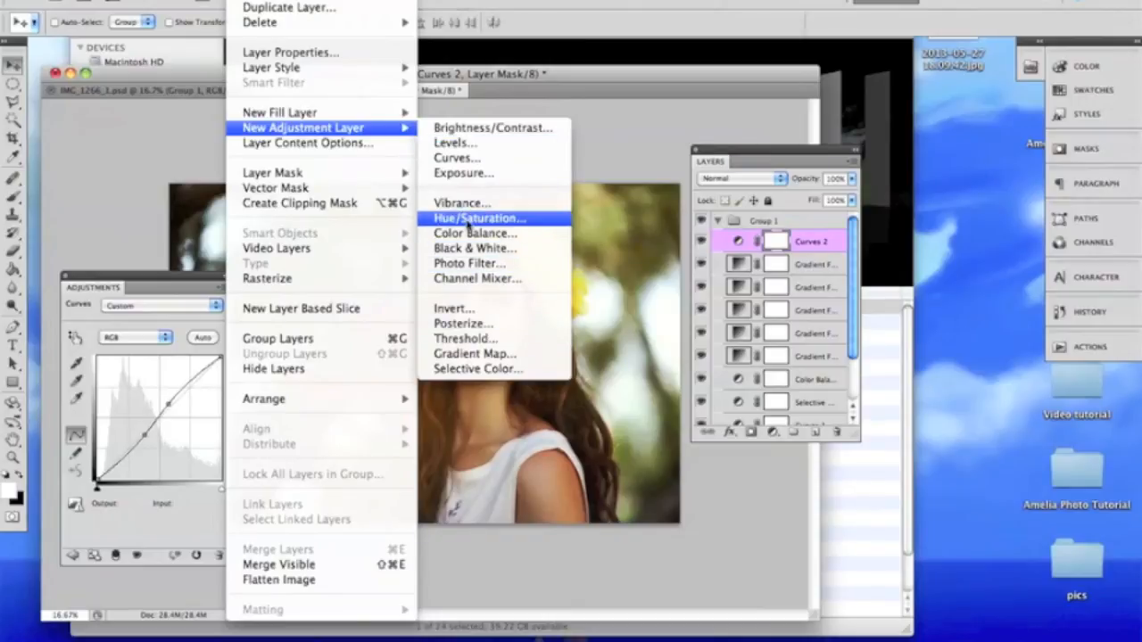
Add a Hue/Saturation 1 layer with saturation -32 at reduced opacity
click(478, 218)
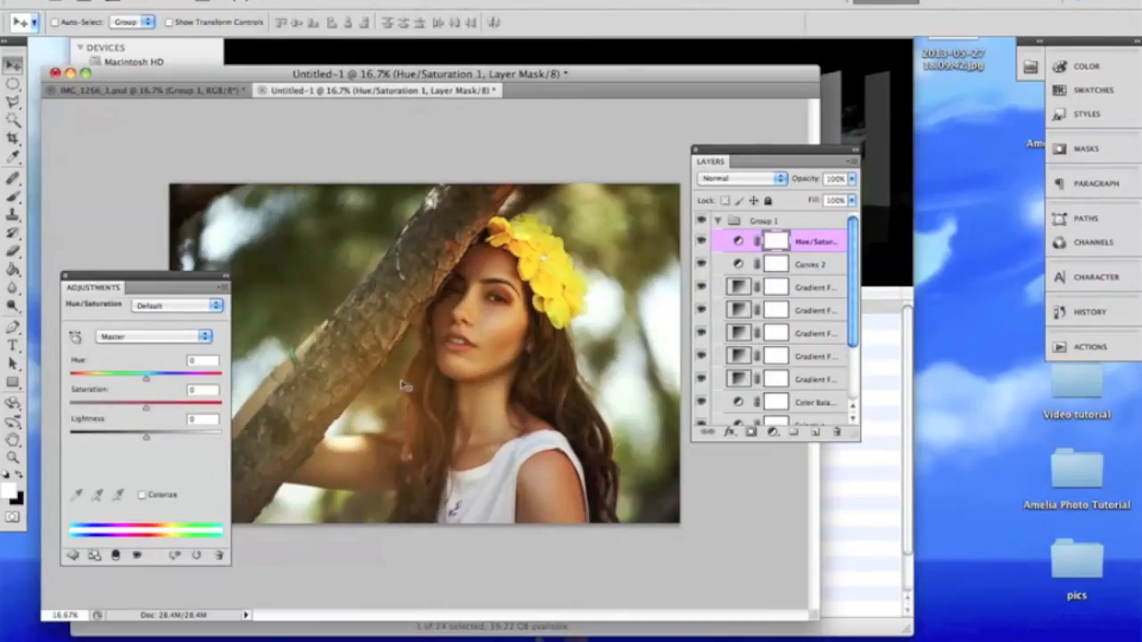
drag(146, 407, 117, 406)
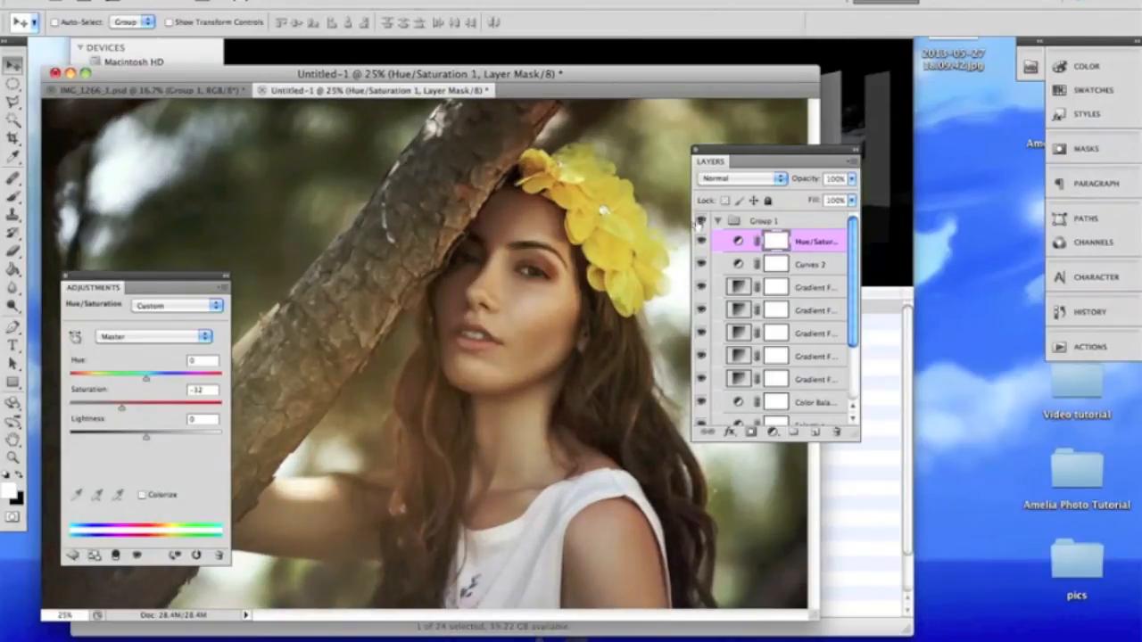
click(702, 241)
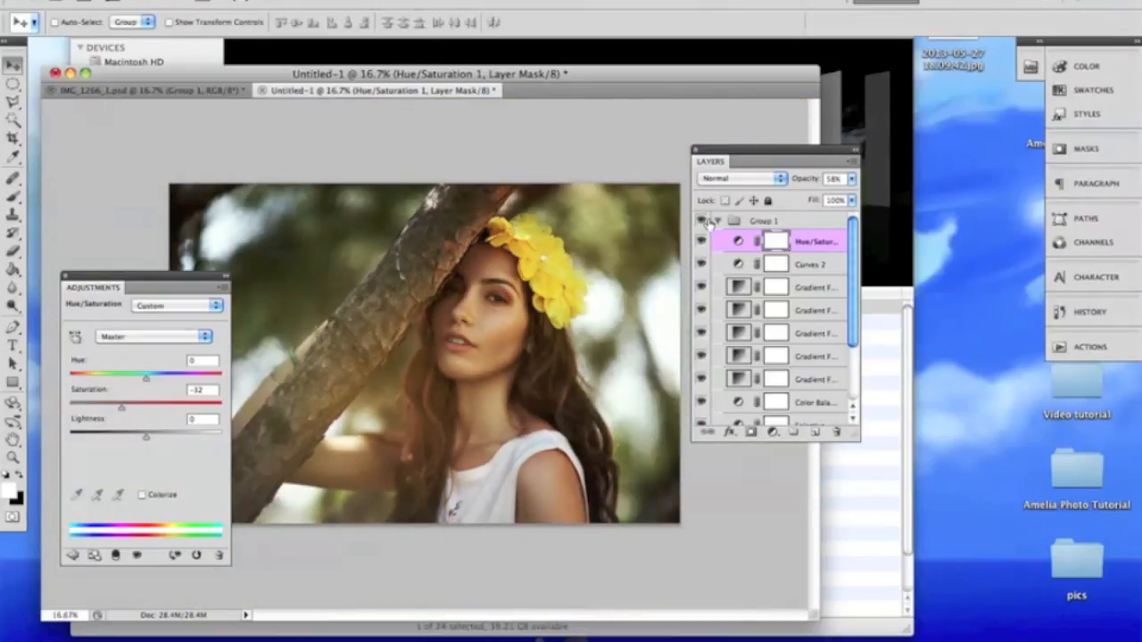
mouse_move(703, 221)
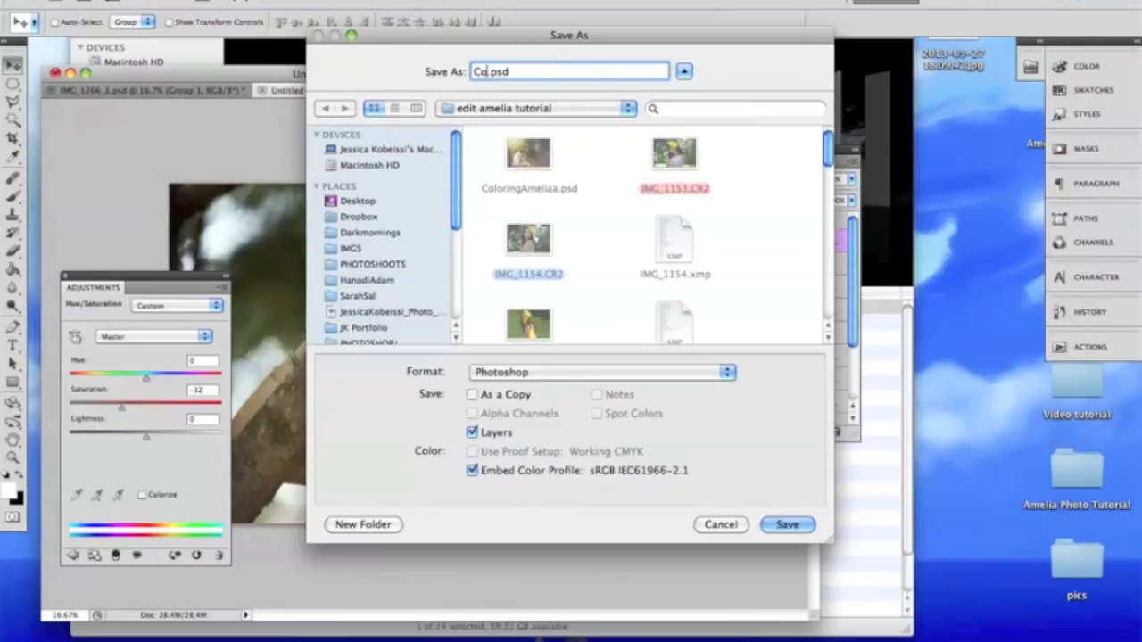
Save the document as Colors.psd and start adding another adjustment layer
click(785, 525)
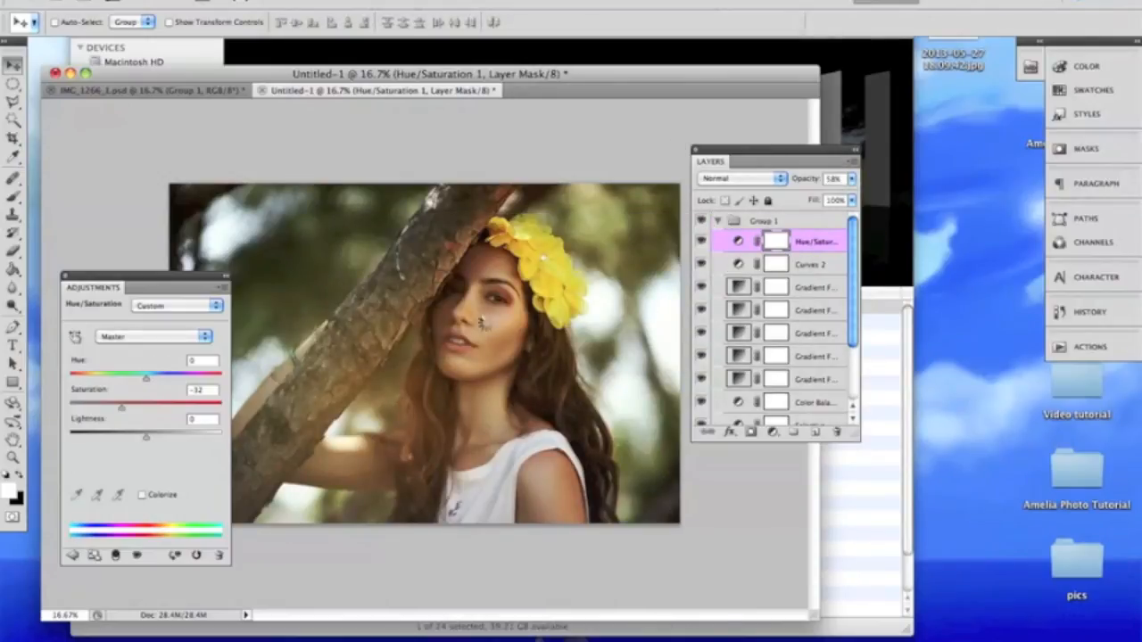
click(701, 242)
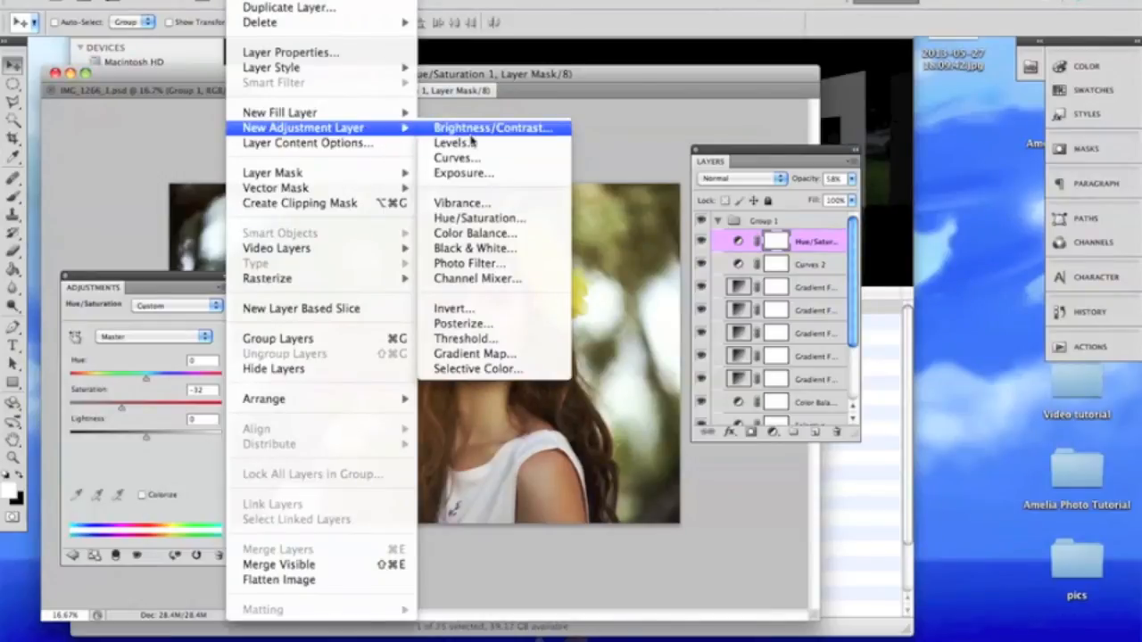
Add a Brightness/Contrast adjustment layer with Brightness 21 and Contrast 18
click(492, 129)
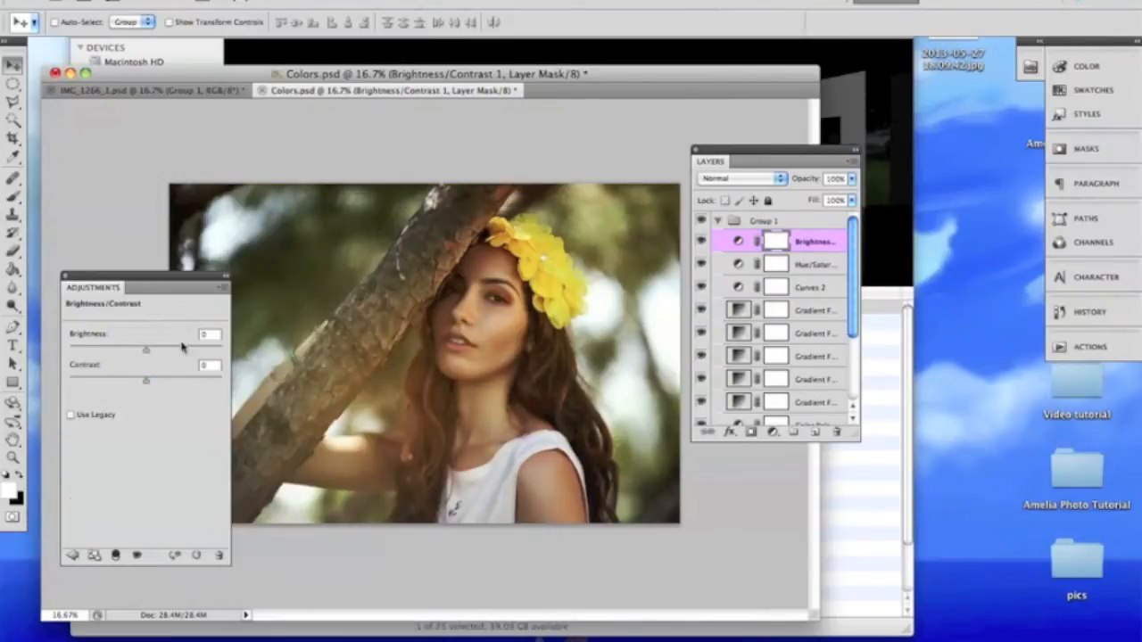
drag(146, 348, 157, 347)
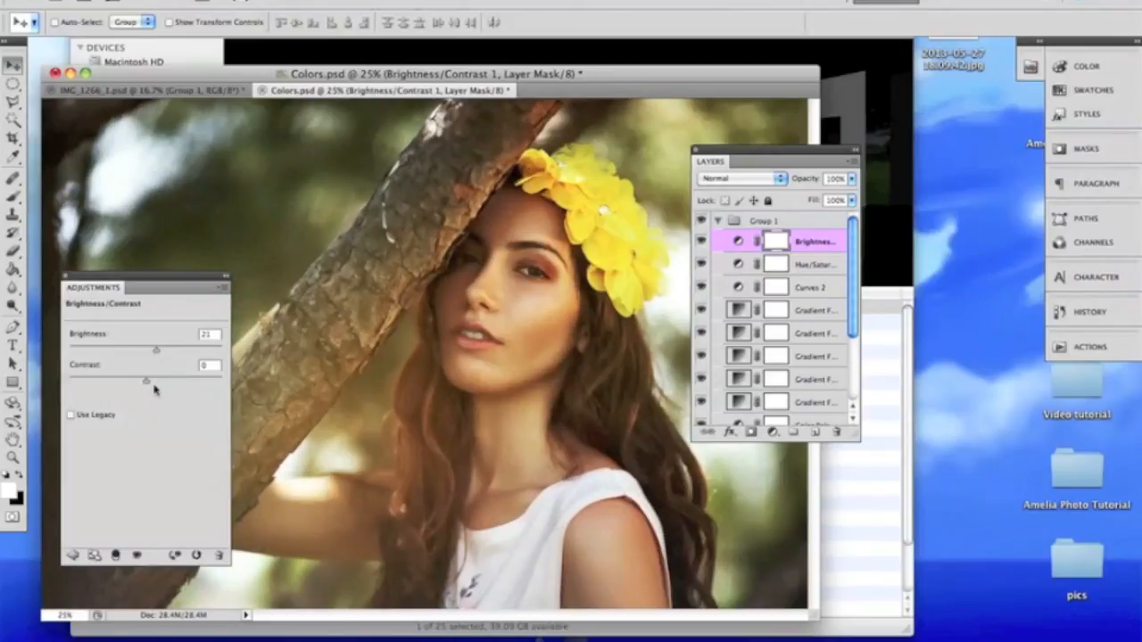
drag(146, 378, 161, 379)
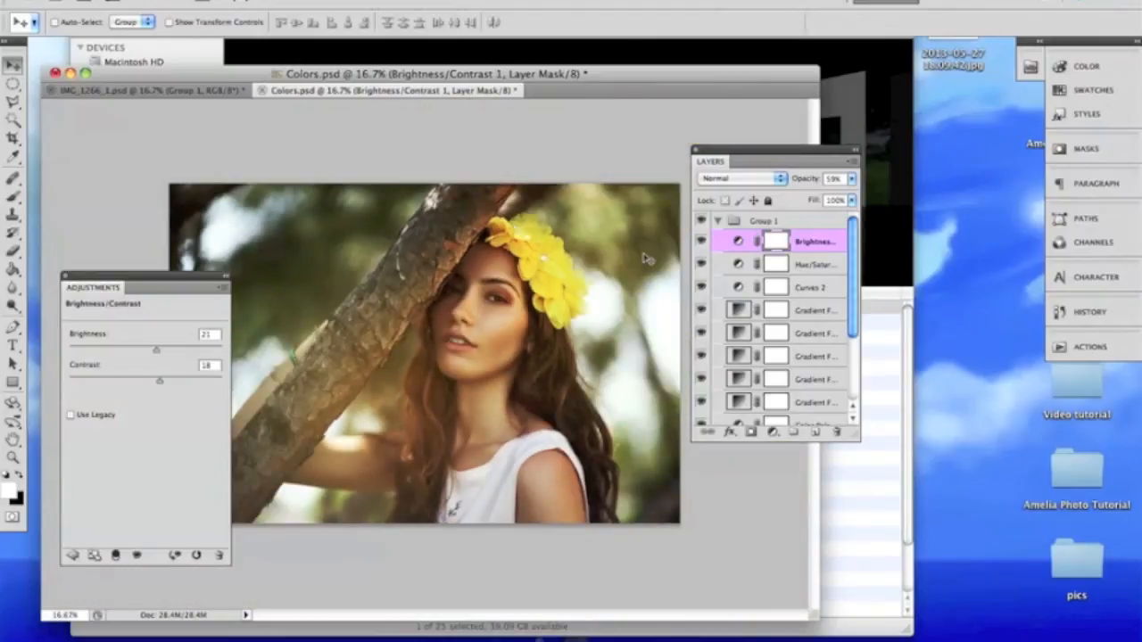
mouse_move(821, 200)
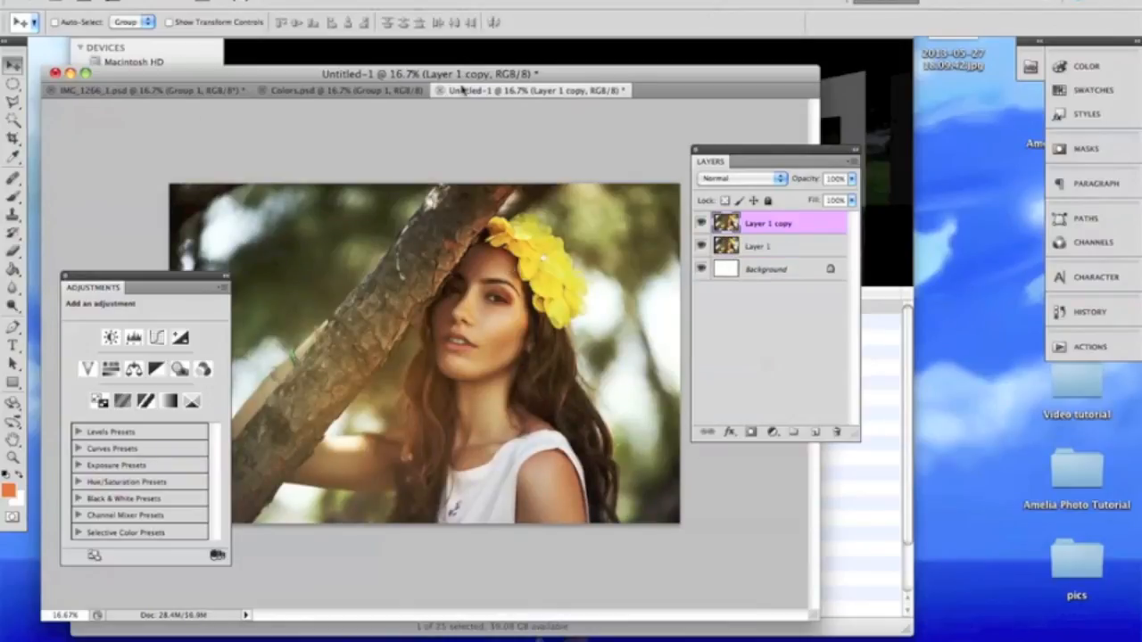
Switch the Image Size width units to percent to shrink the merged portrait
click(569, 187)
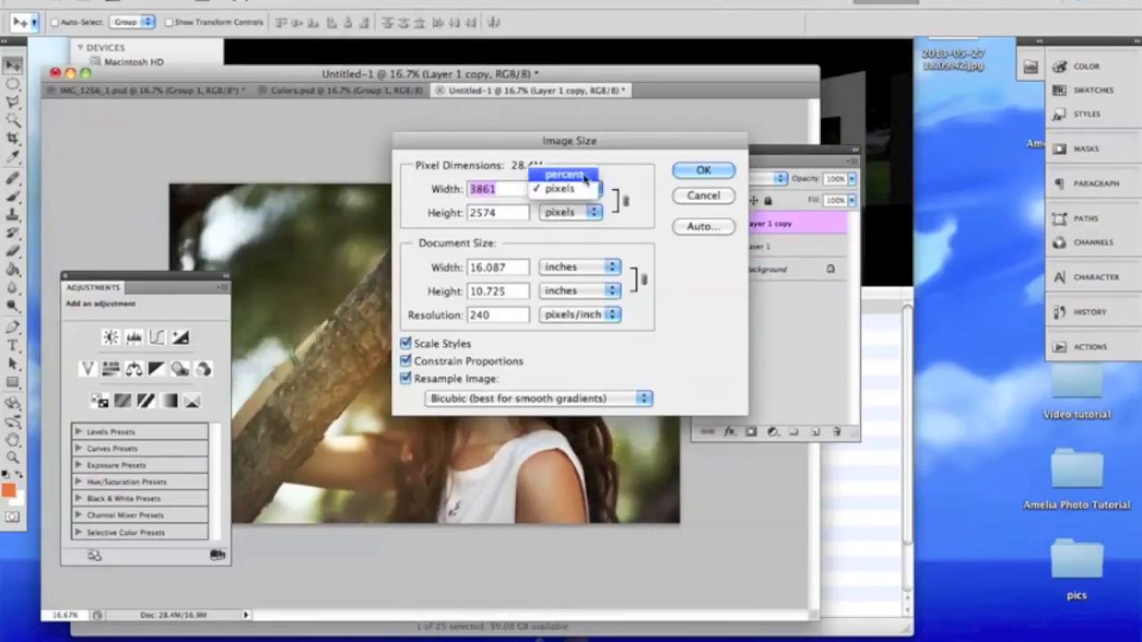
click(703, 171)
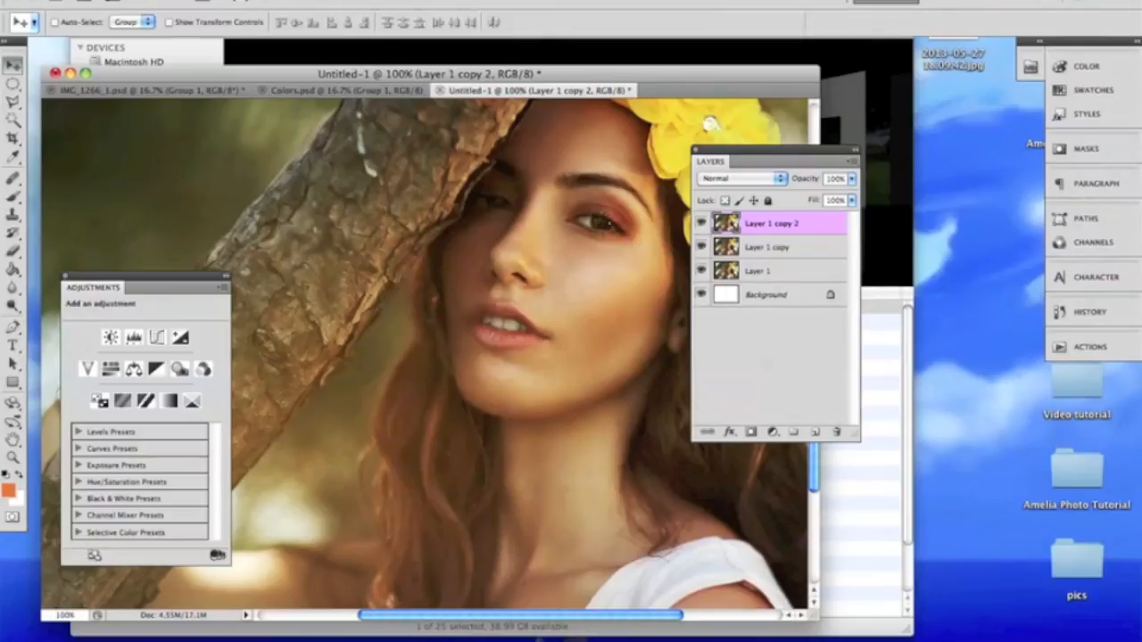
mouse_move(346, 189)
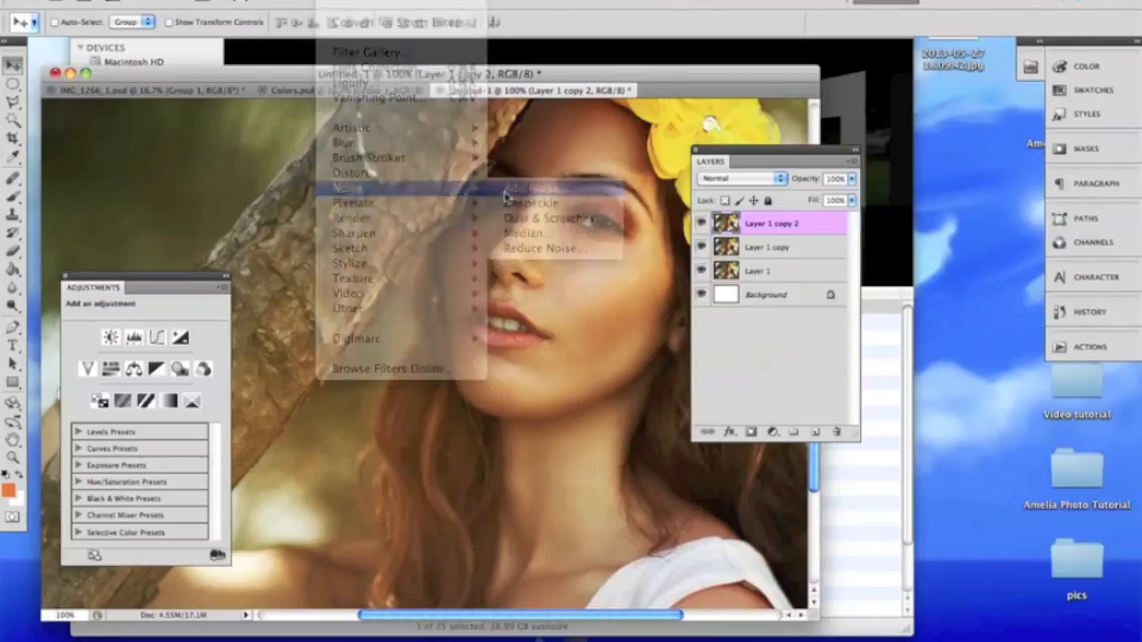
Apply Add Noise at 2%, Uniform, Monochromatic to Layer 1 copy 2
click(535, 189)
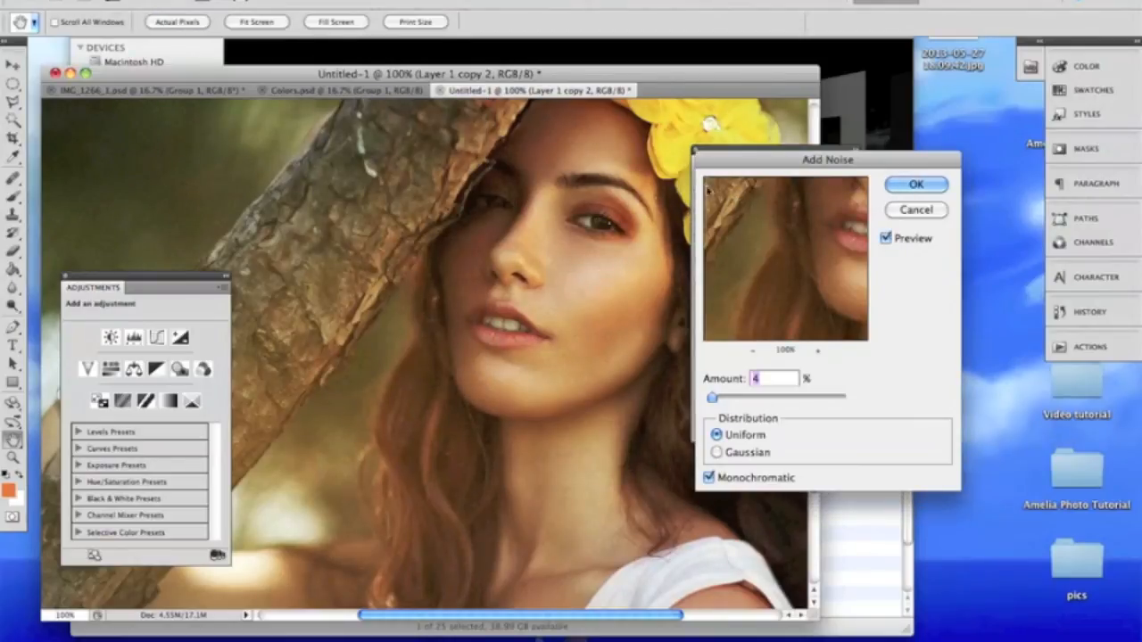
drag(828, 159, 842, 164)
text(2)
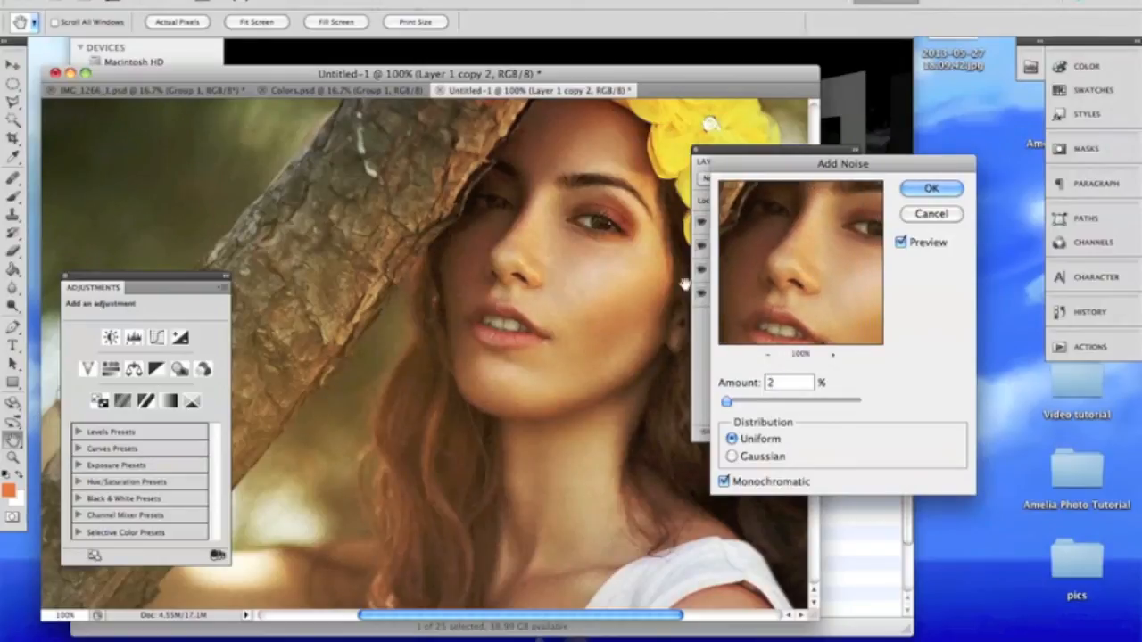
click(931, 188)
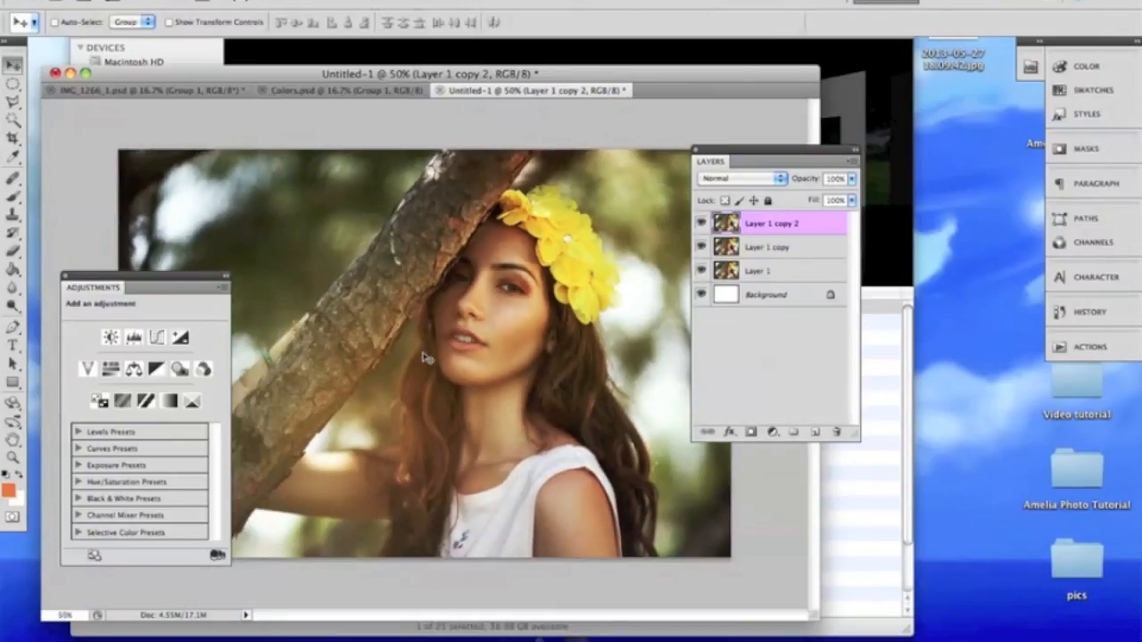
mouse_move(635, 234)
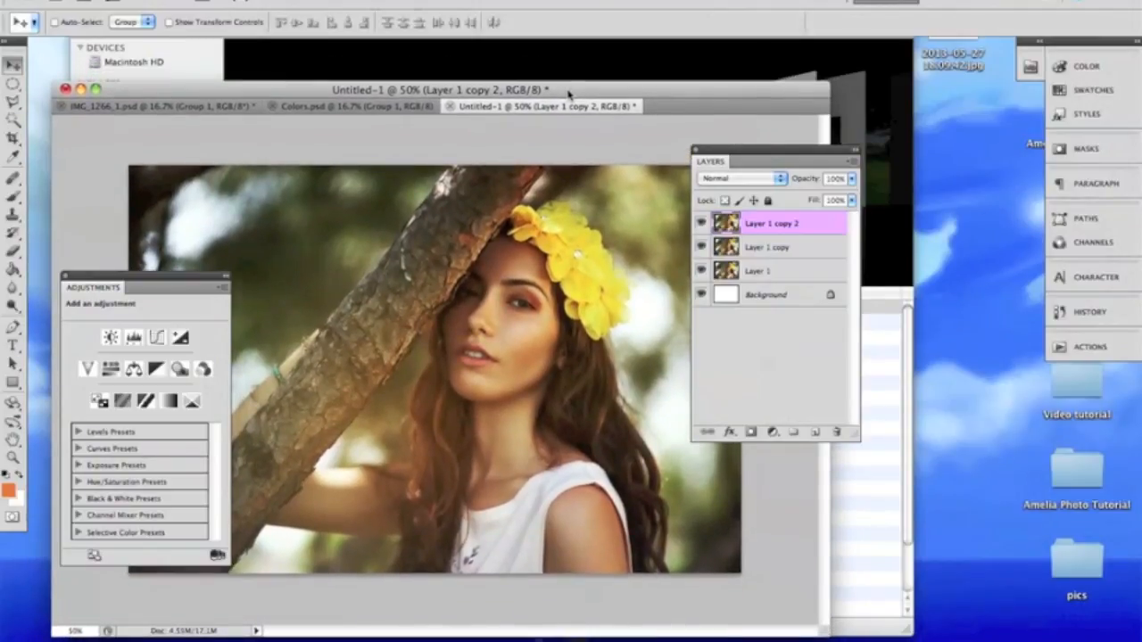
drag(437, 90, 437, 79)
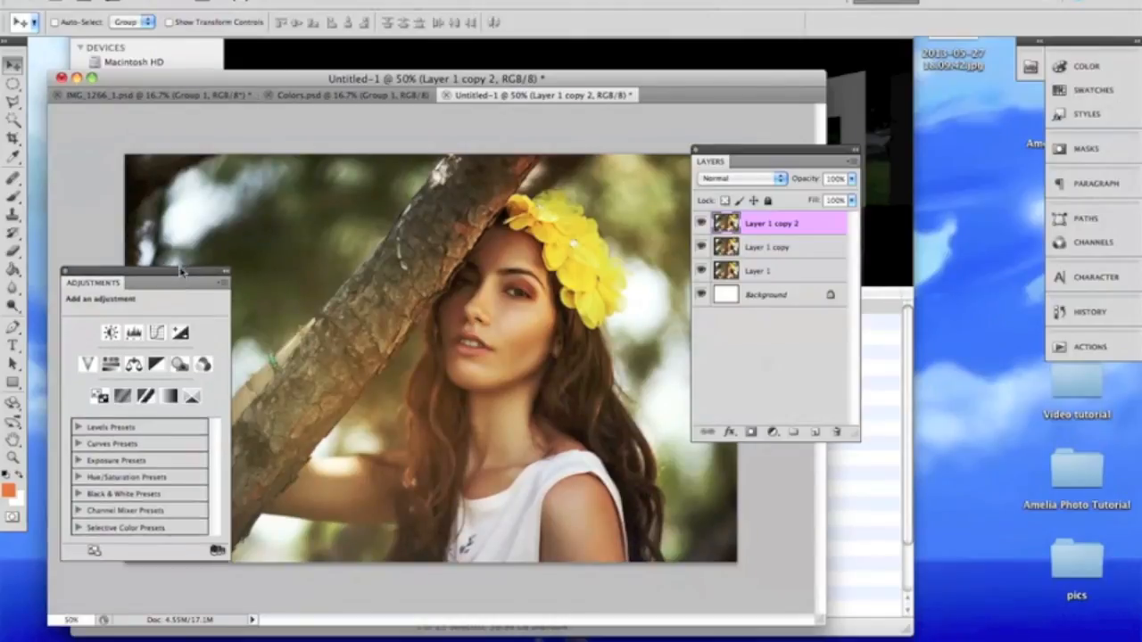